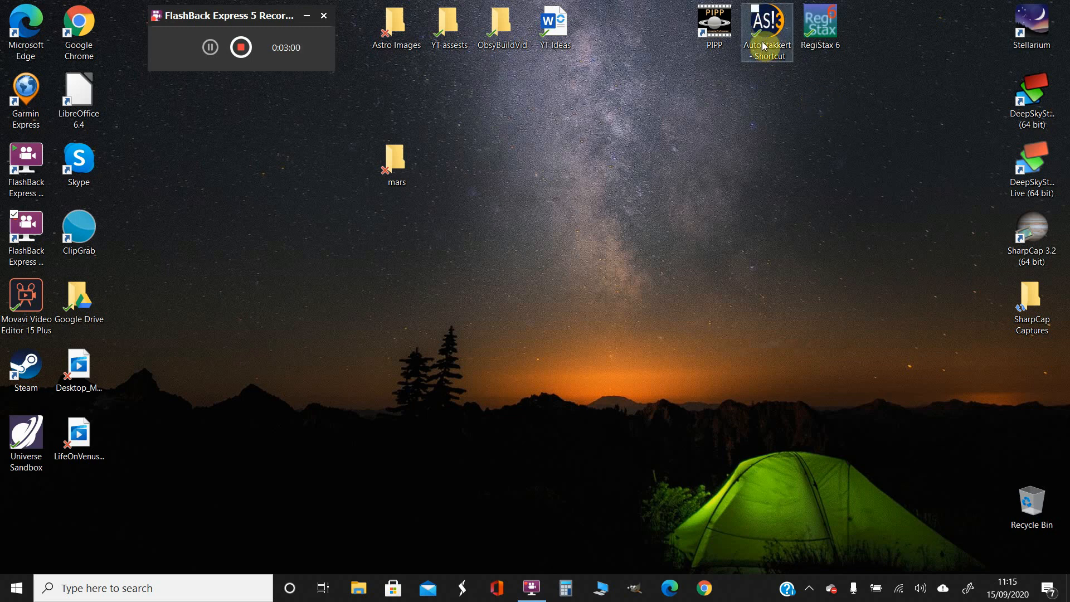
pyautogui.moveTo(771, 89)
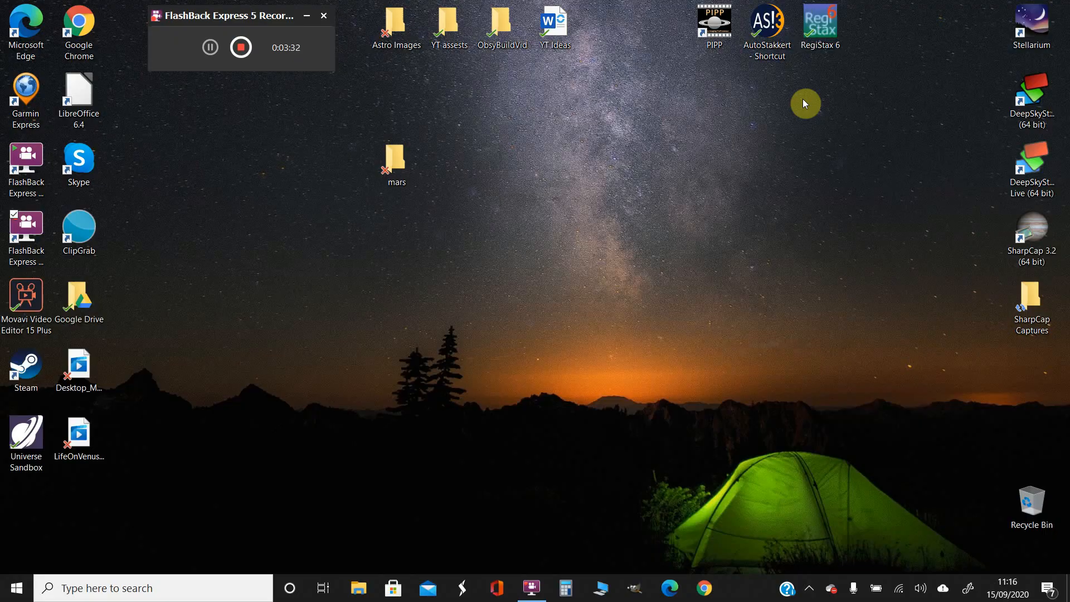
pyautogui.moveTo(775, 79)
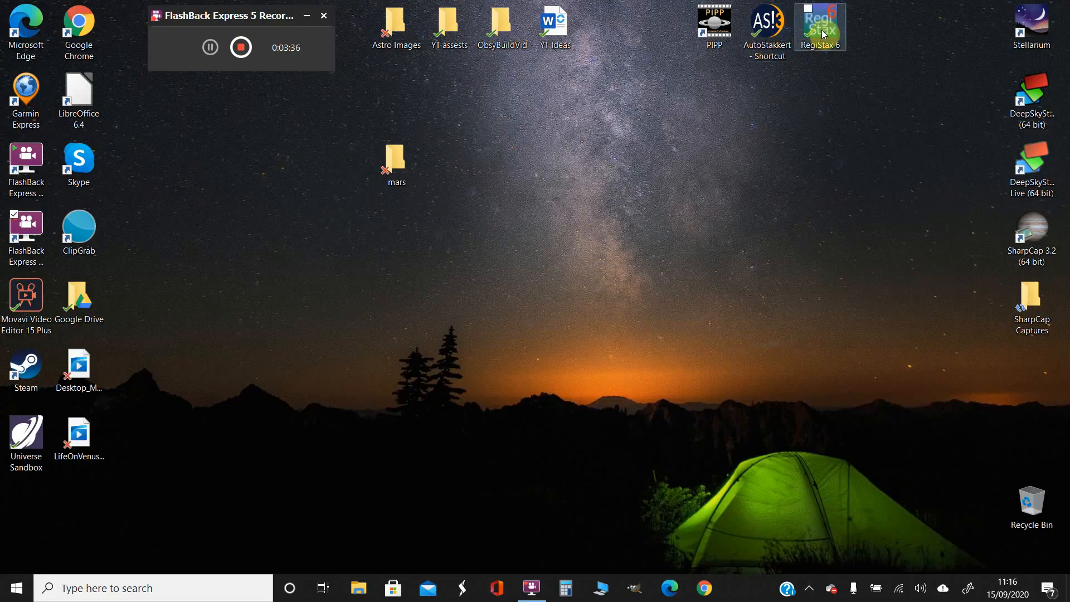
pyautogui.moveTo(739, 81)
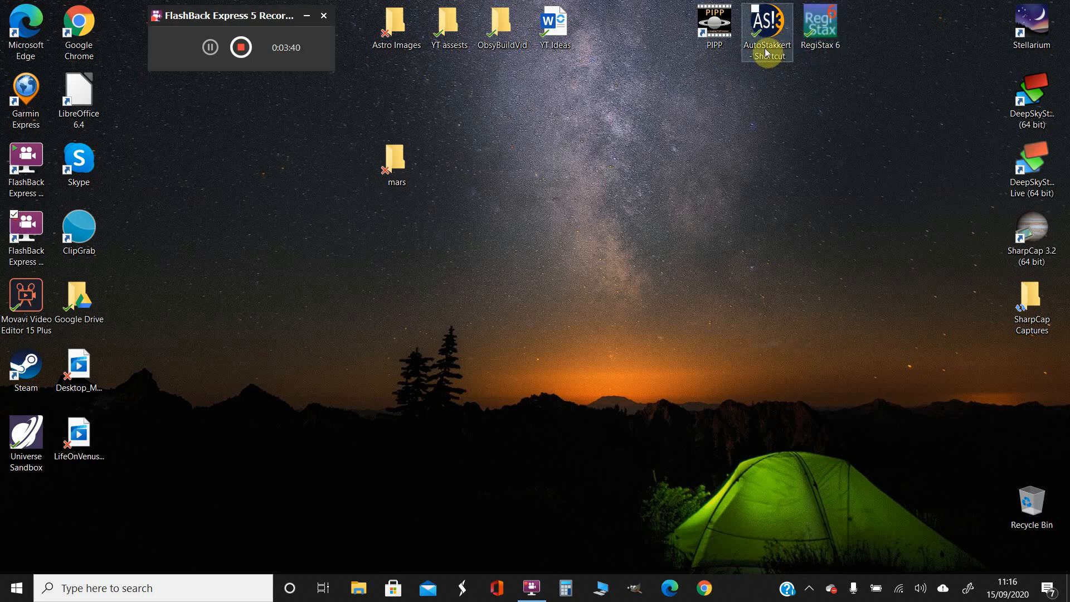
pyautogui.moveTo(722, 241)
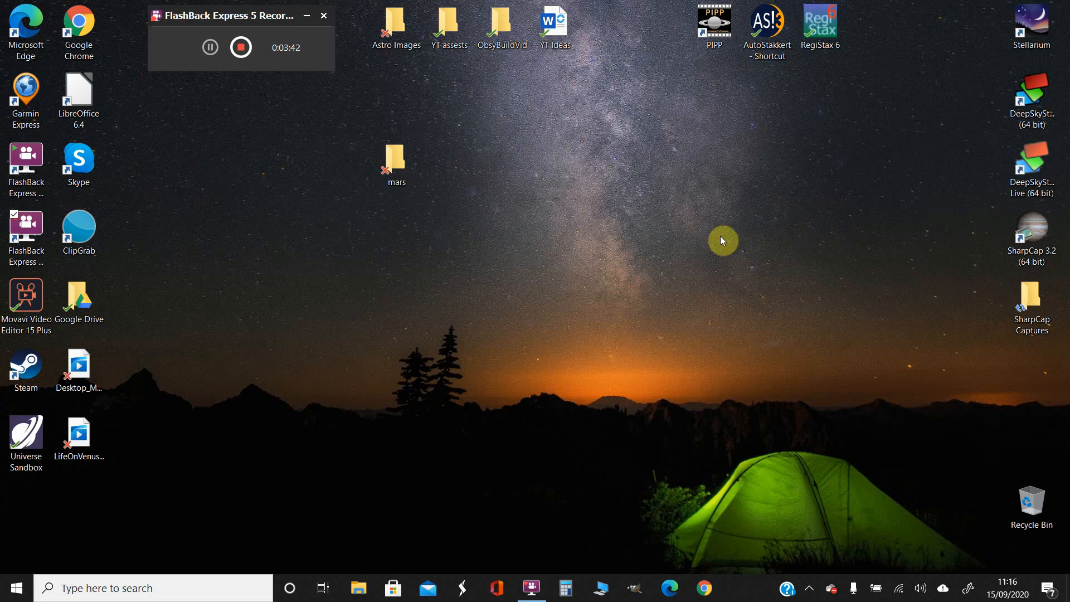
pyautogui.moveTo(679, 231)
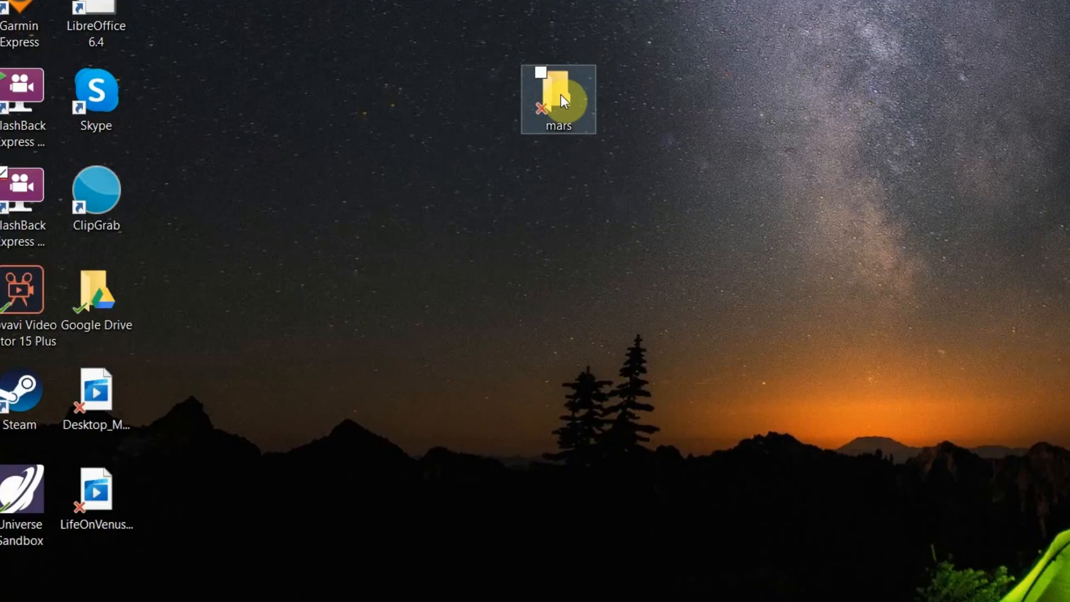
# - Open the mars folder, launch PIPP, and add captures 22_19_36 and 22_20_29 as sources
pyautogui.doubleClick(557, 100)
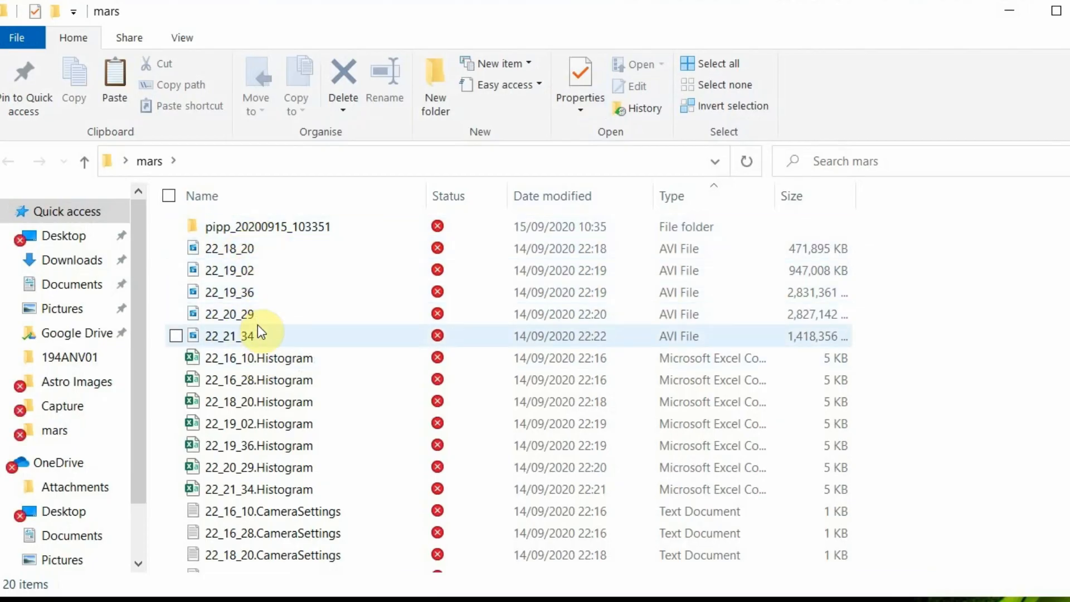
pyautogui.moveTo(286, 270)
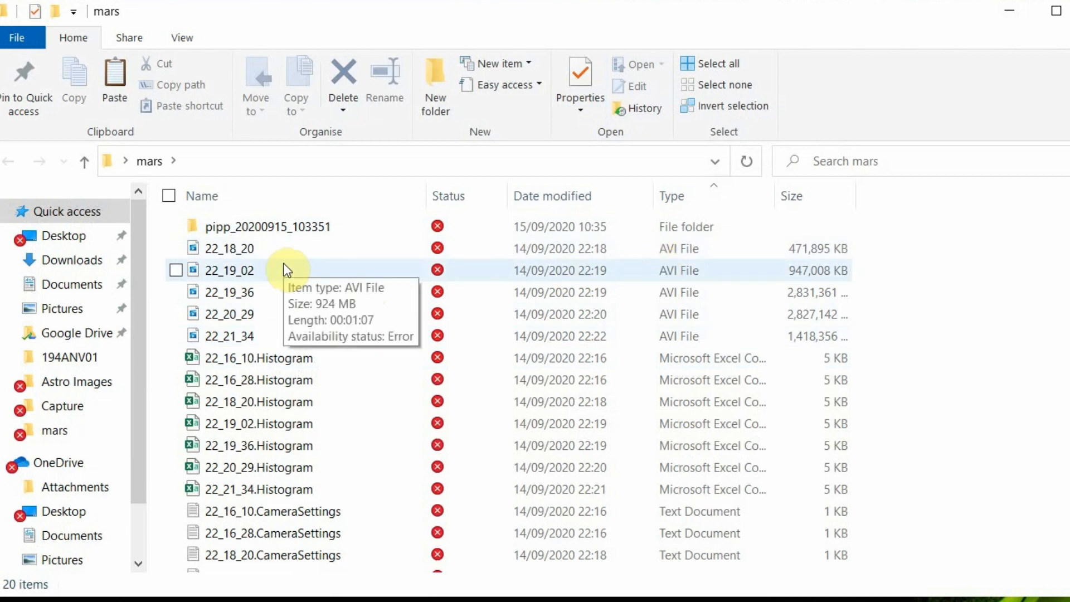
pyautogui.moveTo(326, 307)
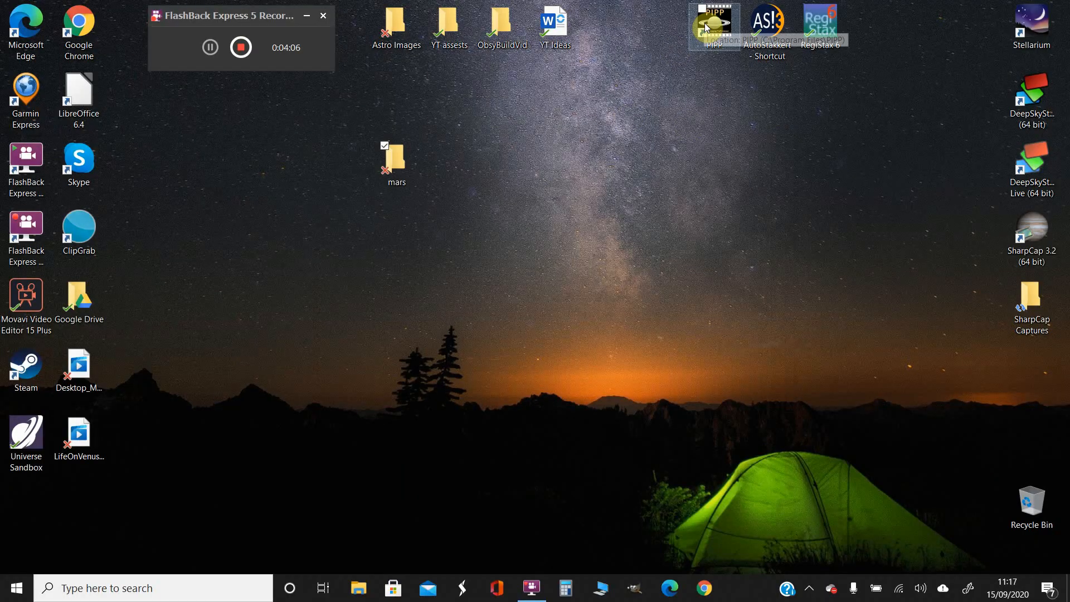
pyautogui.doubleClick(714, 26)
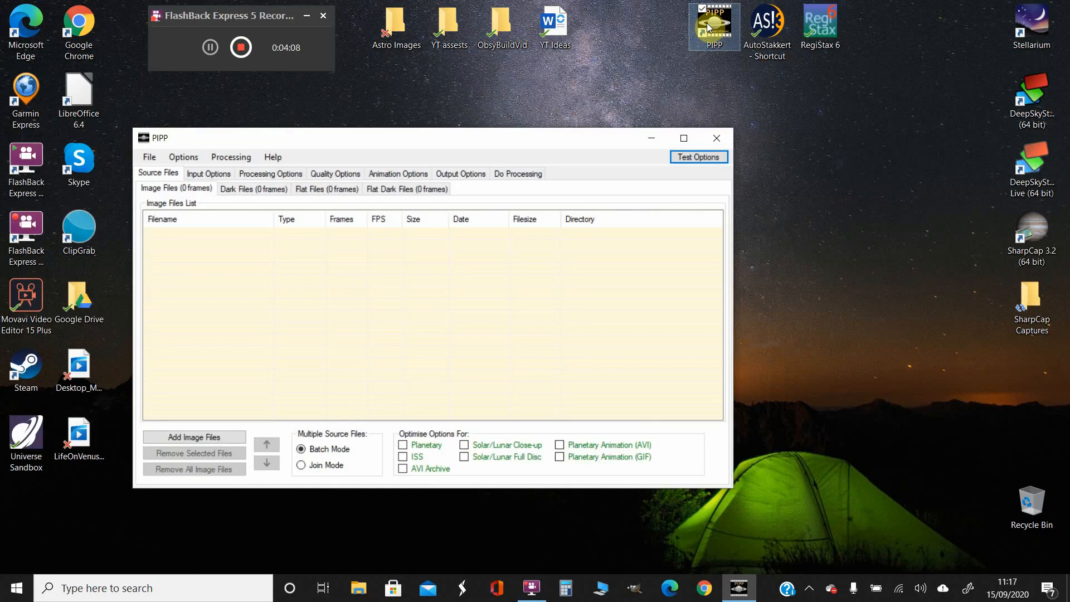
pyautogui.click(149, 157)
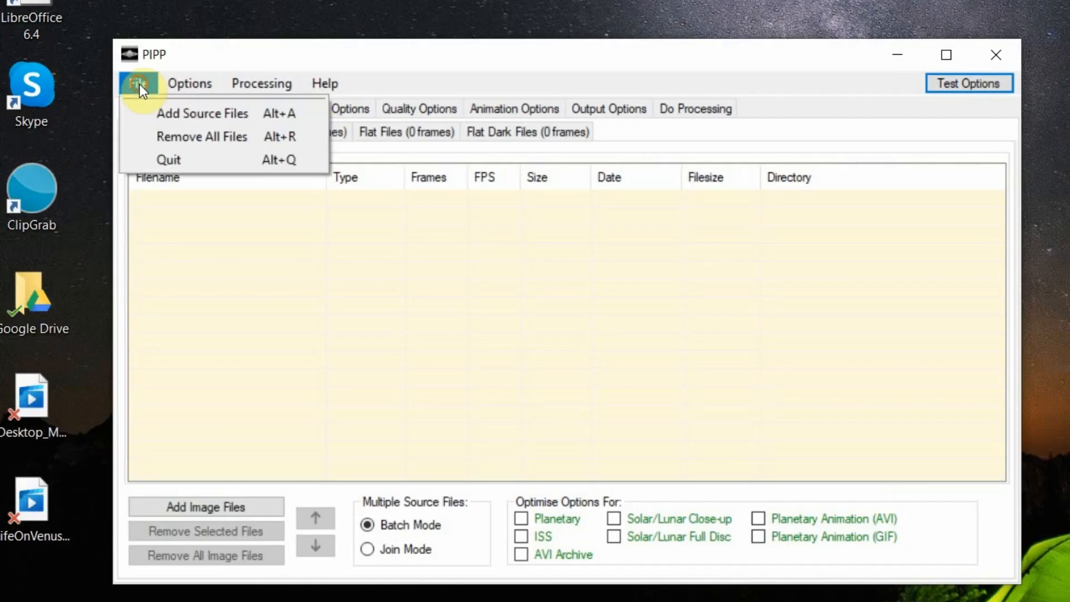
pyautogui.click(202, 113)
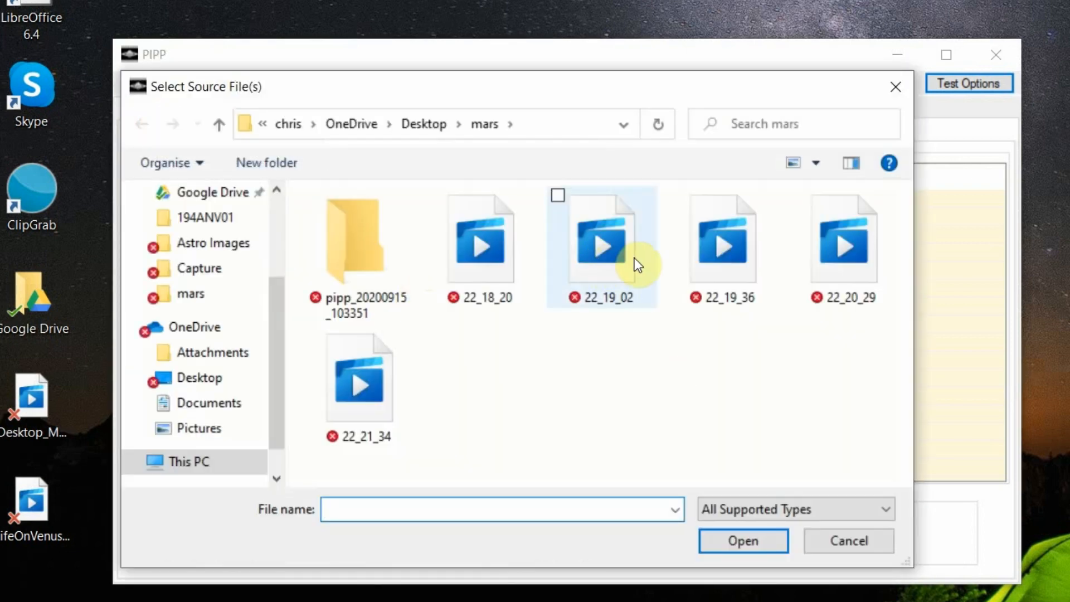
pyautogui.moveTo(723, 266)
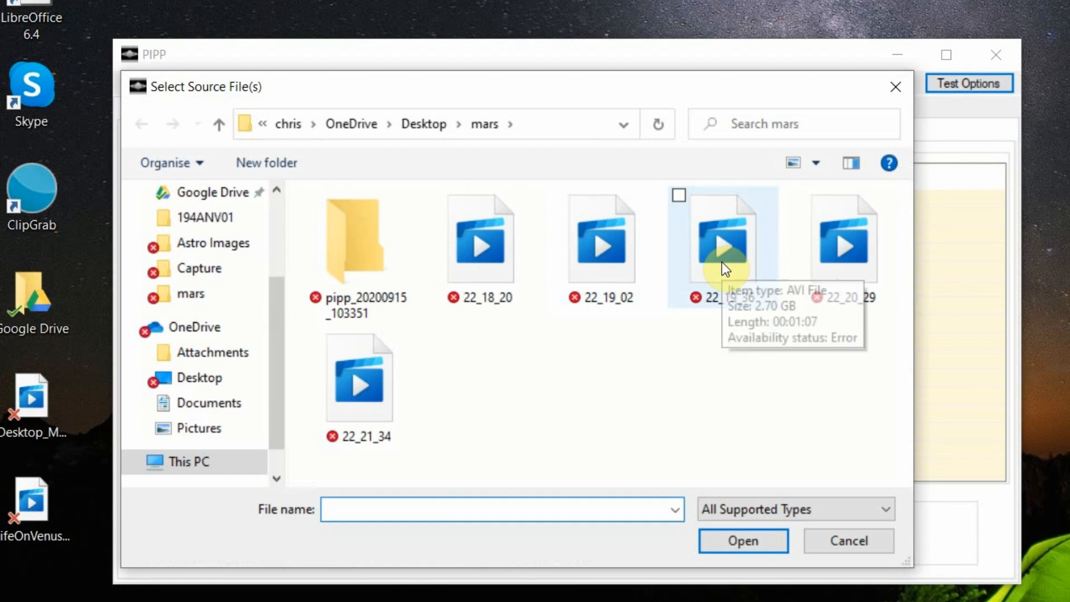
pyautogui.click(723, 239)
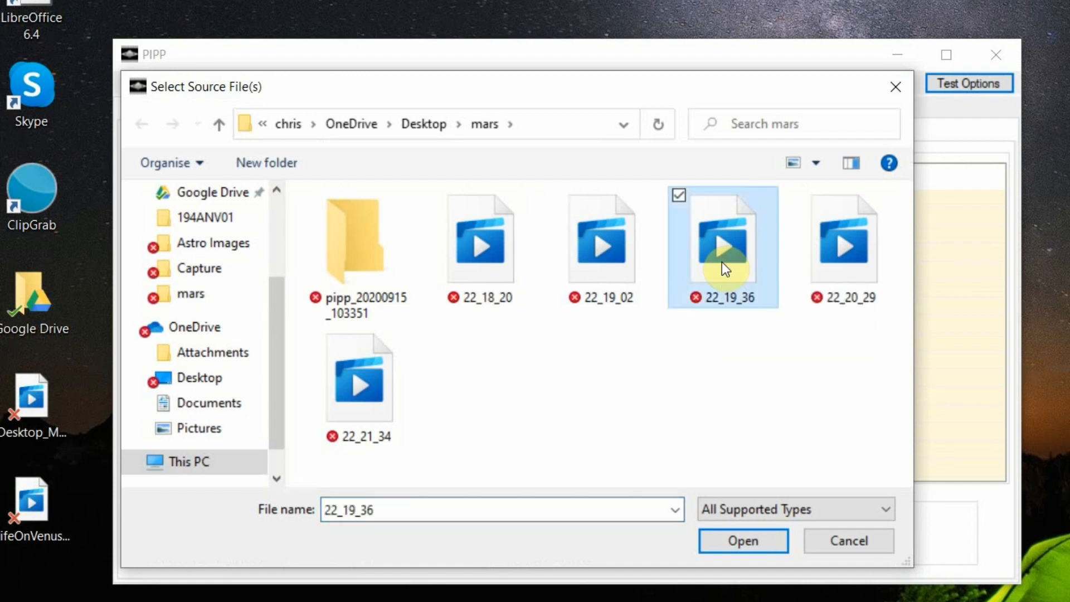
pyautogui.click(844, 239)
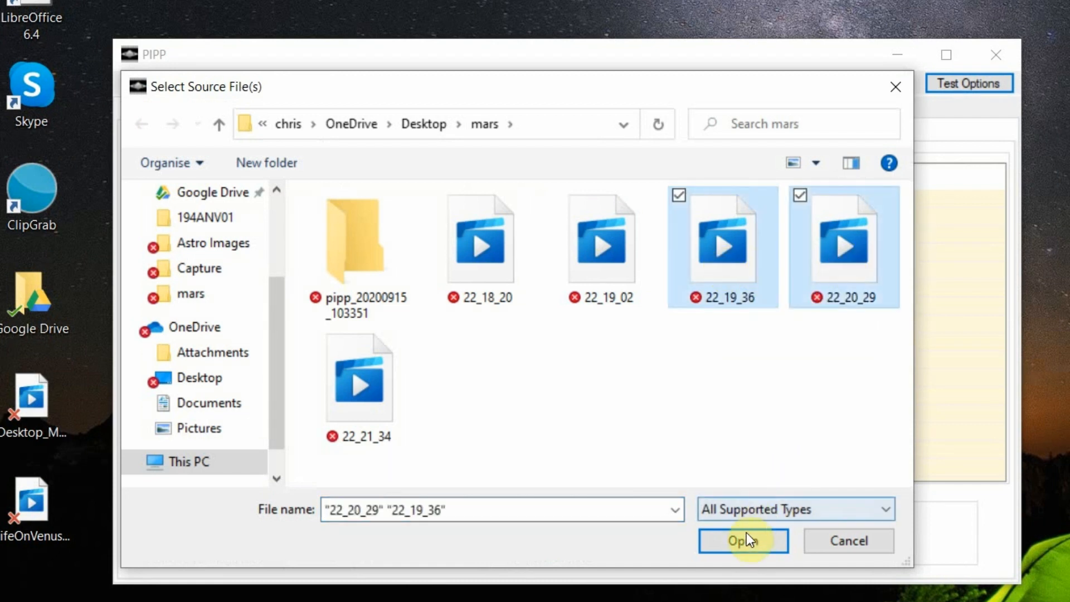
pyautogui.click(743, 541)
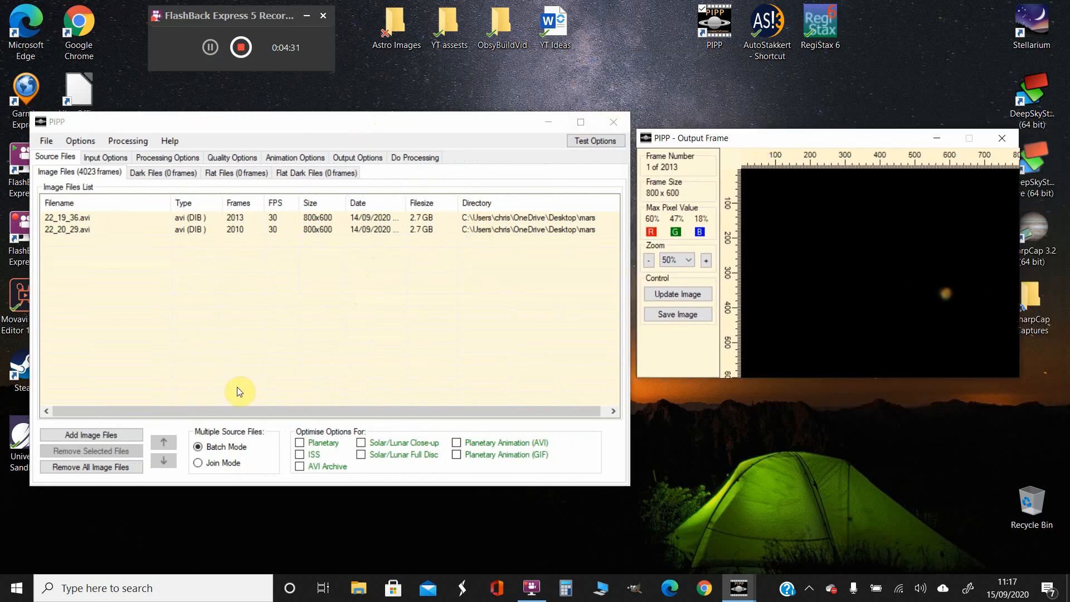
pyautogui.moveTo(211, 274)
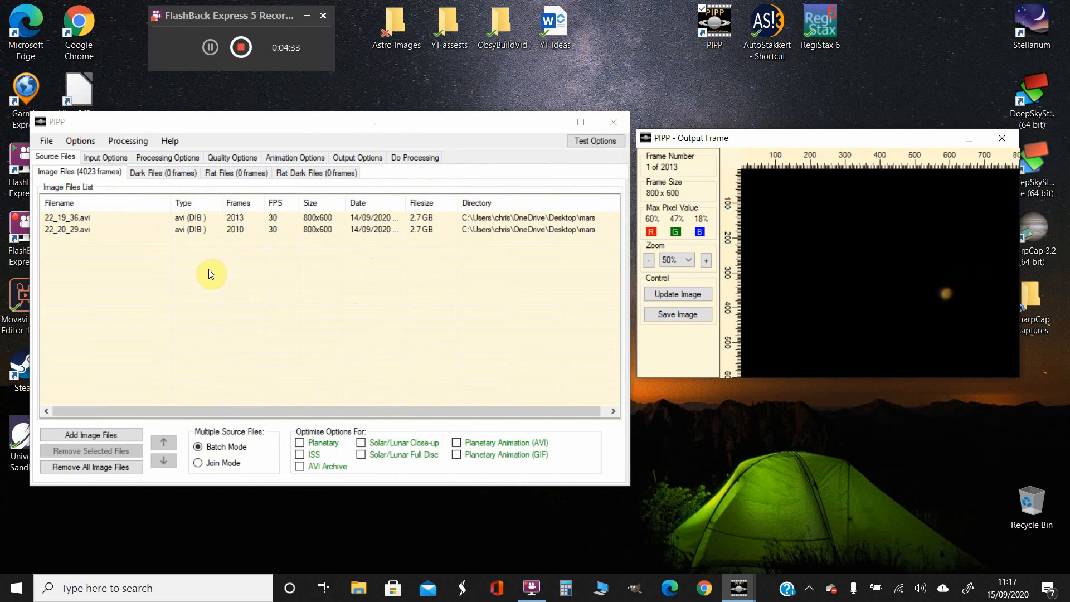
pyautogui.moveTo(259, 344)
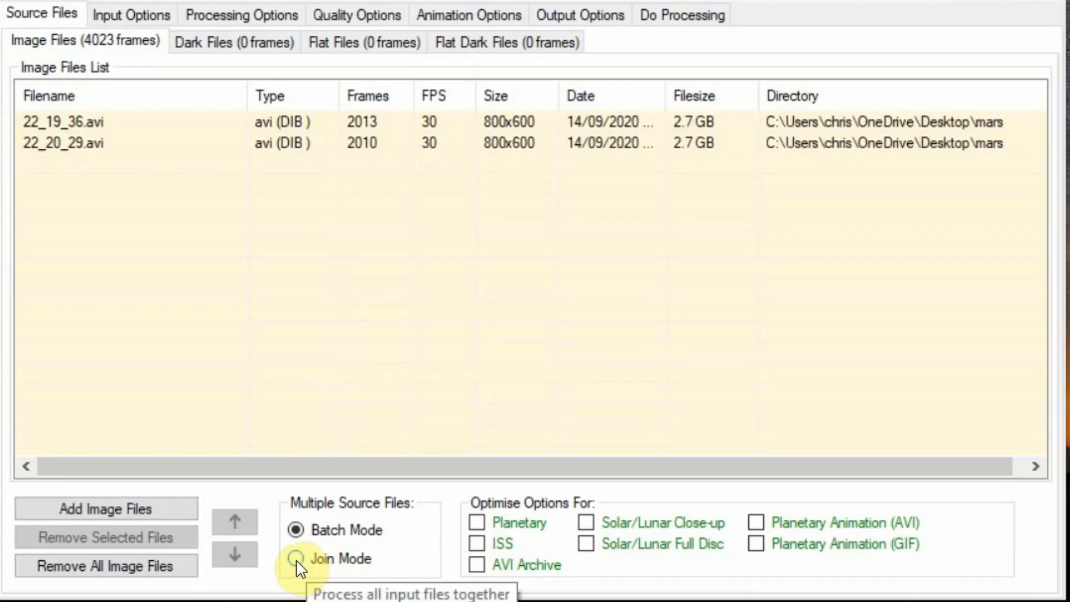
# - Enable Join Mode with Planetary optimisation and run processing to produce 22_19_36_pipp
pyautogui.click(296, 559)
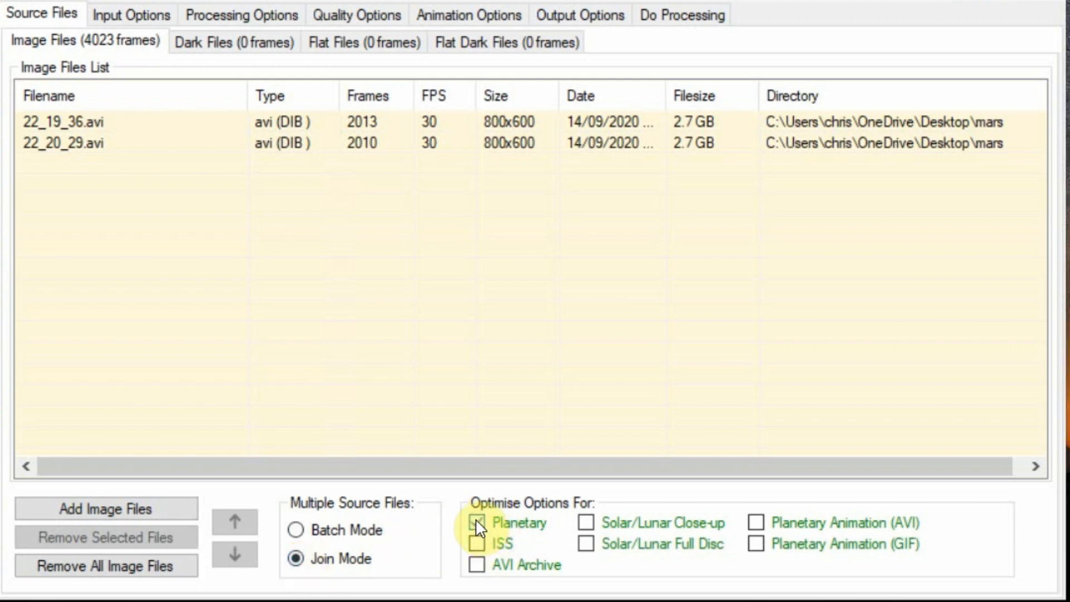
pyautogui.click(477, 523)
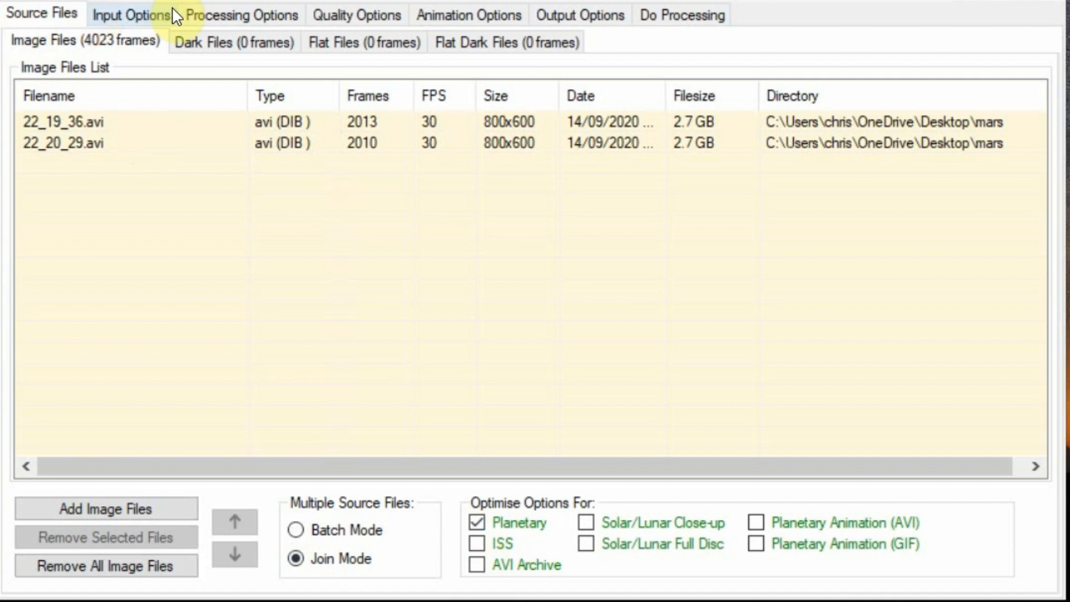
pyautogui.moveTo(683, 15)
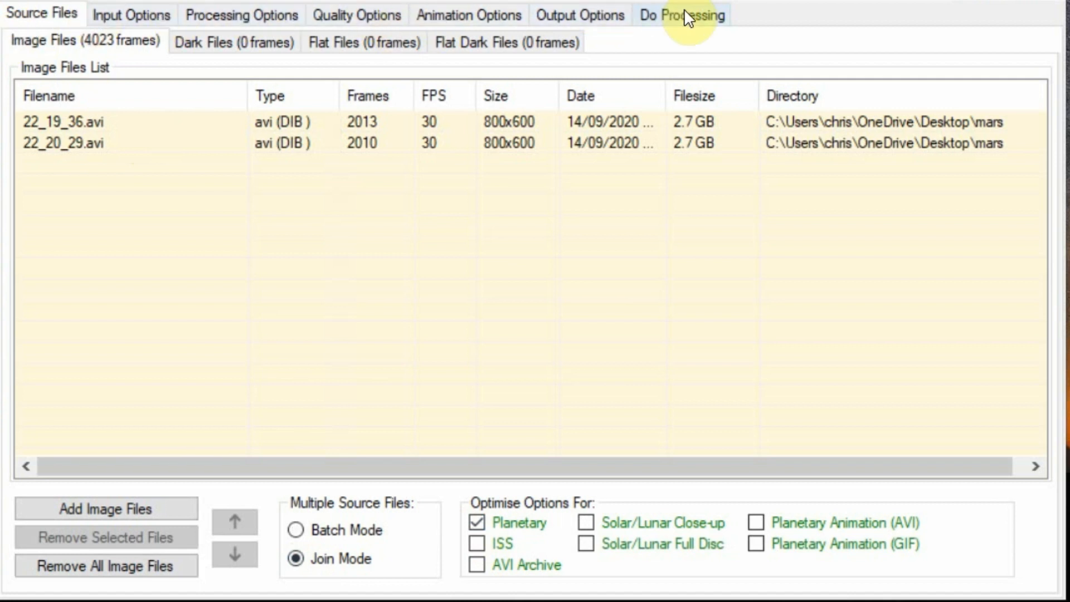
pyautogui.click(681, 15)
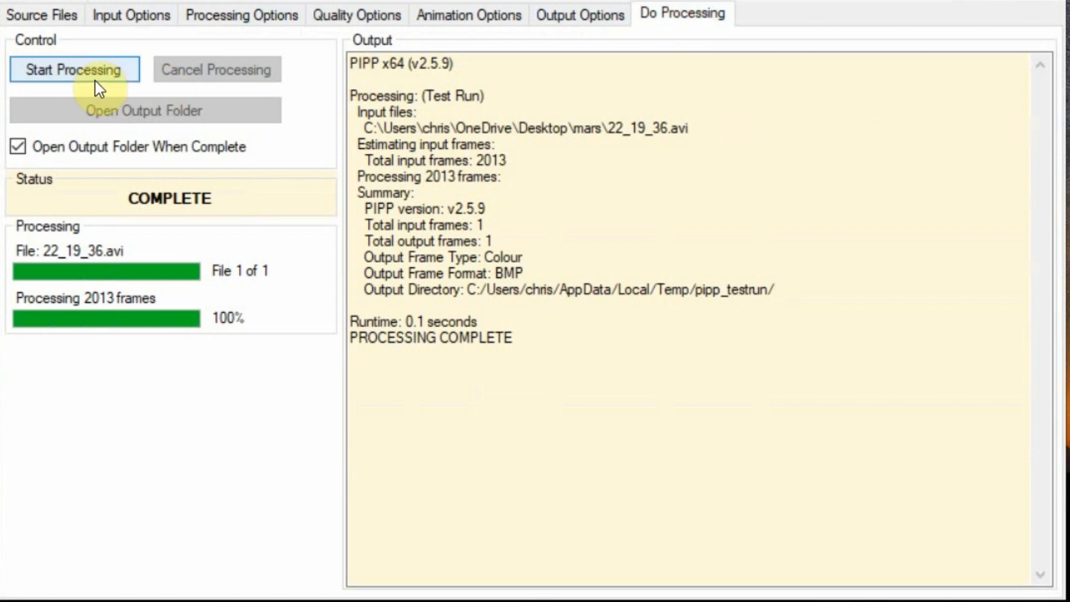
pyautogui.click(73, 69)
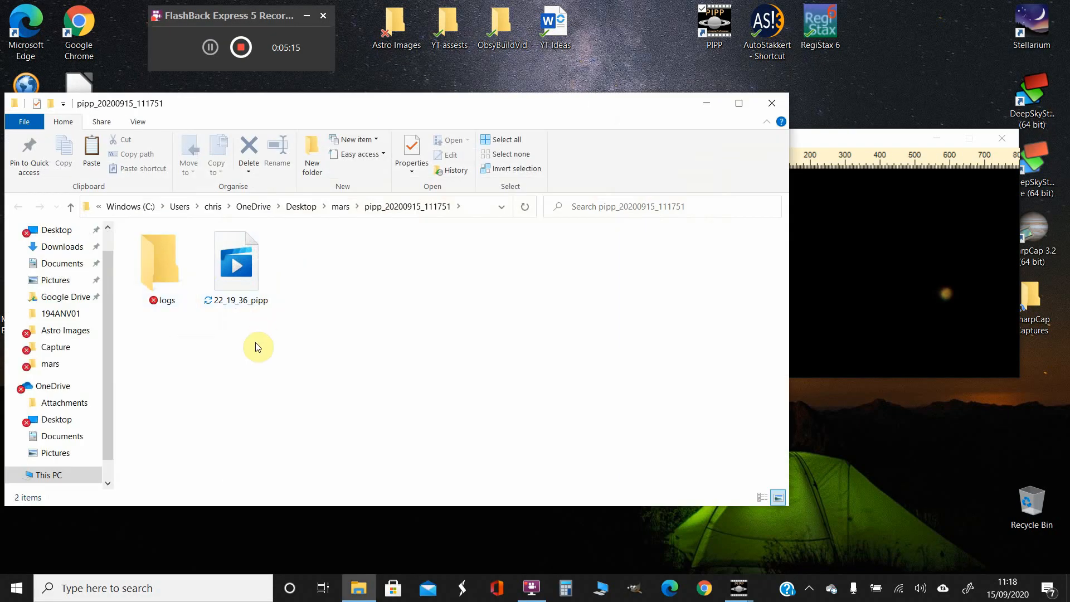
pyautogui.moveTo(277, 317)
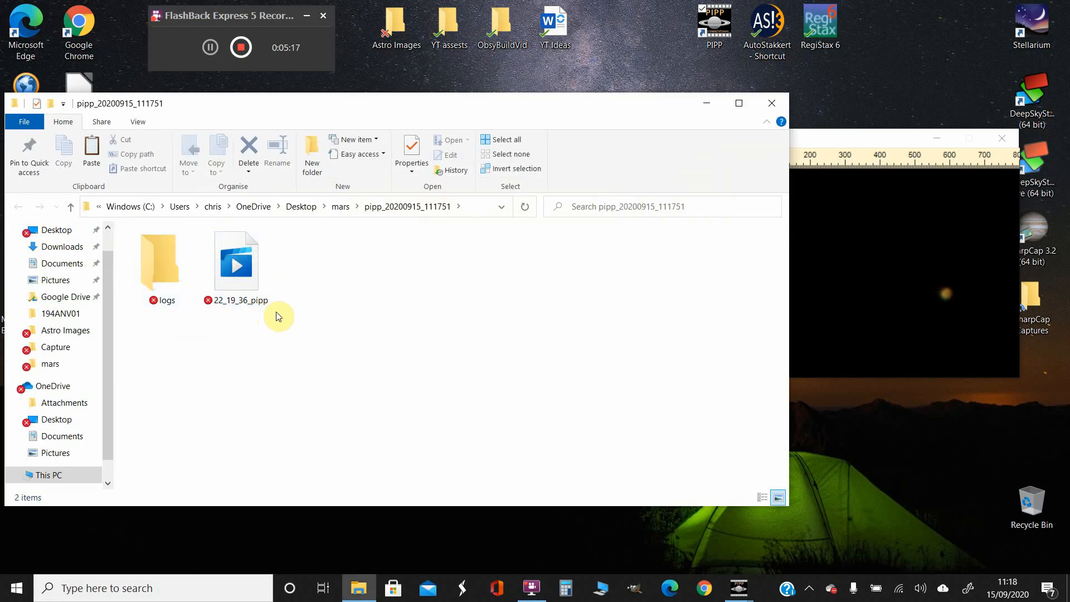
pyautogui.moveTo(252, 289)
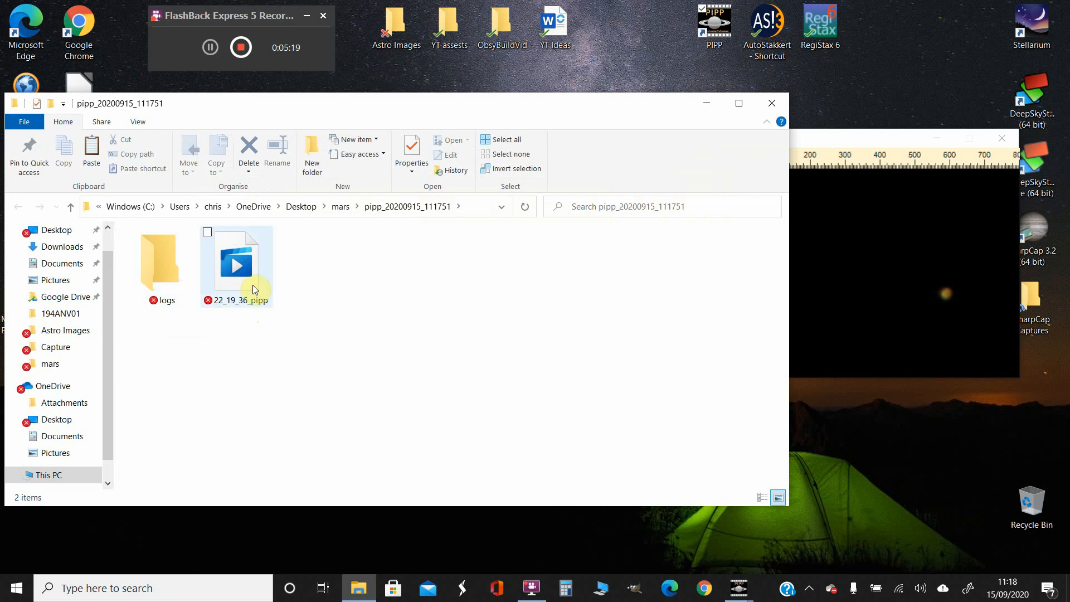
pyautogui.moveTo(159, 267)
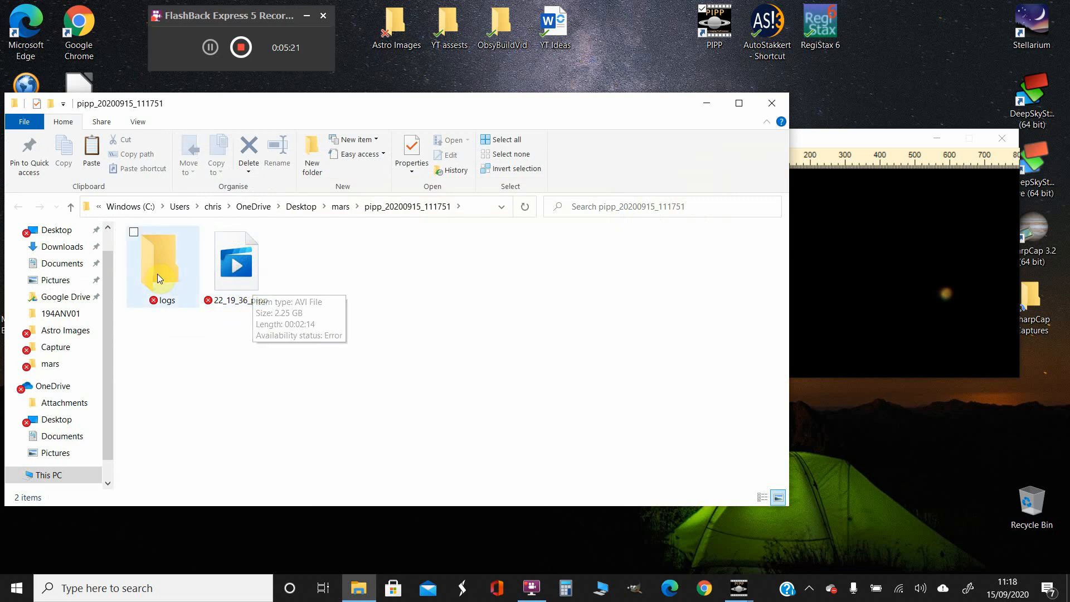
# - Select the 22_19_36_pipp output video and close the finished PIPP session
pyautogui.click(237, 262)
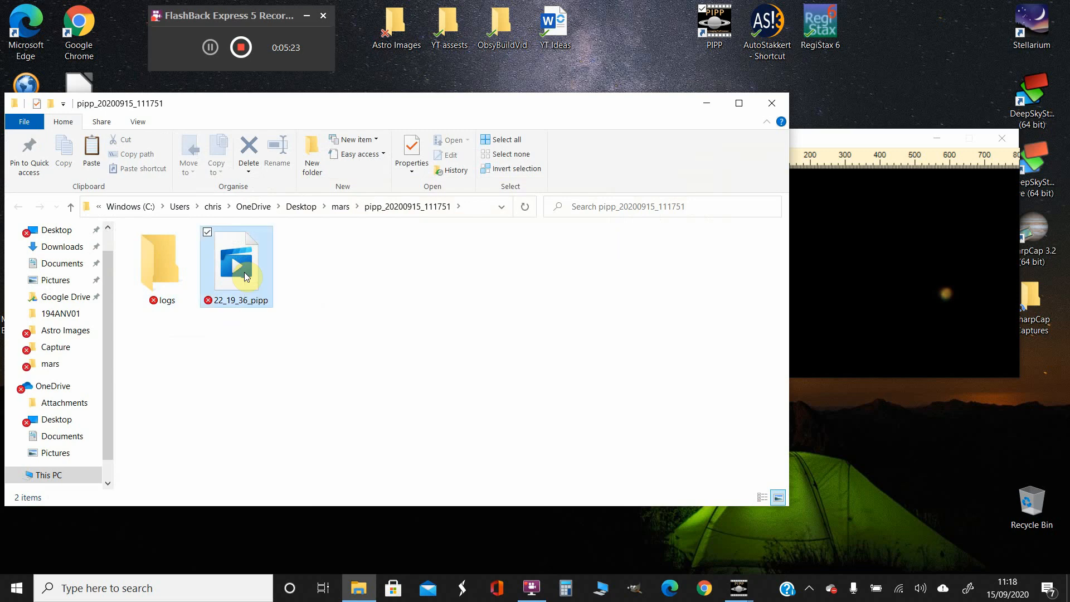
pyautogui.rightClick(237, 263)
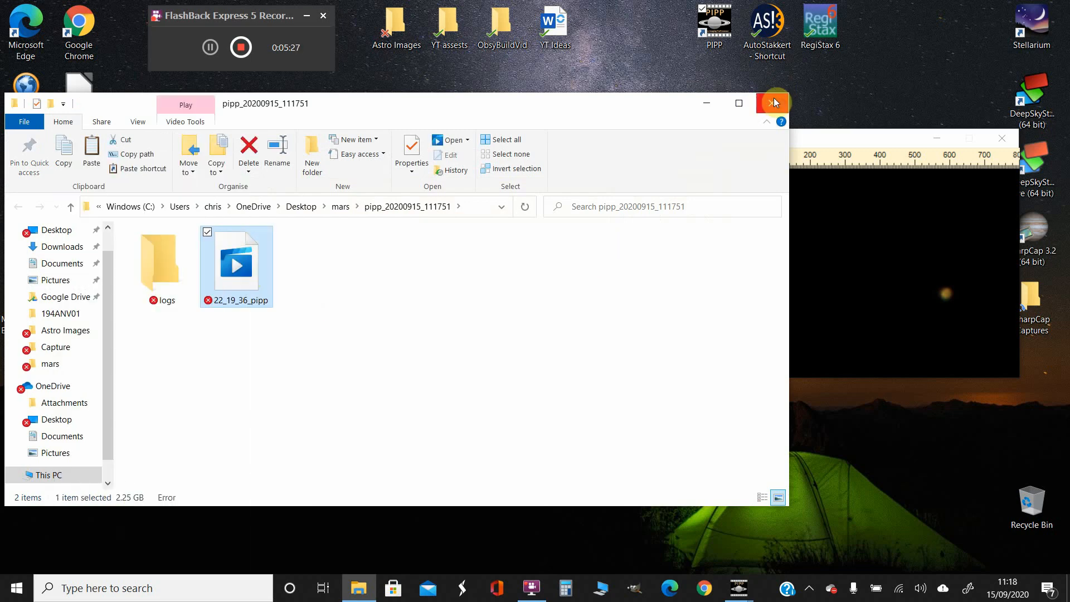
pyautogui.click(773, 103)
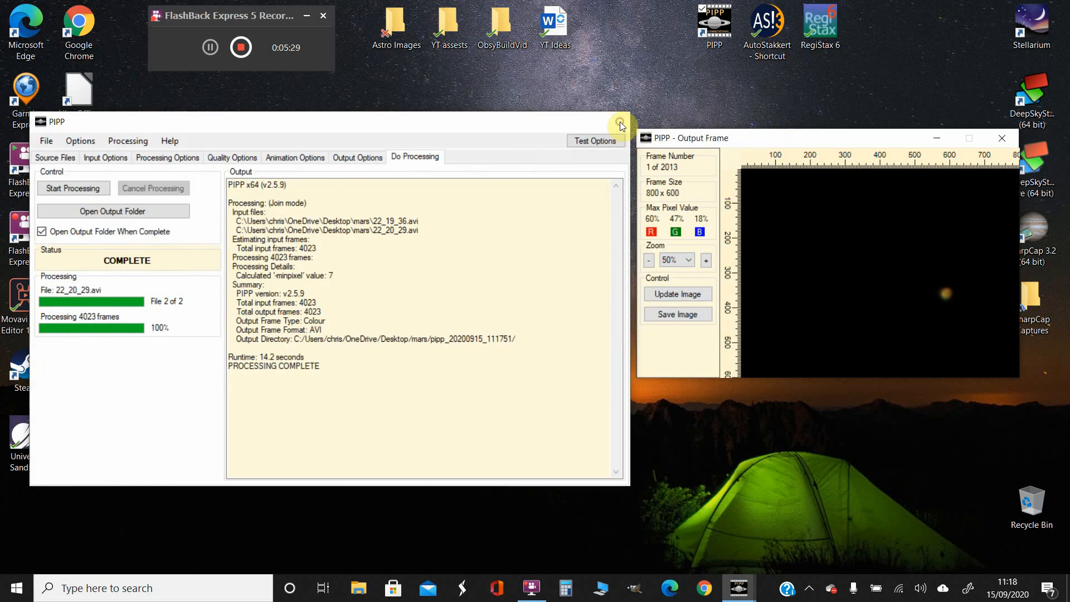
pyautogui.rightClick(361, 305)
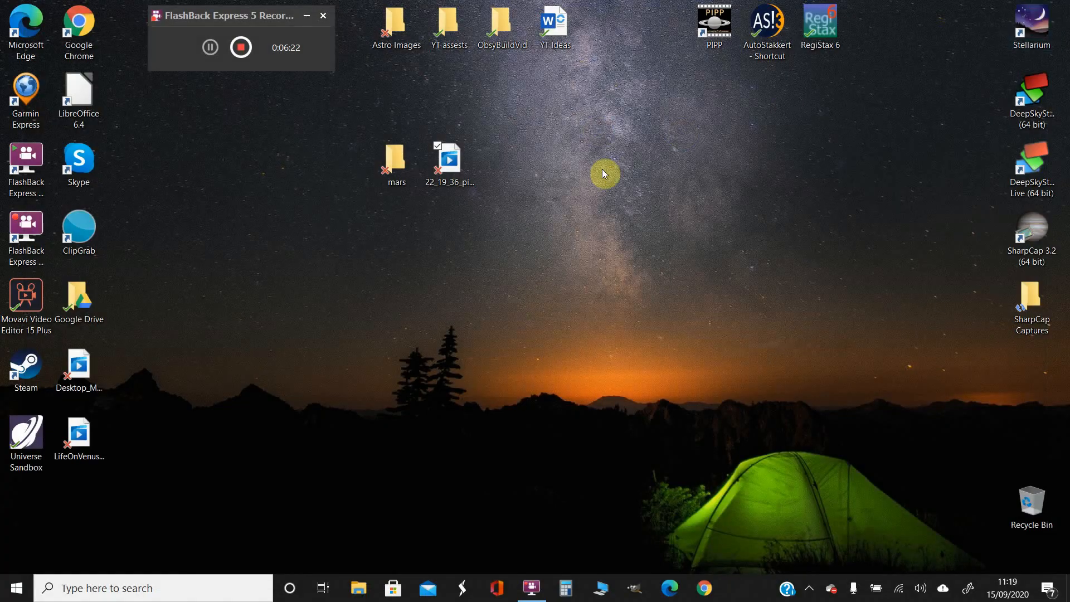
pyautogui.moveTo(773, 76)
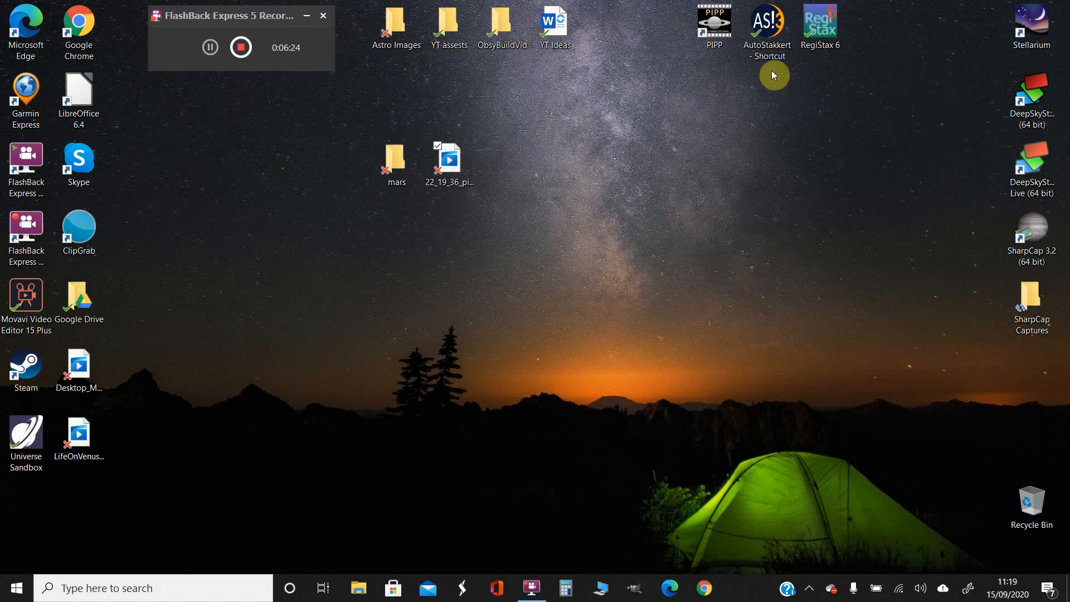
# - Launch AutoStakkert! 3 and open 22_19_36_pipp.avi from the Desktop folder
pyautogui.doubleClick(768, 27)
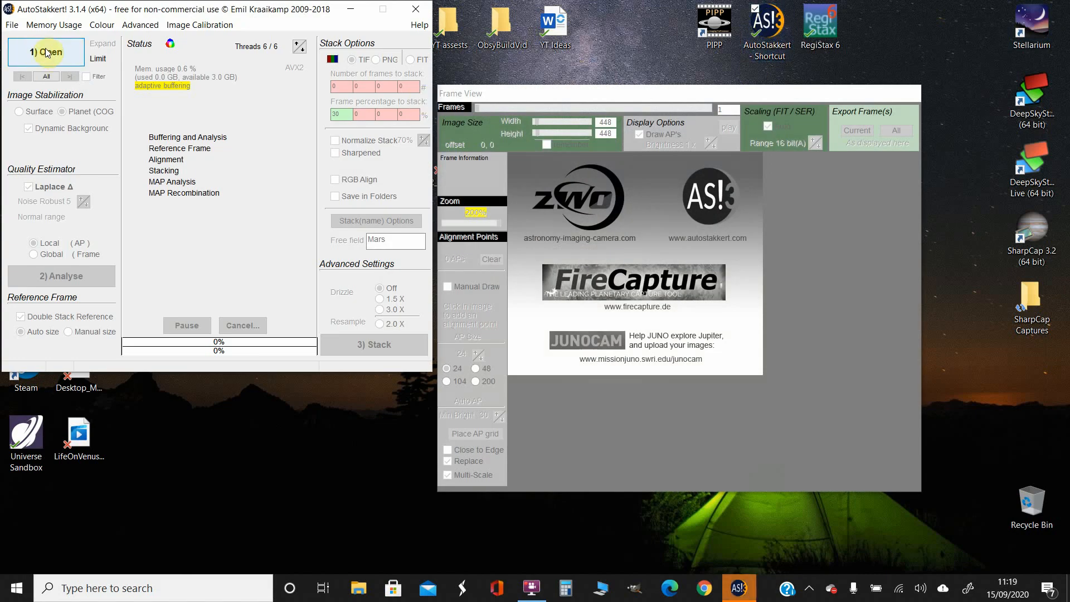
pyautogui.click(46, 52)
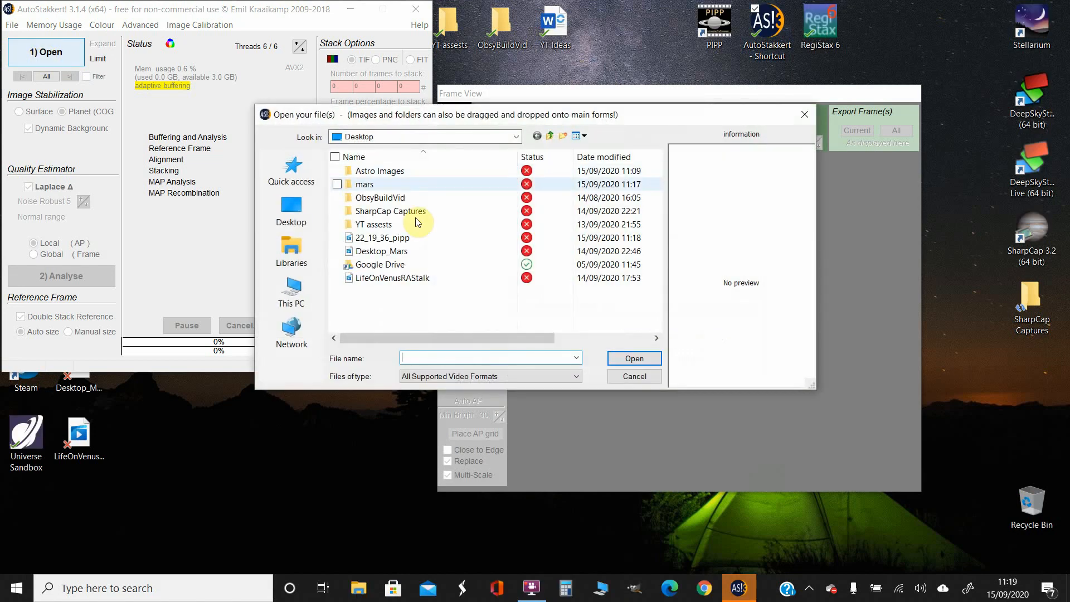
pyautogui.doubleClick(383, 238)
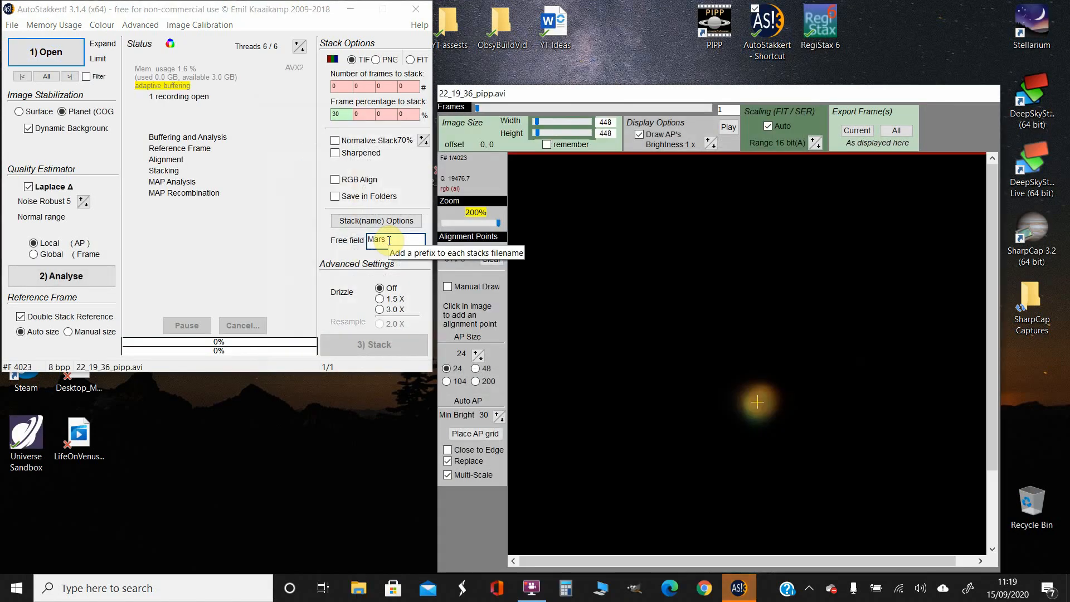
pyautogui.moveTo(116, 77)
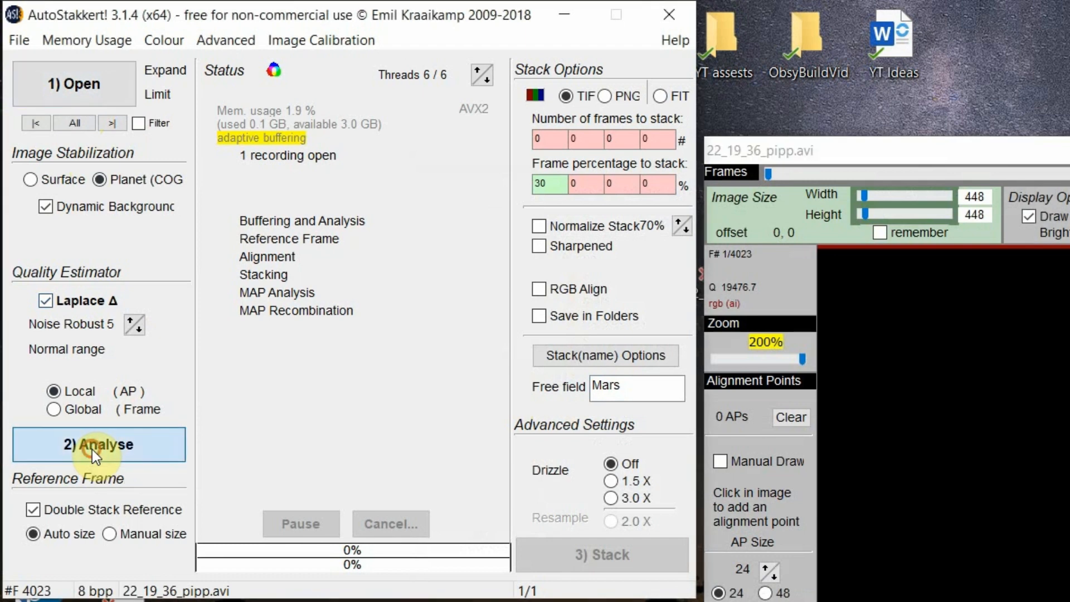
# - Run frame quality analysis, then set the stacking percentage to 31% on the quality graph
pyautogui.click(98, 444)
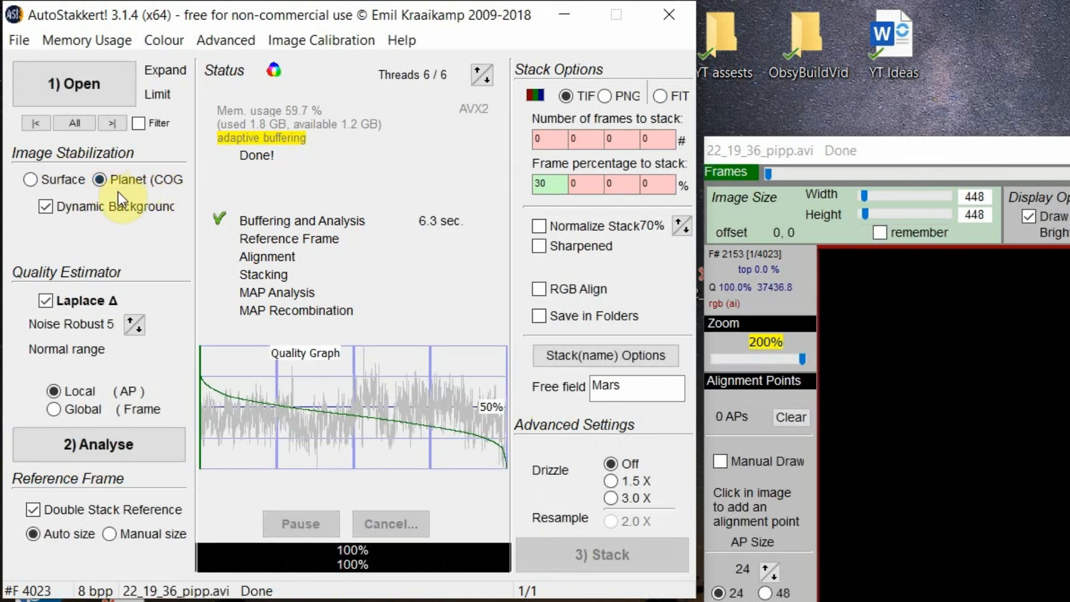
pyautogui.moveTo(512, 461)
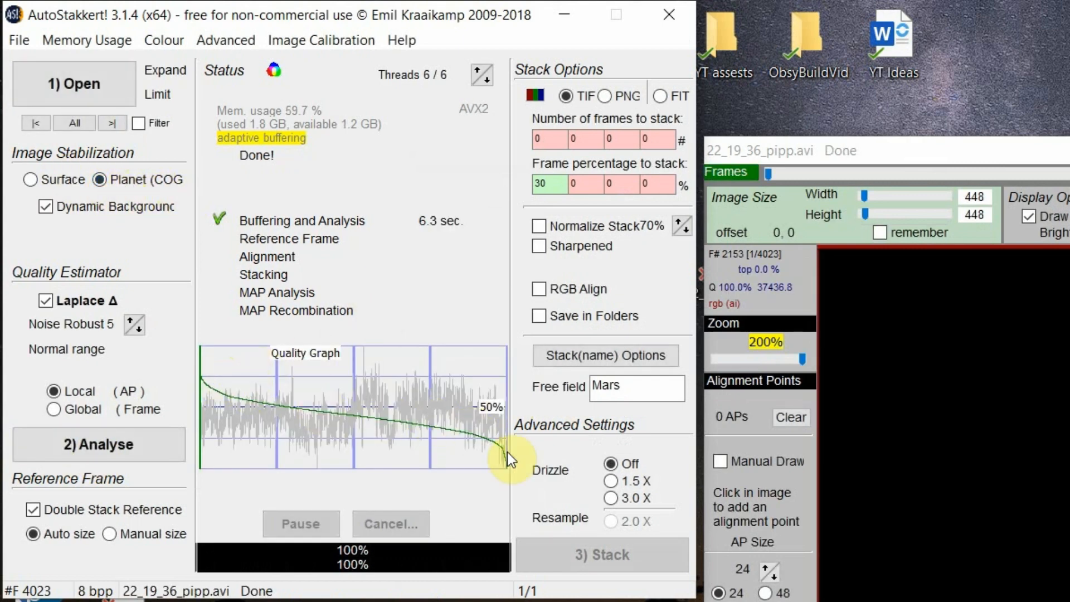
pyautogui.moveTo(249, 396)
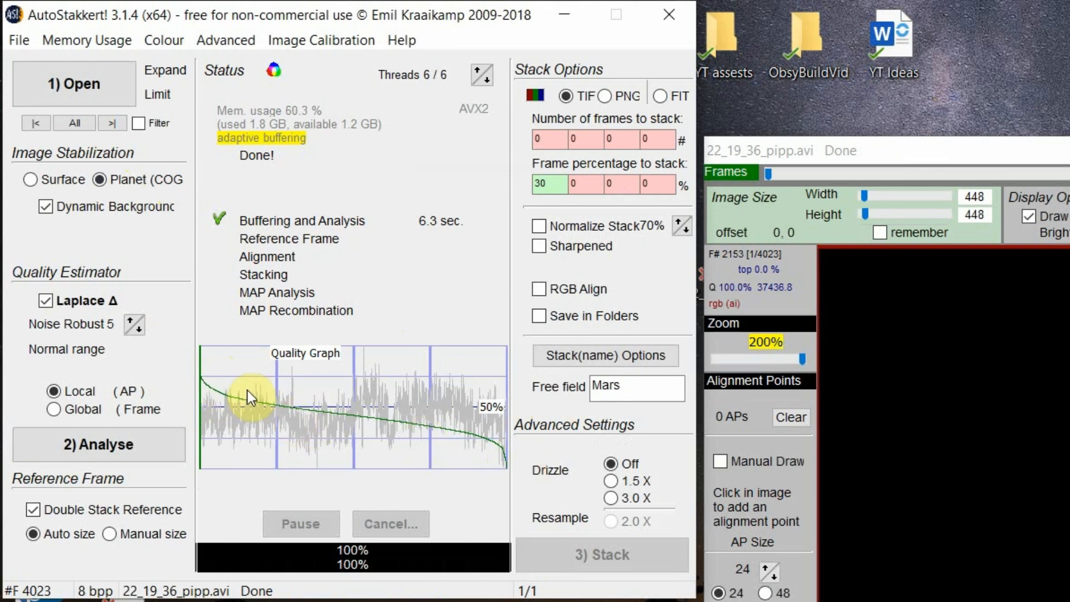
pyautogui.moveTo(283, 414)
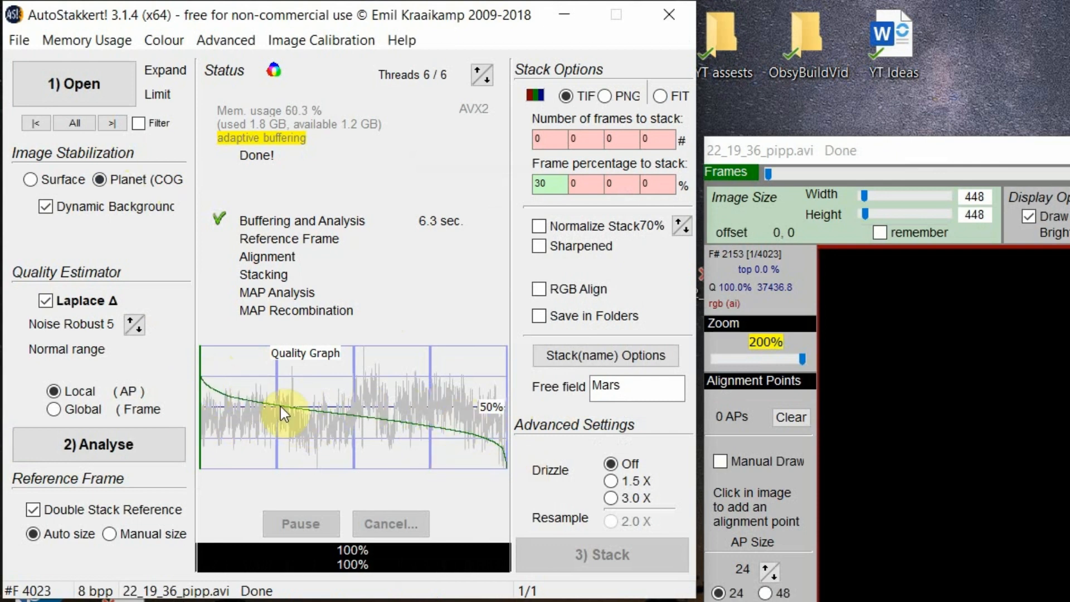
pyautogui.moveTo(757, 280)
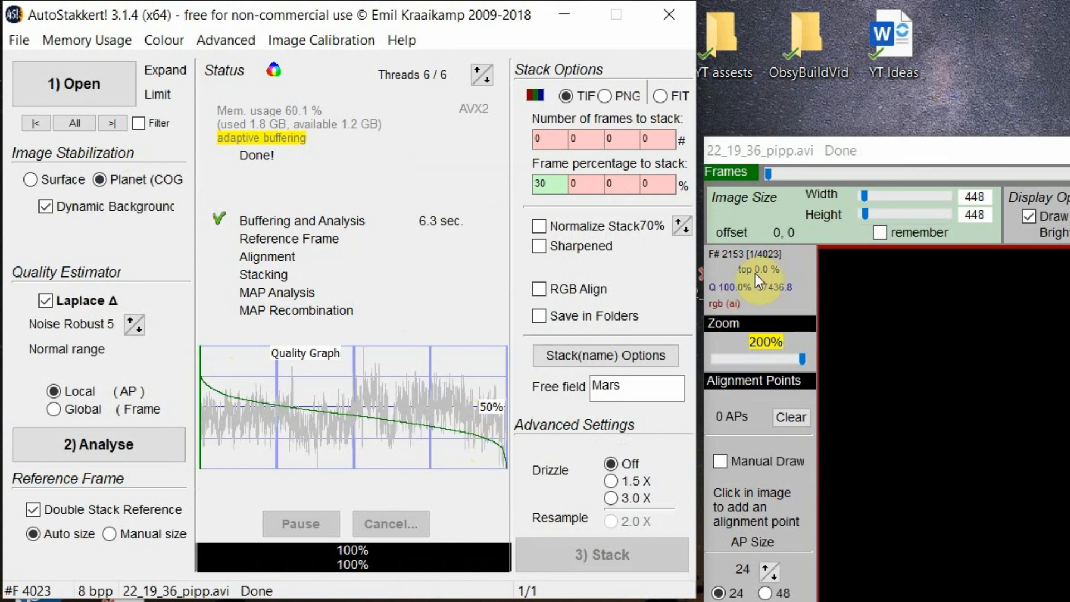
pyautogui.moveTo(306, 384)
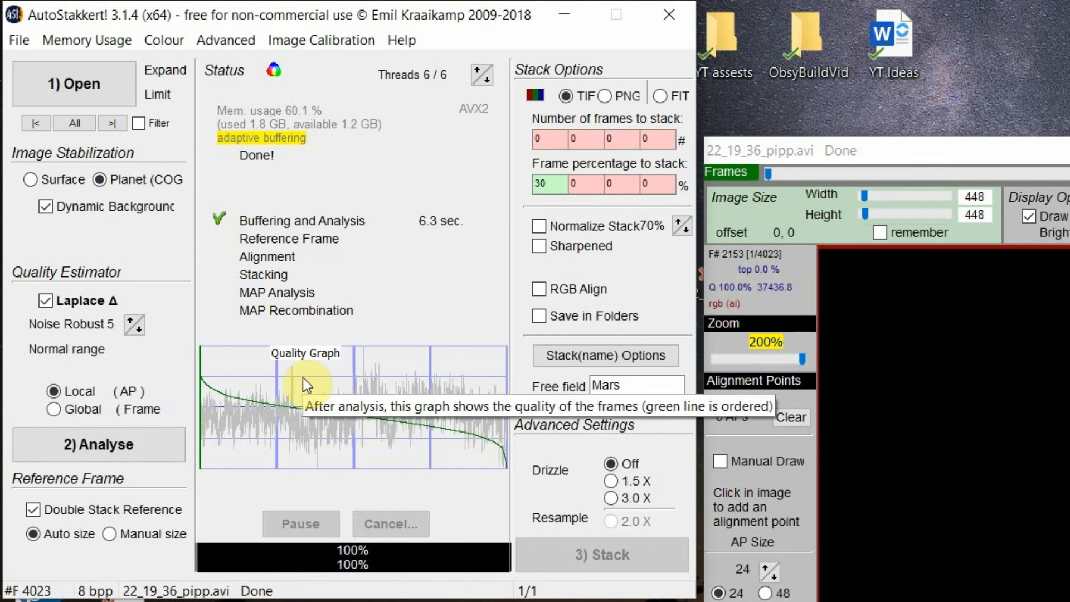
pyautogui.moveTo(310, 418)
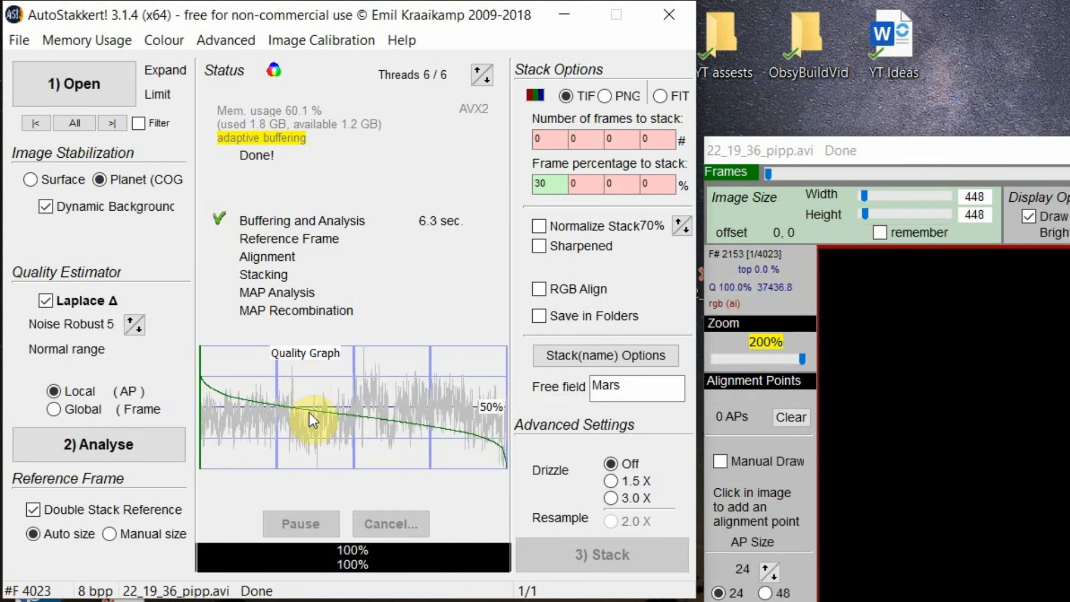
pyautogui.moveTo(259, 395)
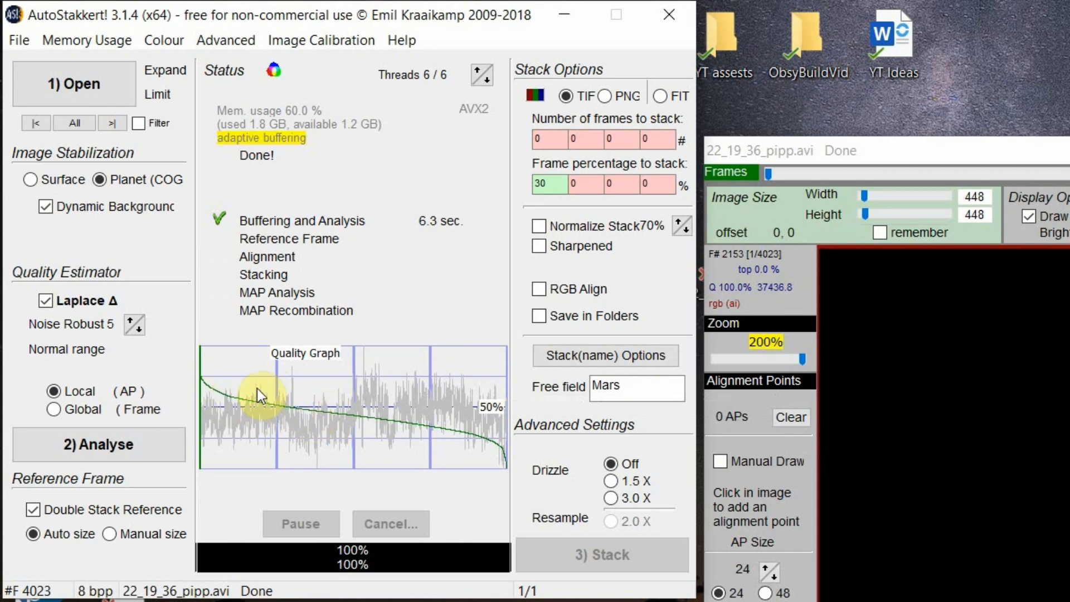
pyautogui.moveTo(301, 414)
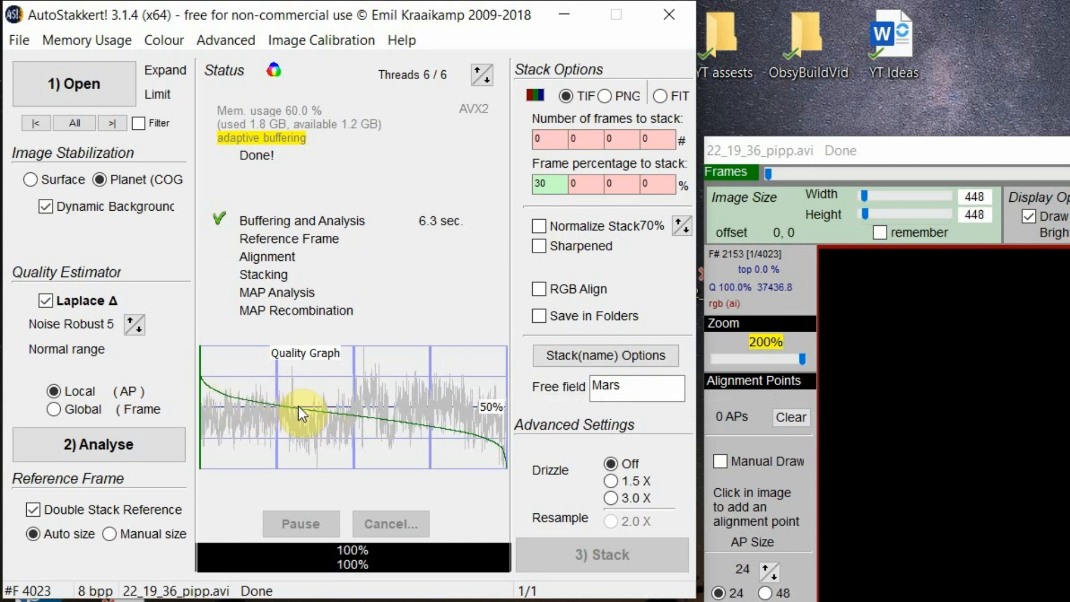
pyautogui.moveTo(315, 414)
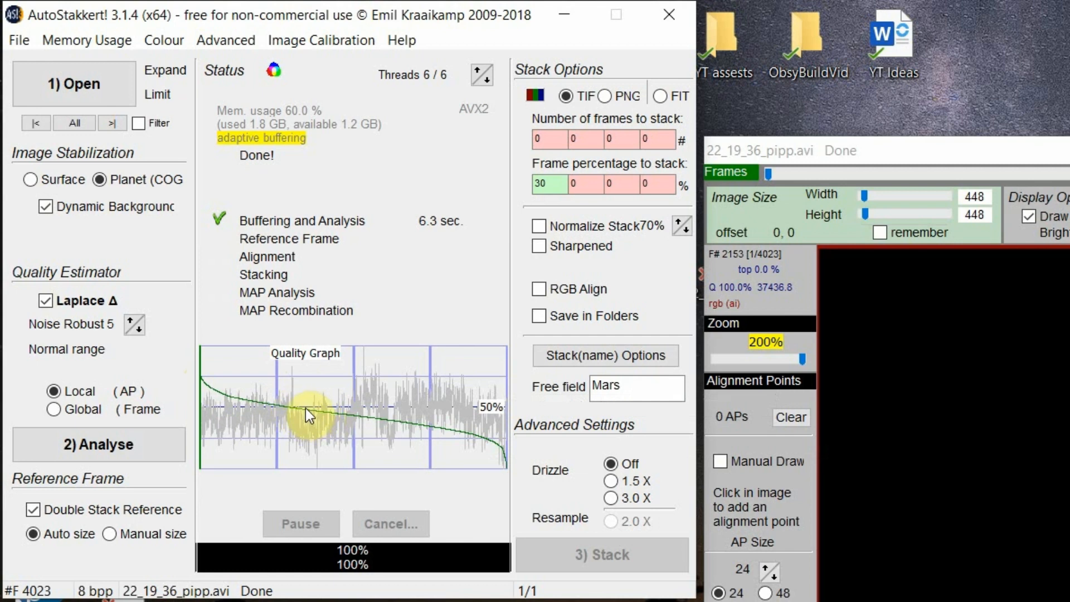
pyautogui.click(296, 409)
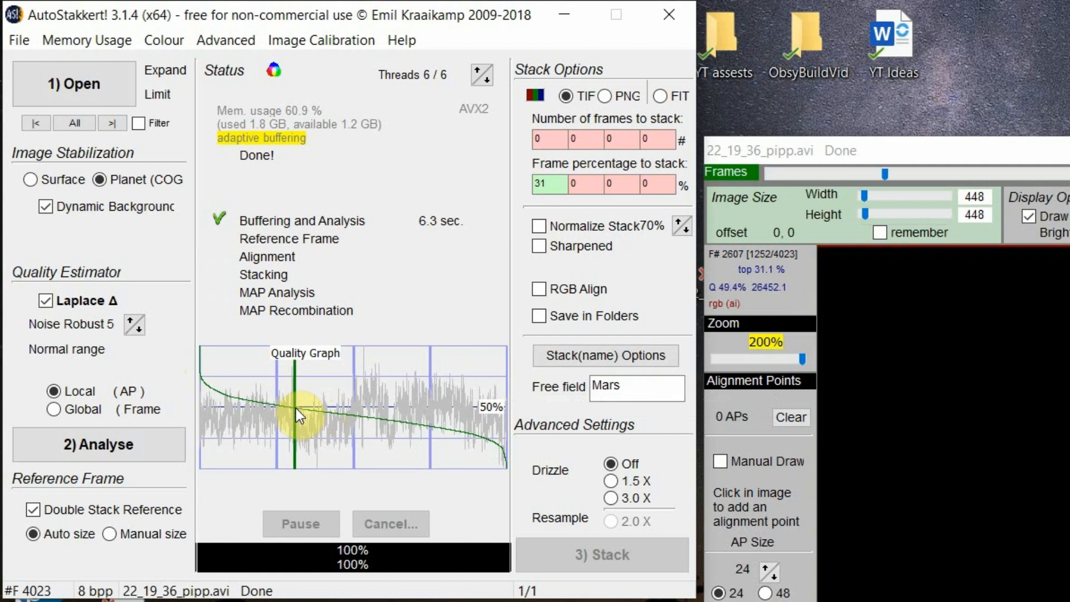
pyautogui.moveTo(436, 305)
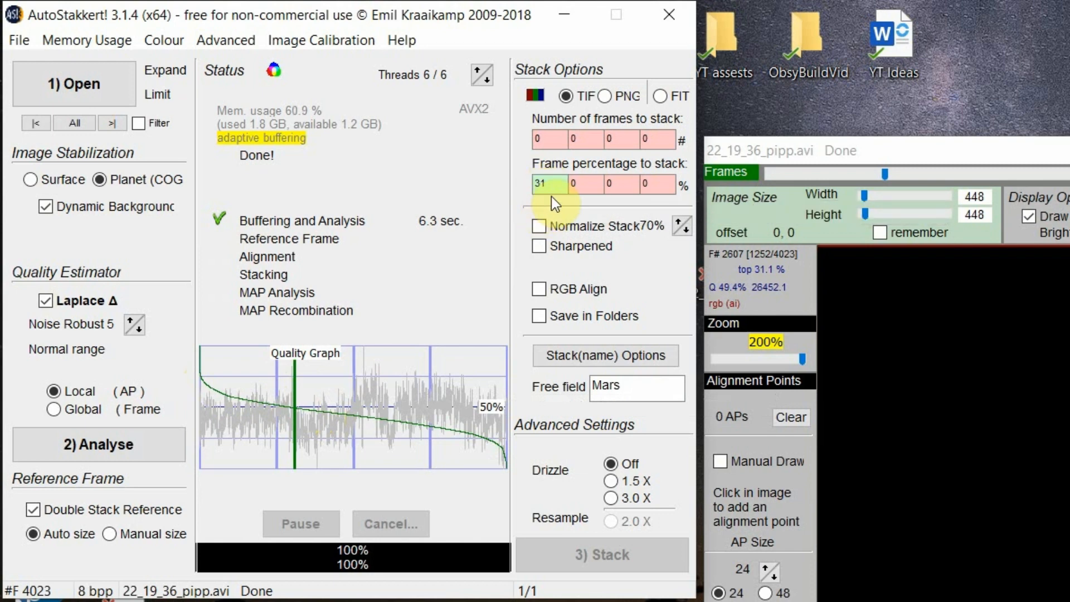
pyautogui.moveTo(590, 113)
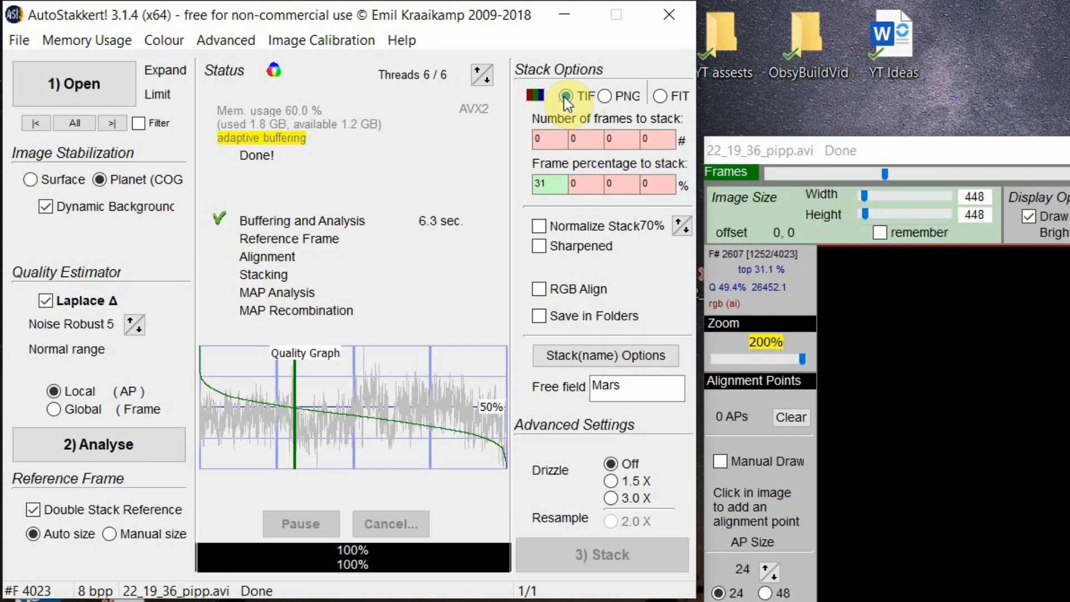
pyautogui.click(636, 387)
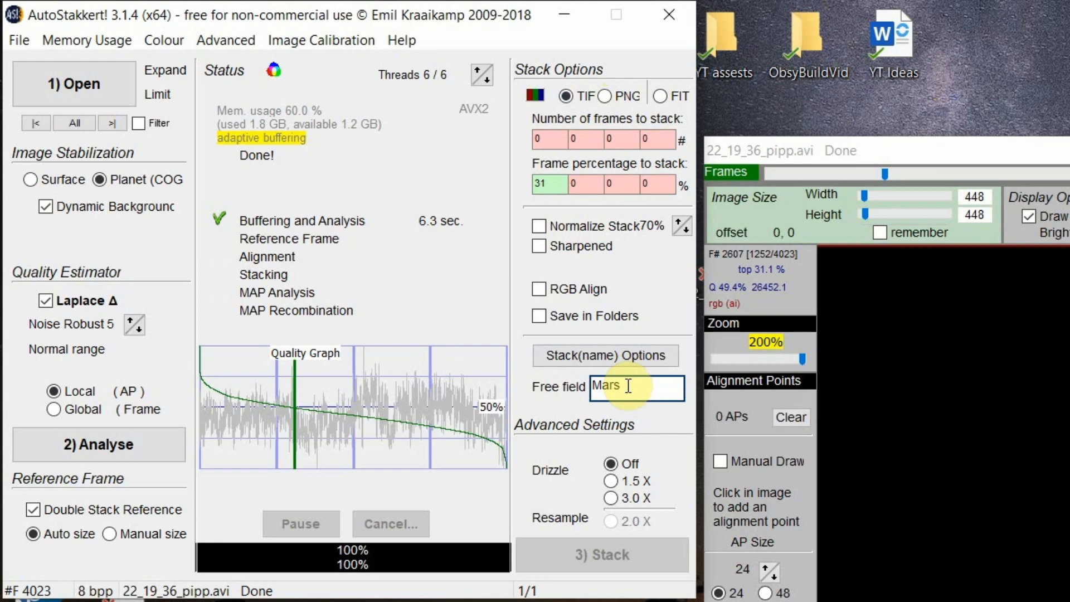
pyautogui.moveTo(321, 40)
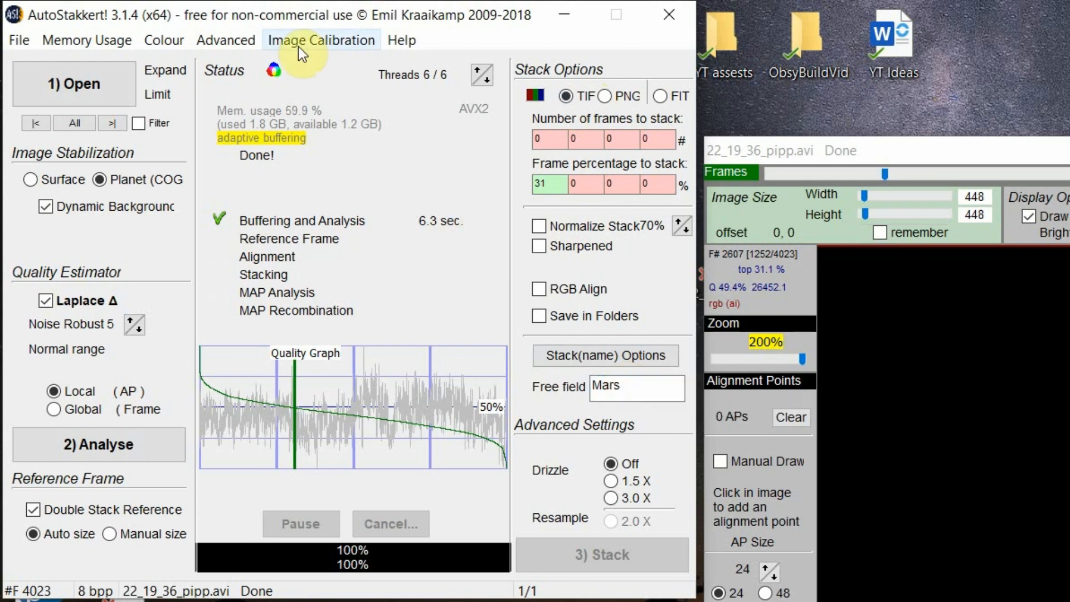
pyautogui.click(163, 39)
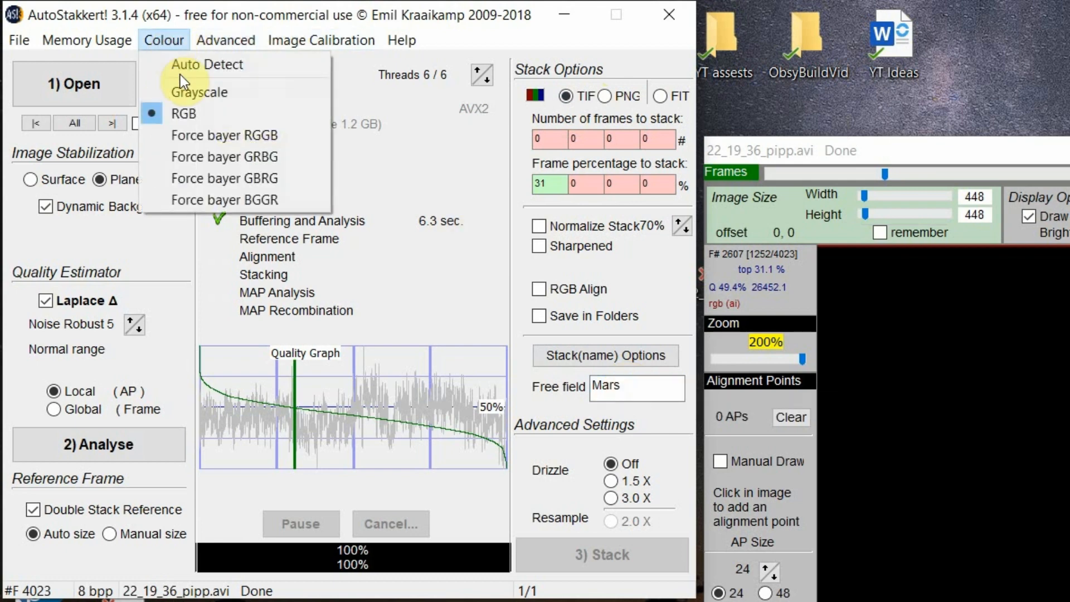
pyautogui.moveTo(239, 113)
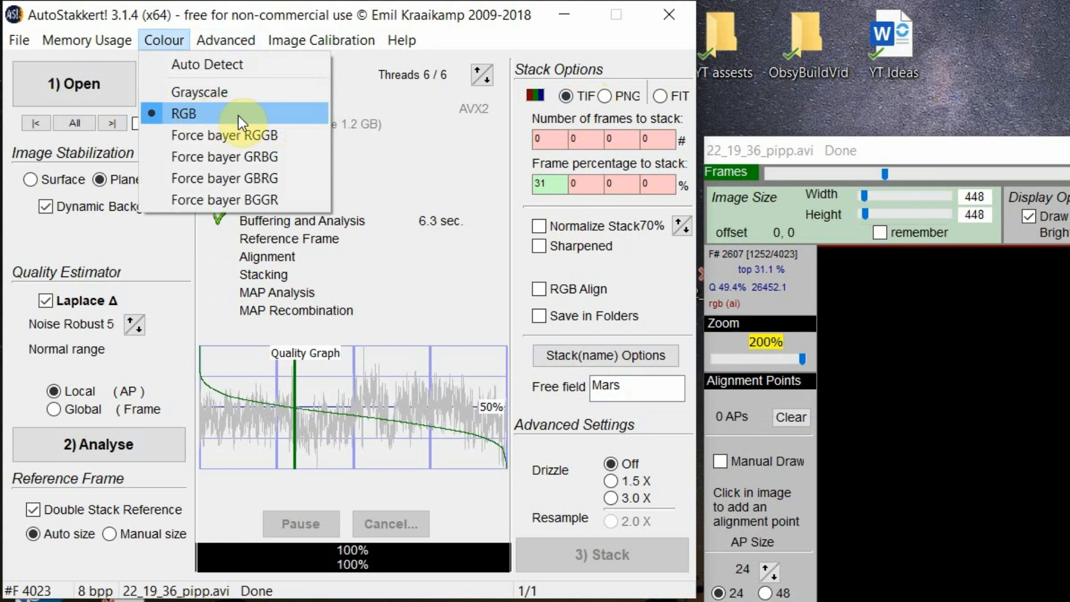
pyautogui.moveTo(184, 121)
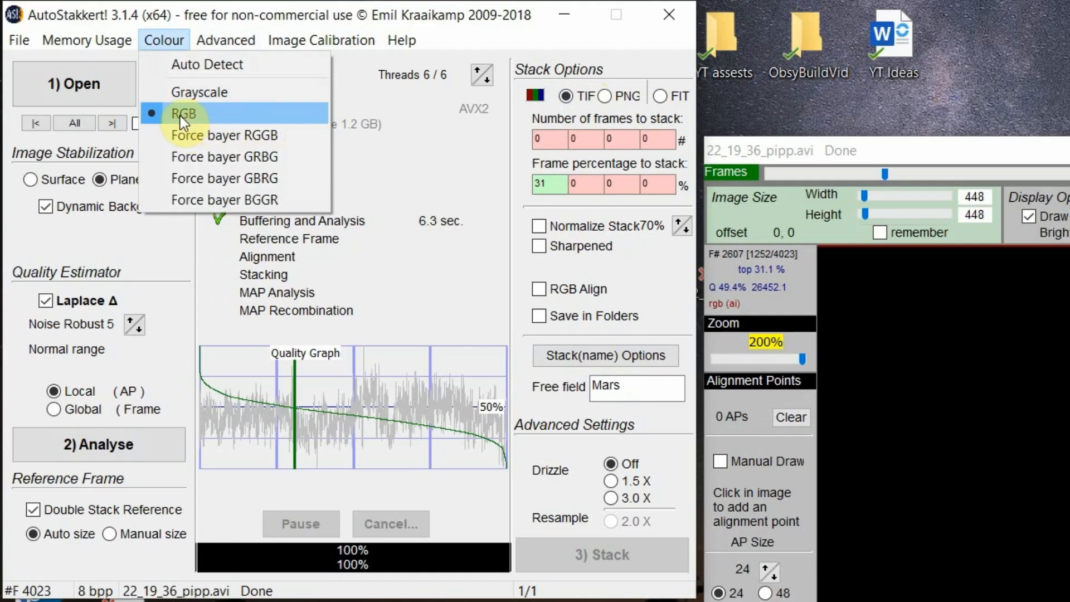
pyautogui.moveTo(263, 118)
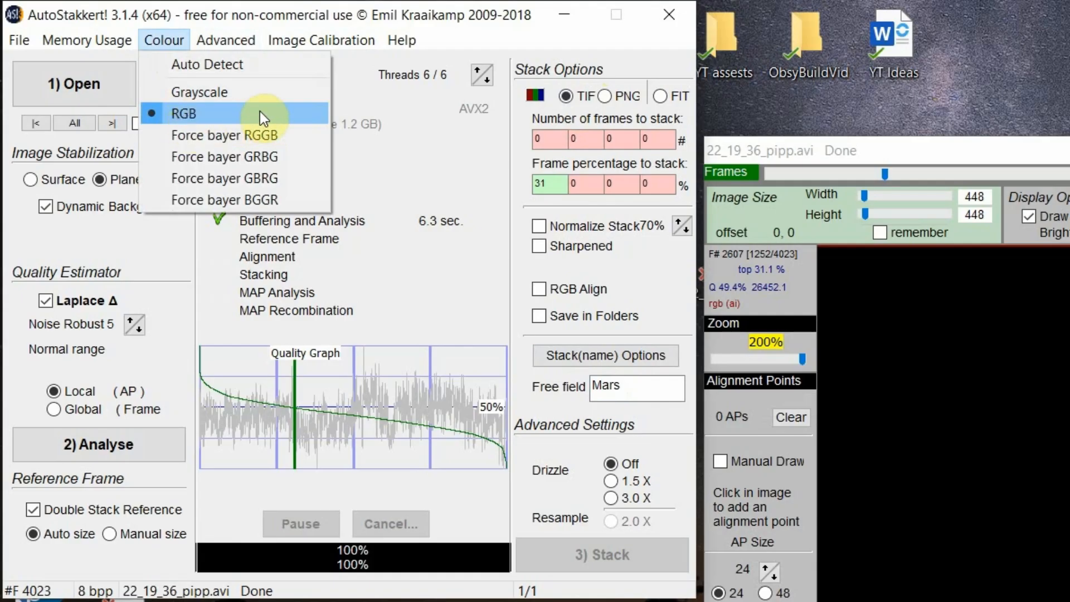
pyautogui.moveTo(191, 151)
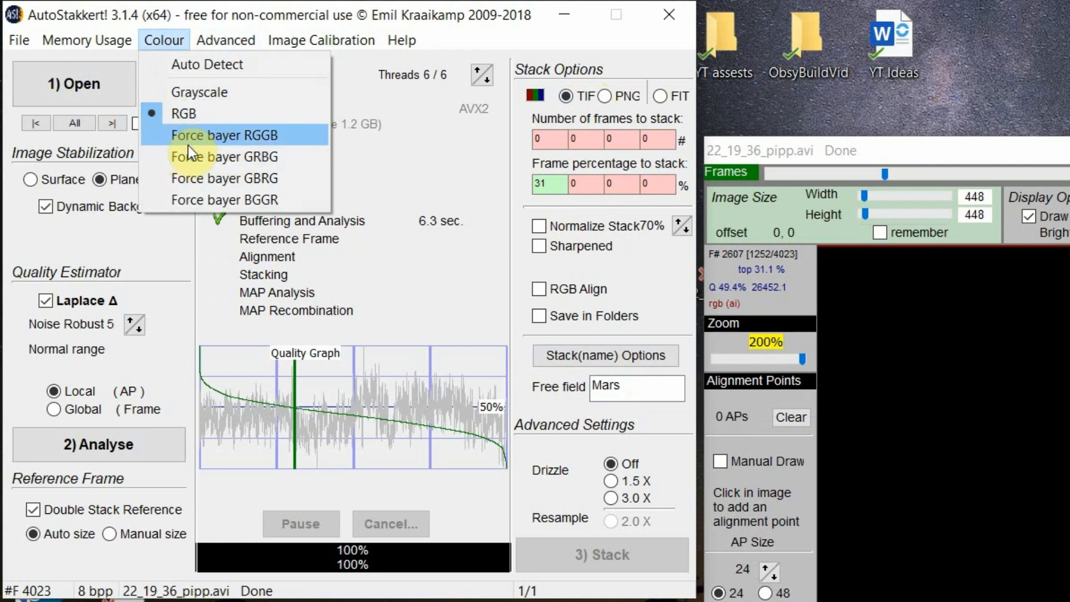
pyautogui.moveTo(194, 150)
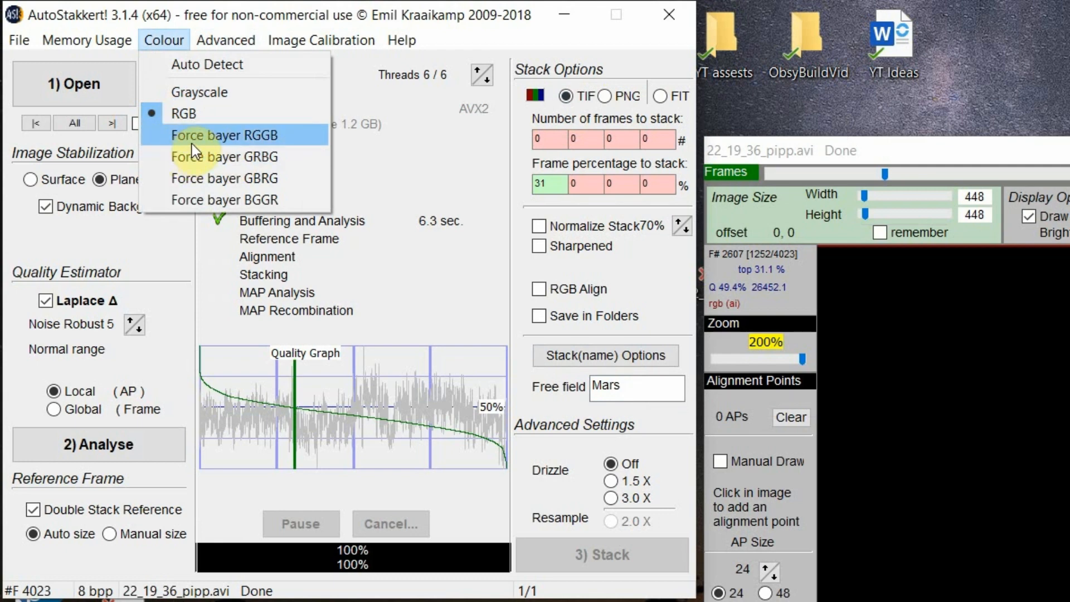
pyautogui.moveTo(224, 142)
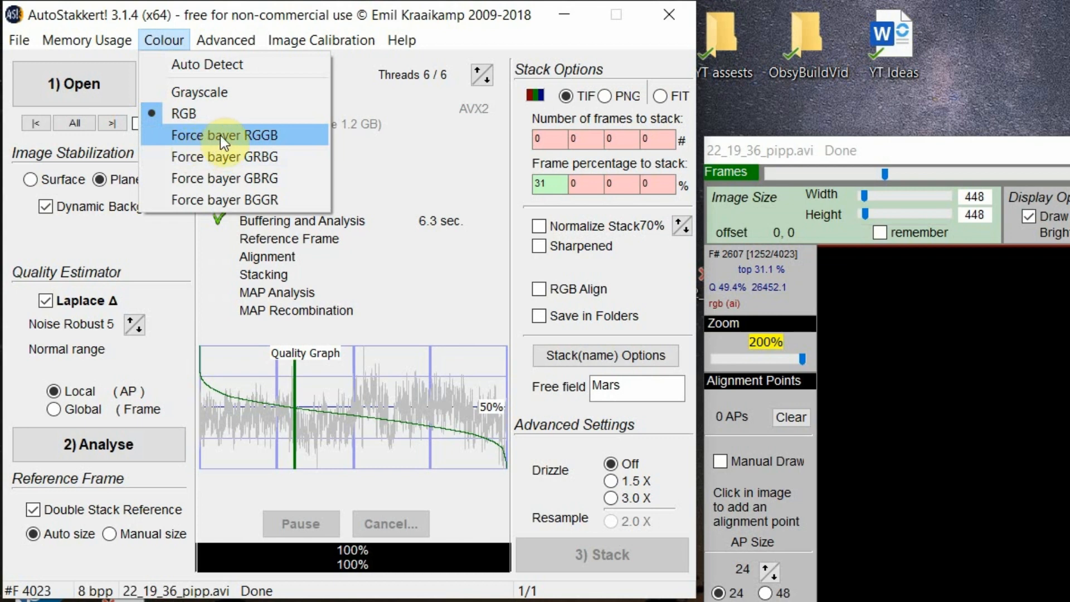
pyautogui.moveTo(283, 143)
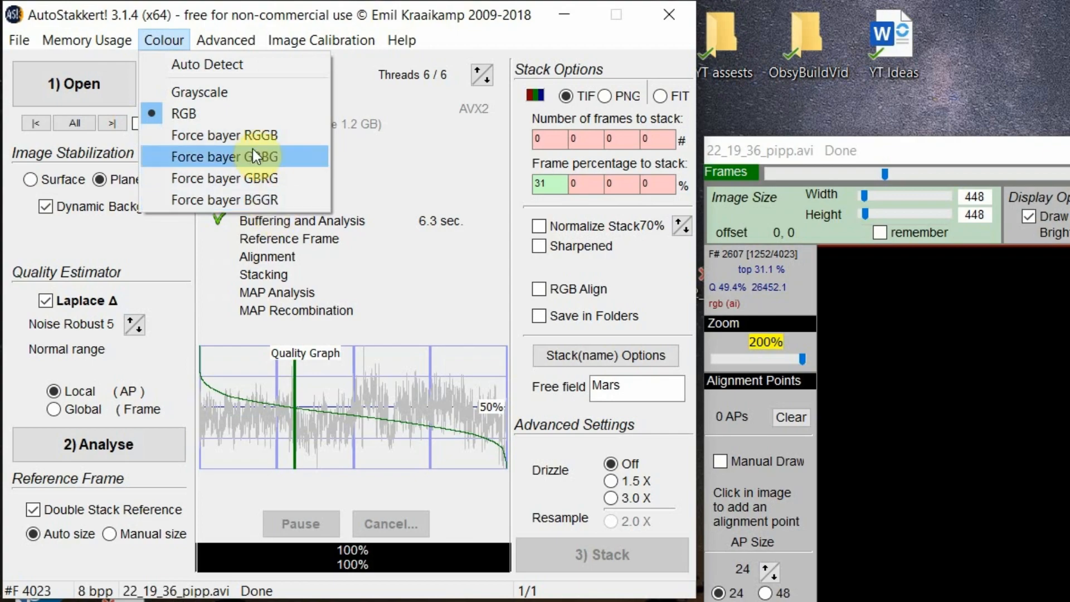
pyautogui.click(223, 156)
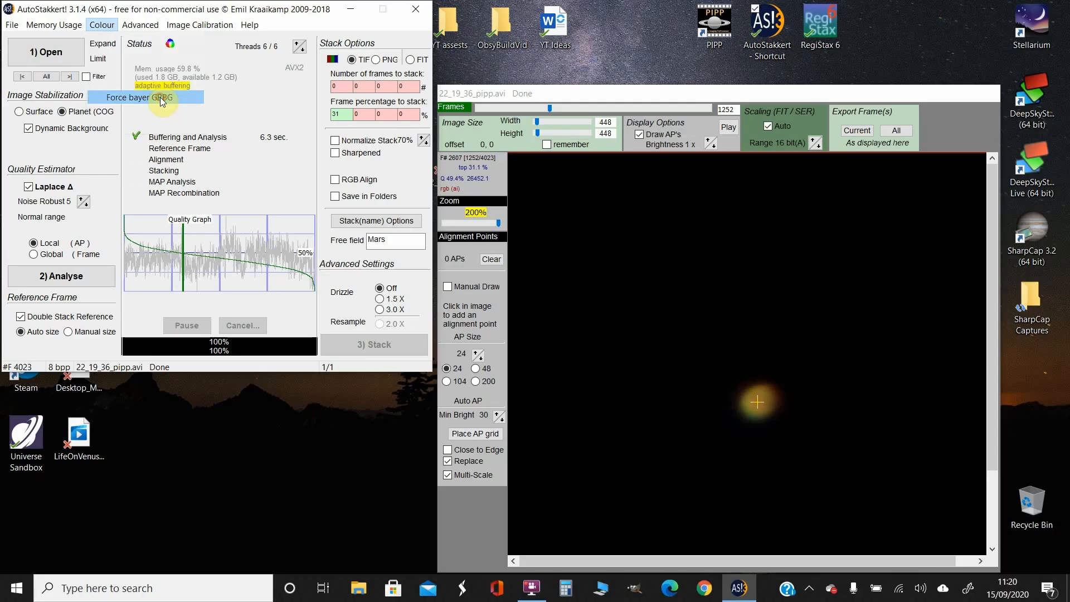
pyautogui.click(101, 25)
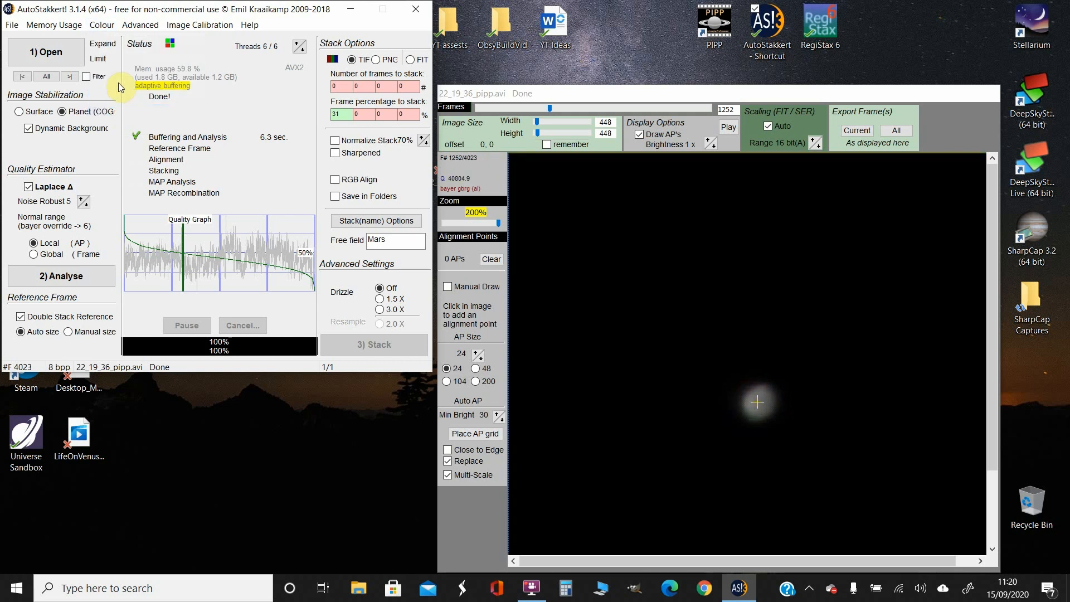
pyautogui.click(101, 25)
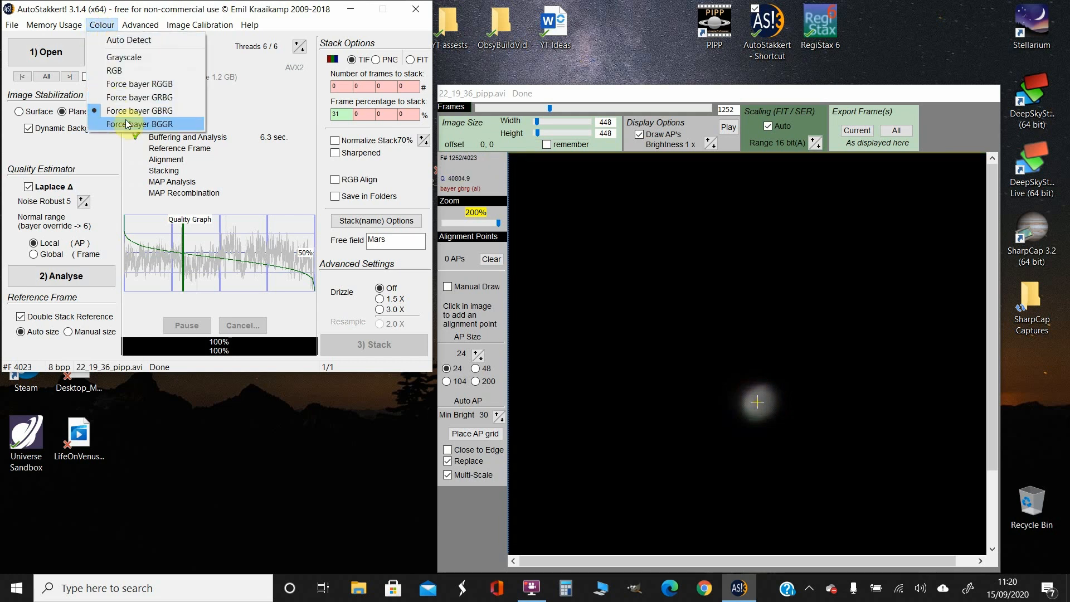
pyautogui.click(142, 124)
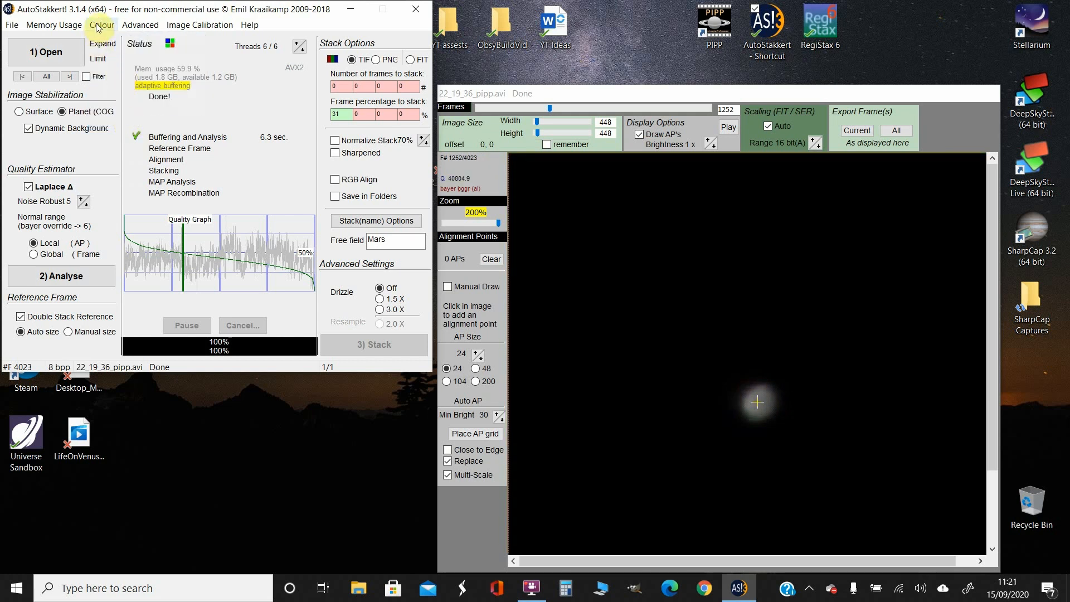
pyautogui.click(101, 24)
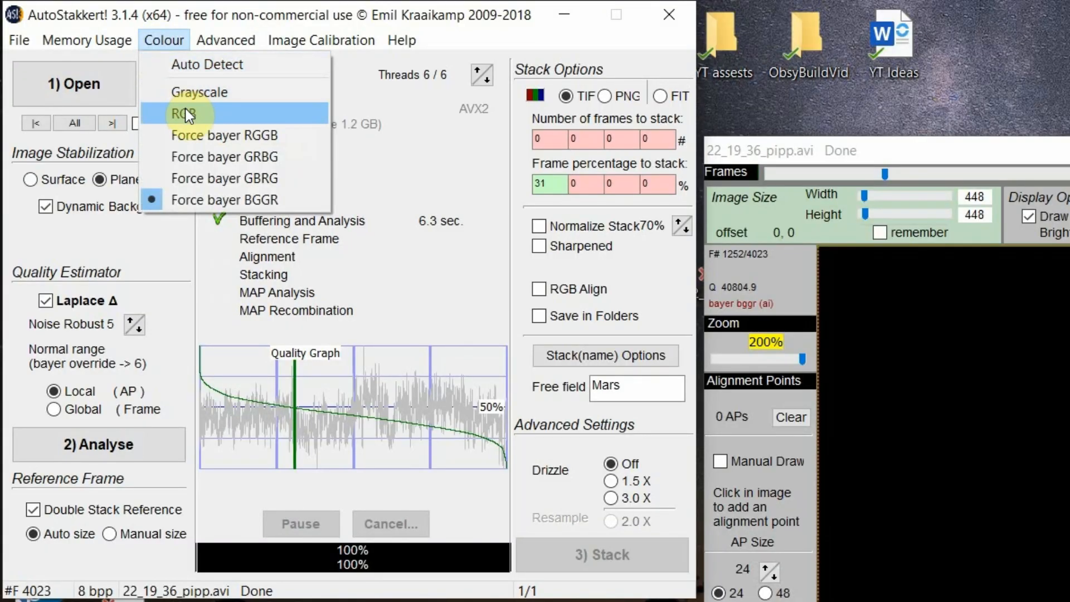
pyautogui.click(183, 113)
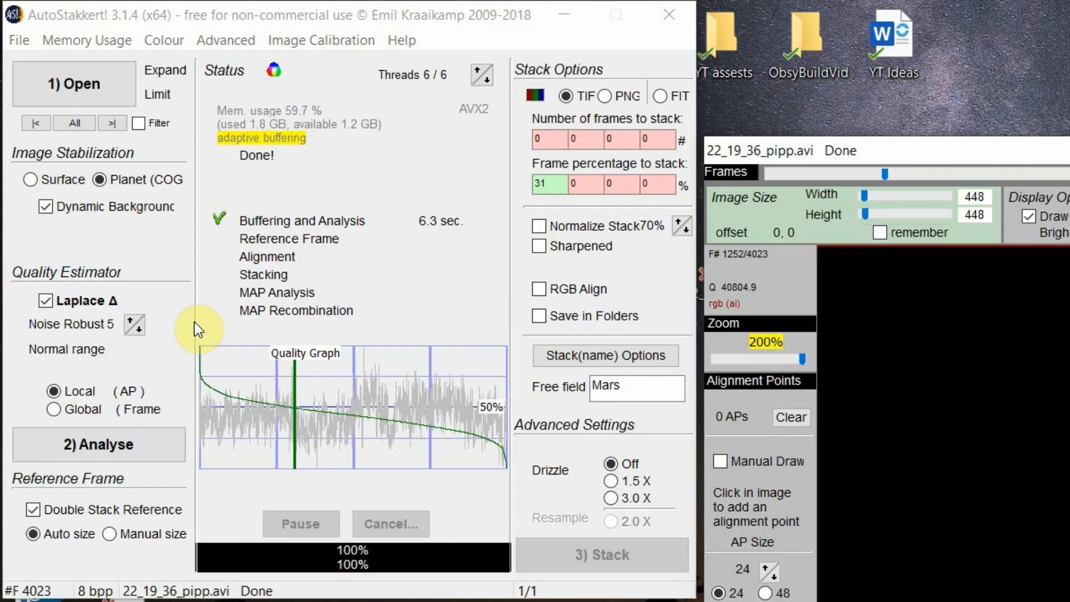
pyautogui.moveTo(484, 459)
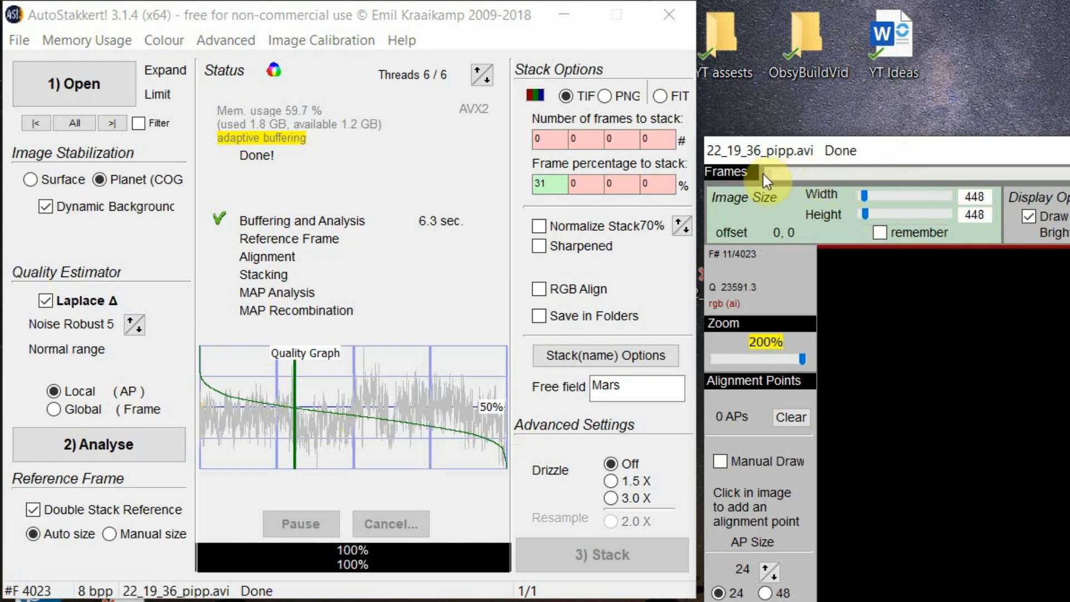
# - Move the Frames slider back to frame 1 of 4023
pyautogui.click(573, 185)
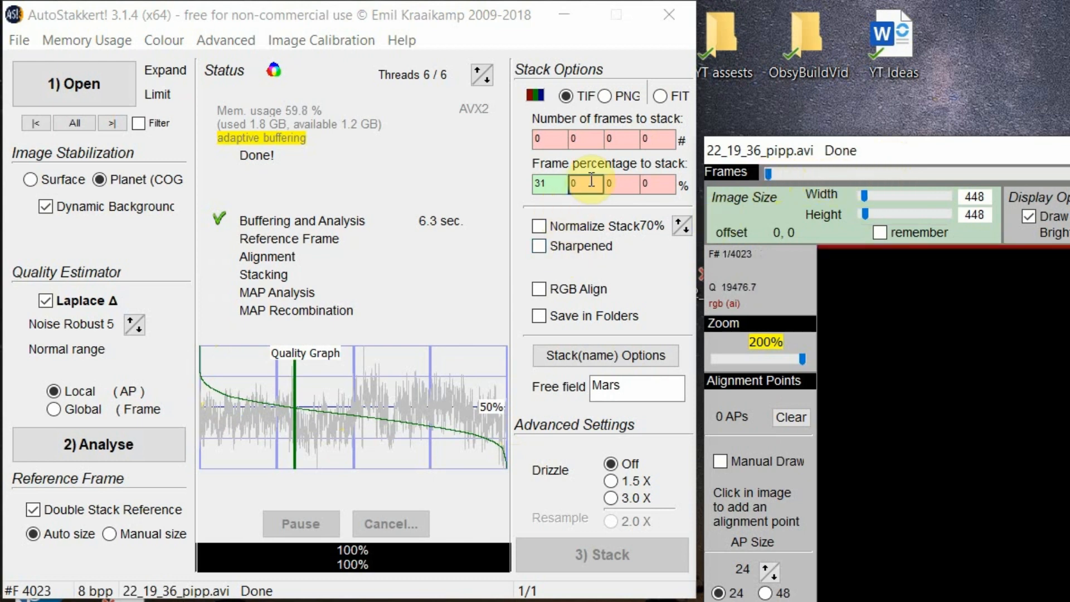
pyautogui.moveTo(656, 185)
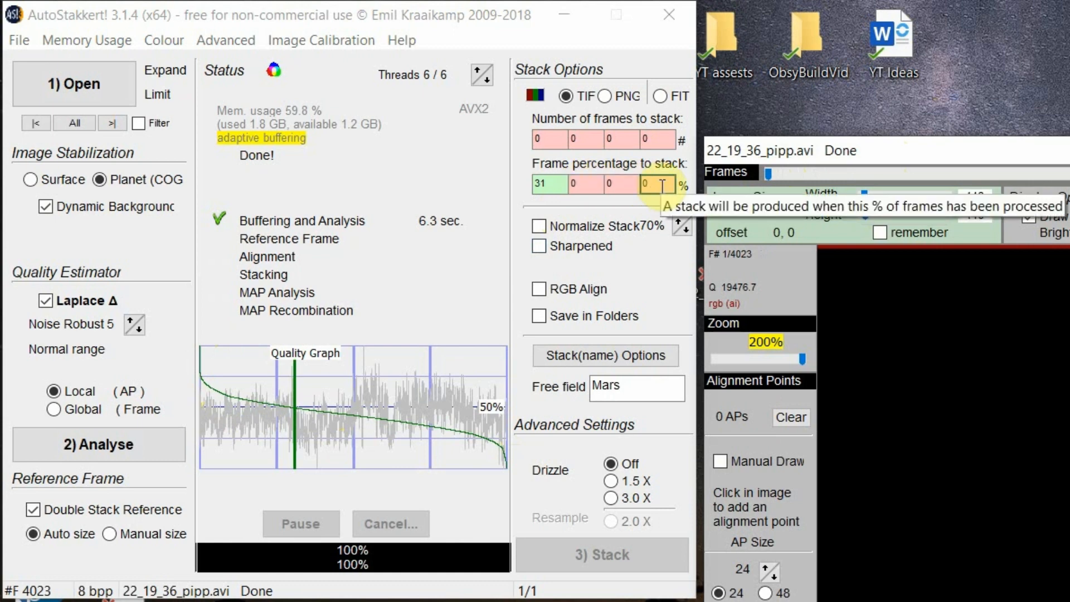
pyautogui.moveTo(649, 258)
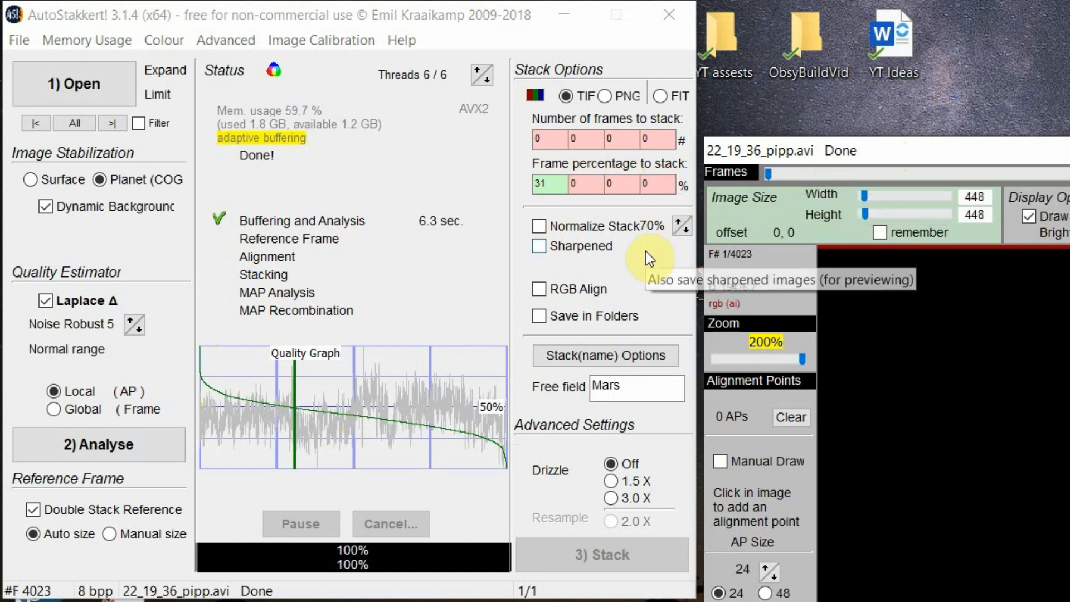
pyautogui.click(542, 186)
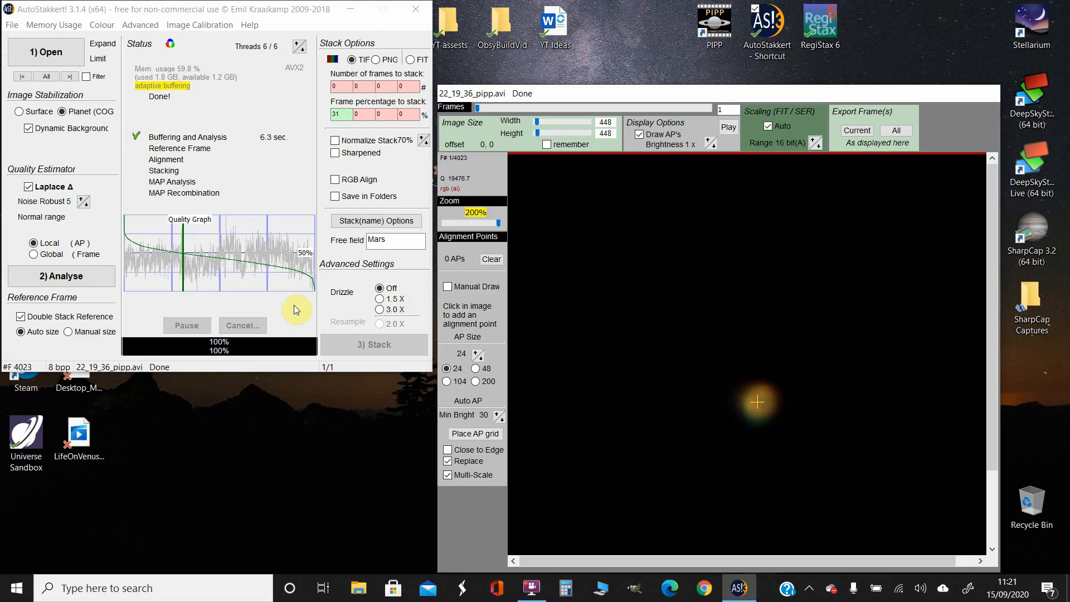
pyautogui.moveTo(385, 170)
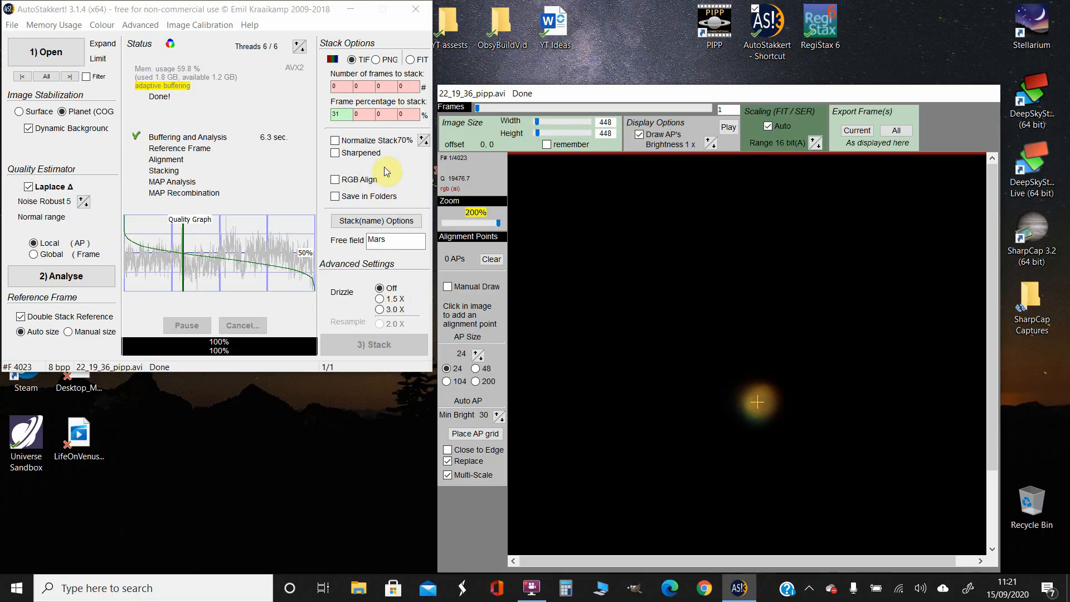
pyautogui.moveTo(546, 334)
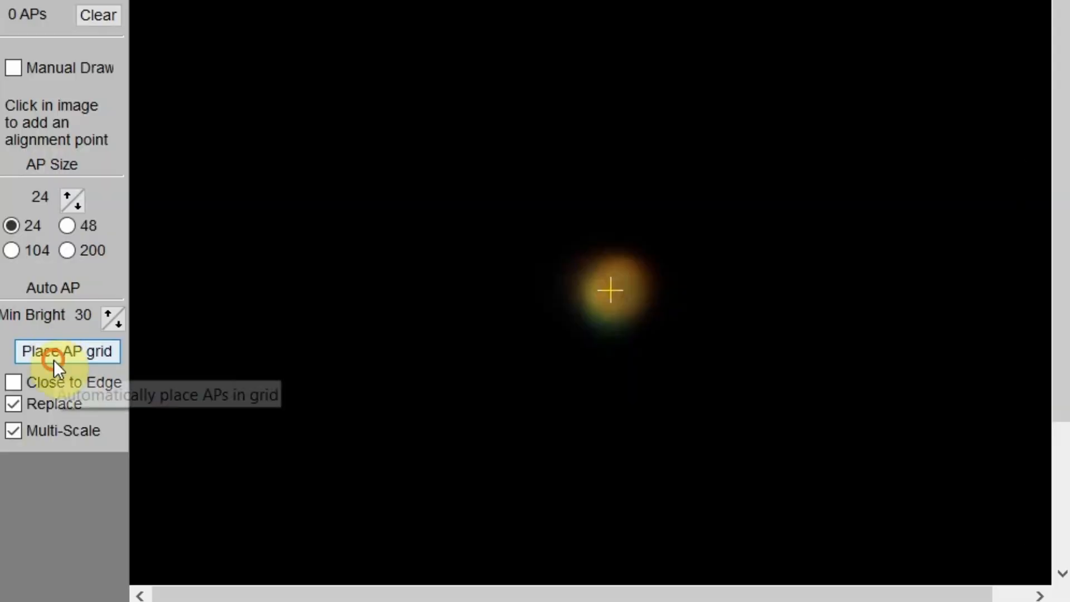
# - Place an alignment point grid of 5 APs on Mars and stack the best 31% of frames
pyautogui.click(67, 350)
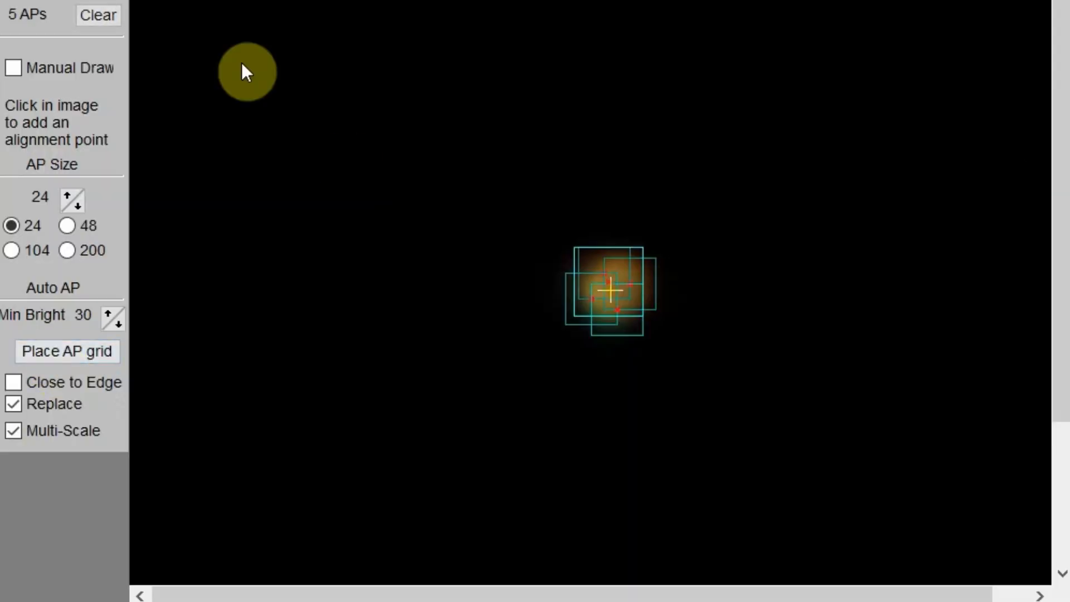
pyautogui.moveTo(666, 283)
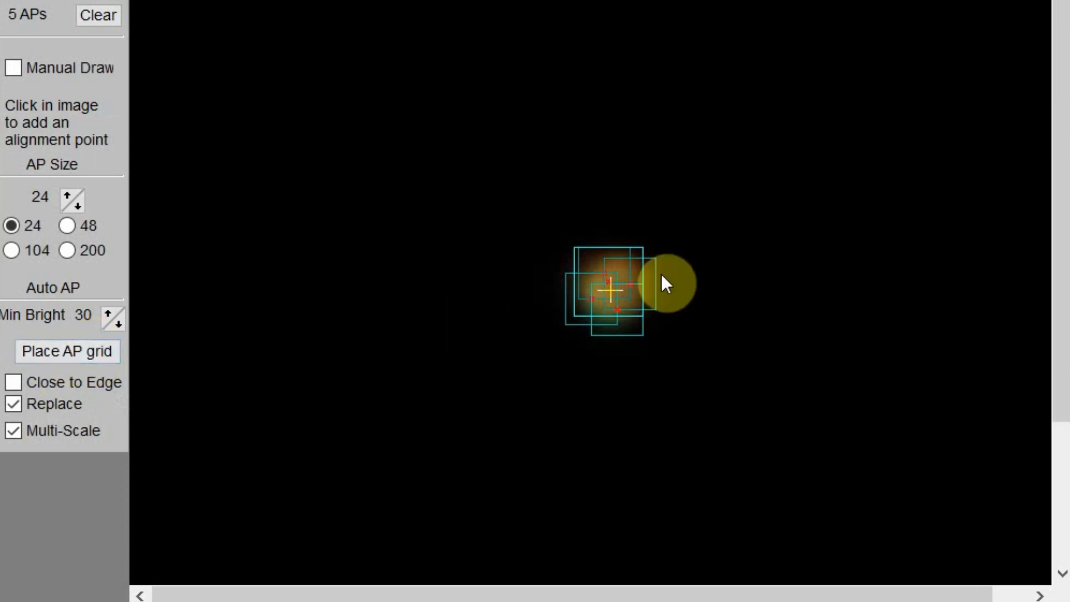
pyautogui.moveTo(642, 313)
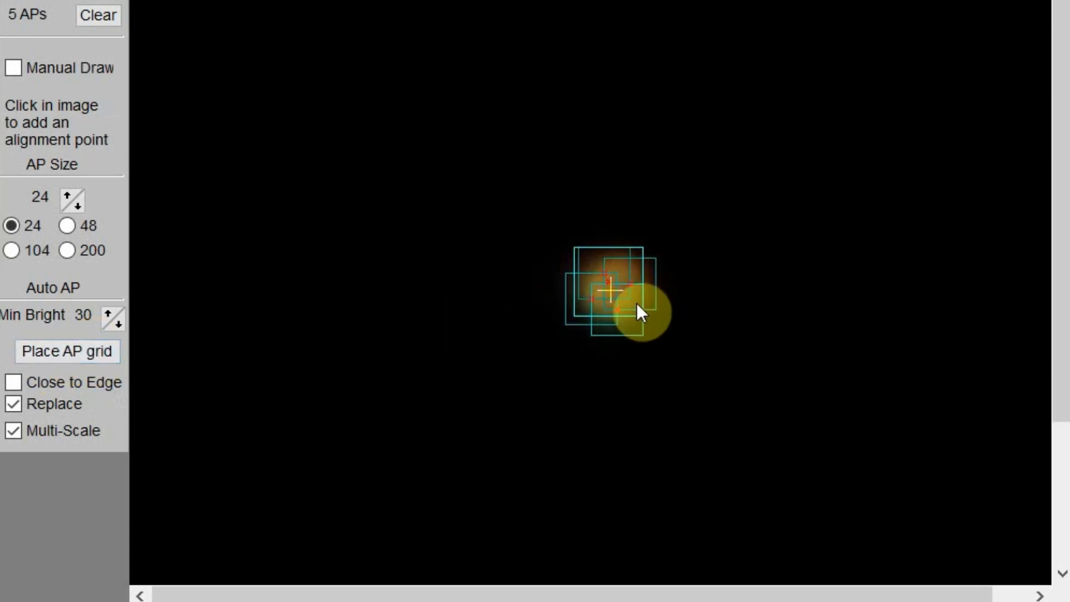
pyautogui.moveTo(46, 100)
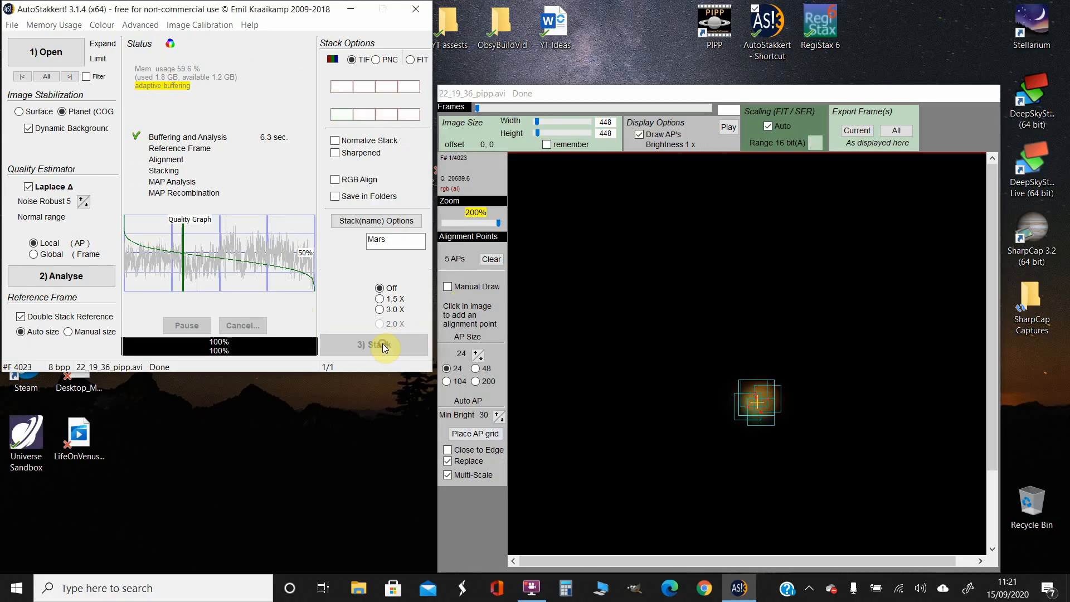
pyautogui.click(375, 344)
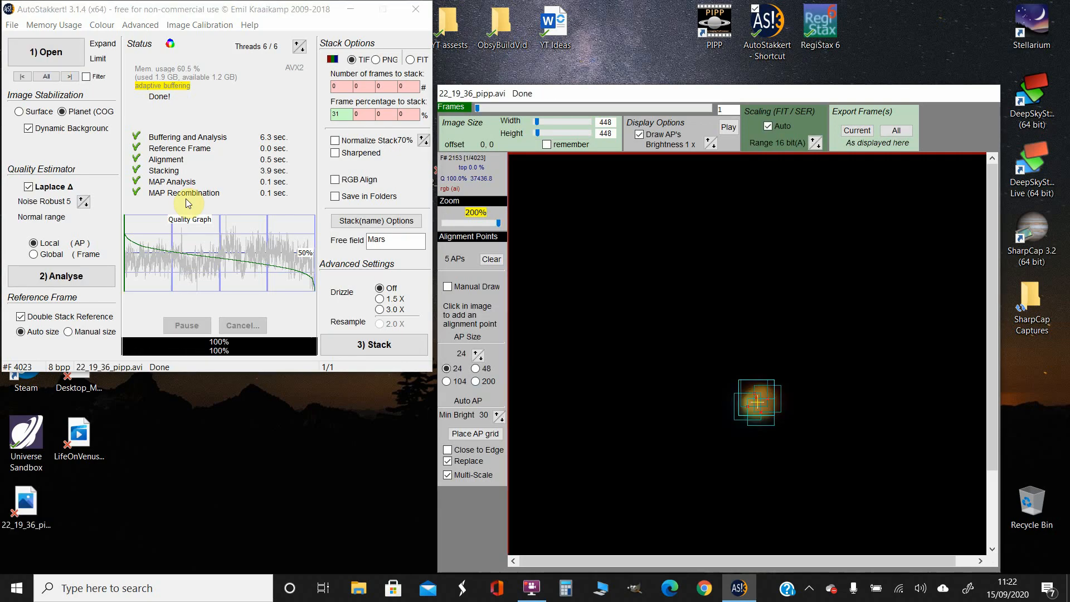
# - Save the stack as 22_19_36_pipp_Stakkert, a 16-bit PNG, in OneDrive Desktop
pyautogui.click(11, 24)
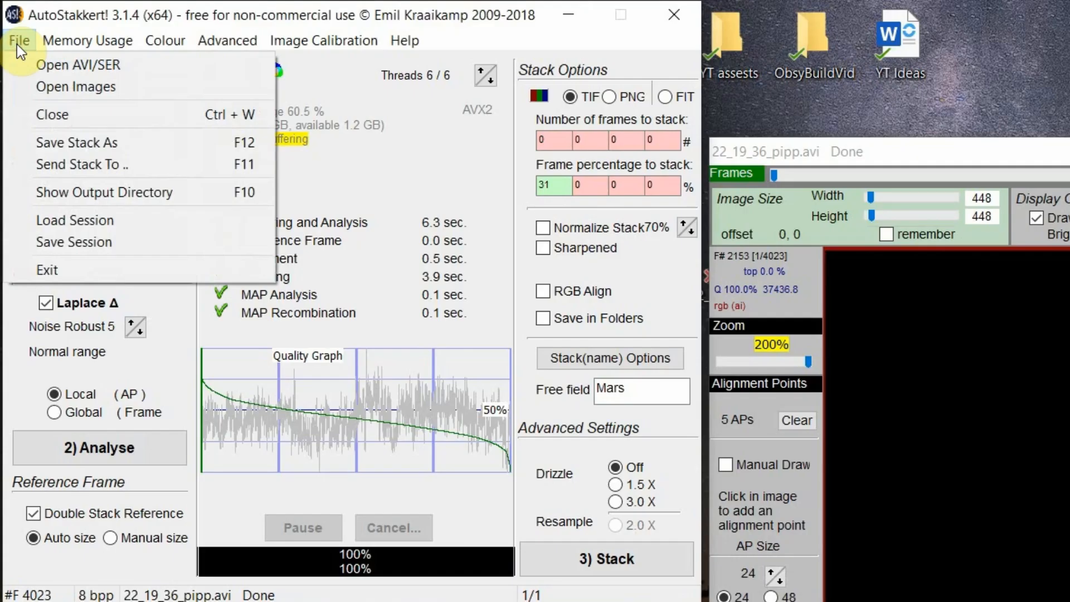
pyautogui.moveTo(67, 147)
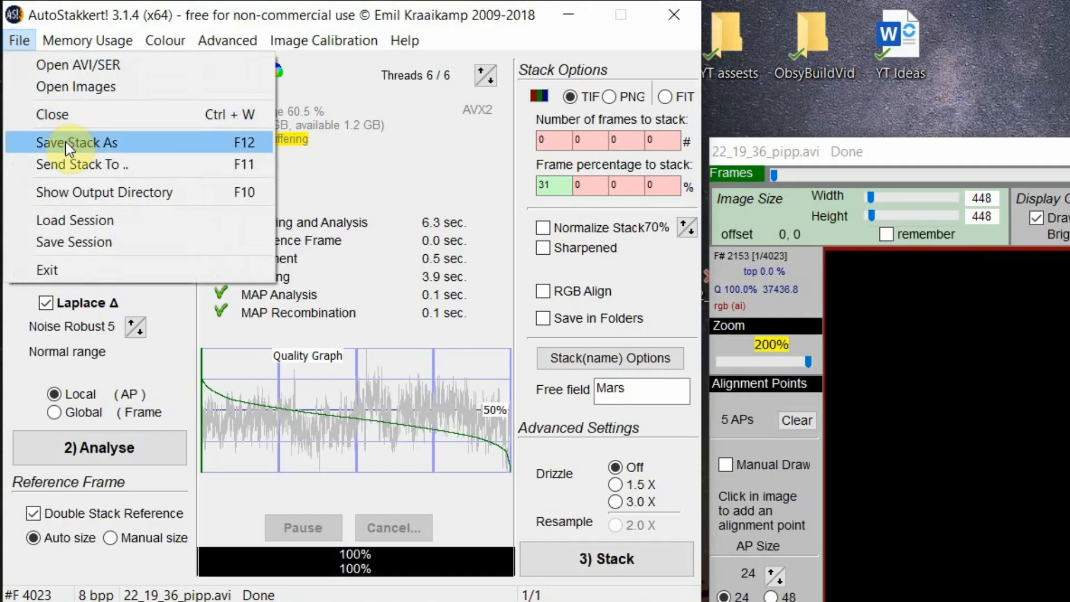
pyautogui.click(76, 143)
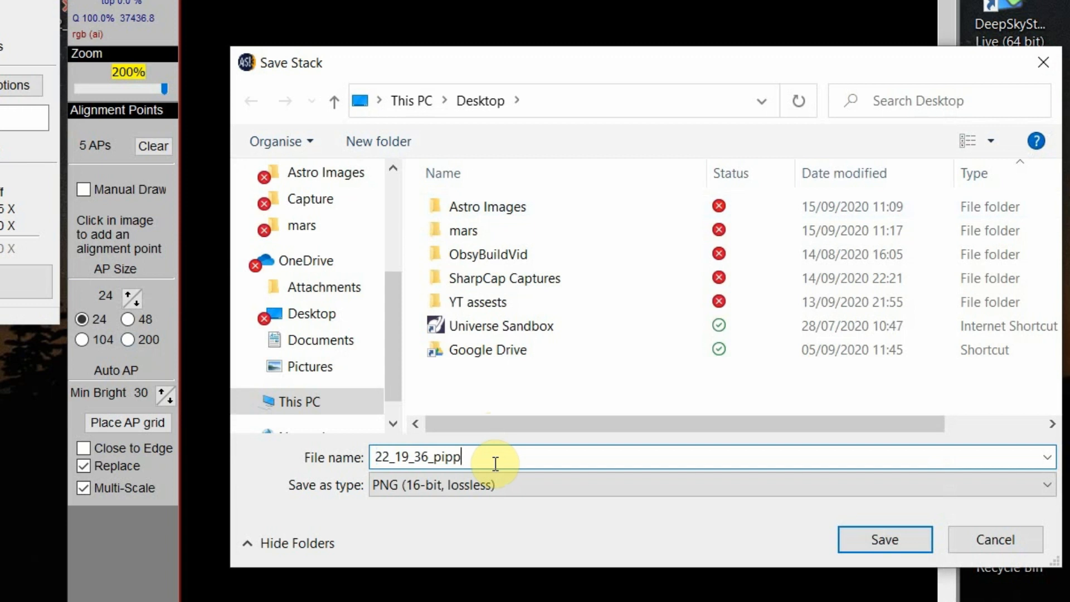
pyautogui.write('_Stakkert')
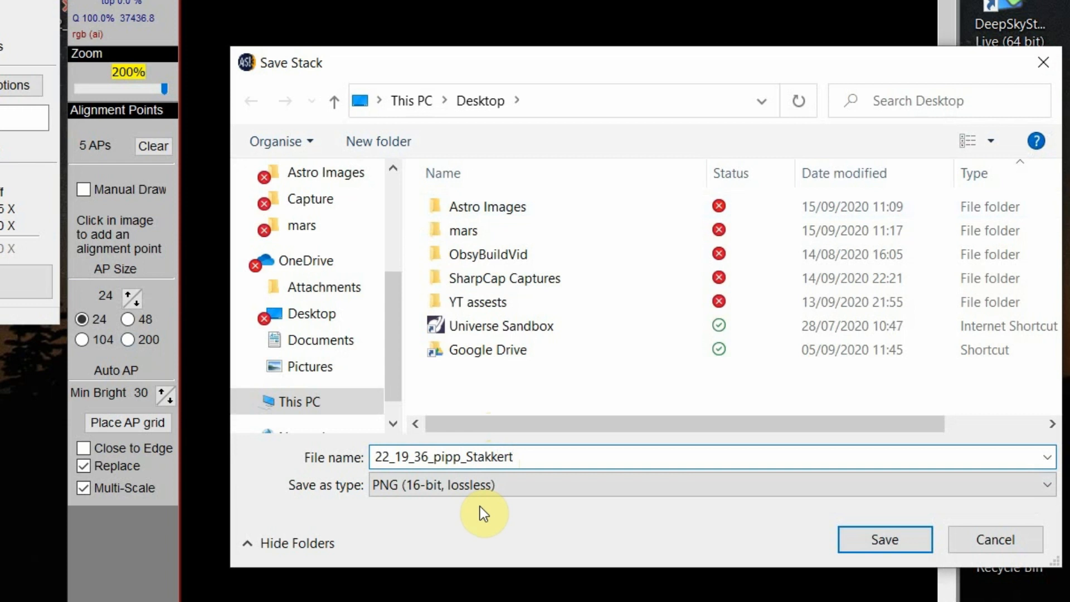
pyautogui.click(312, 313)
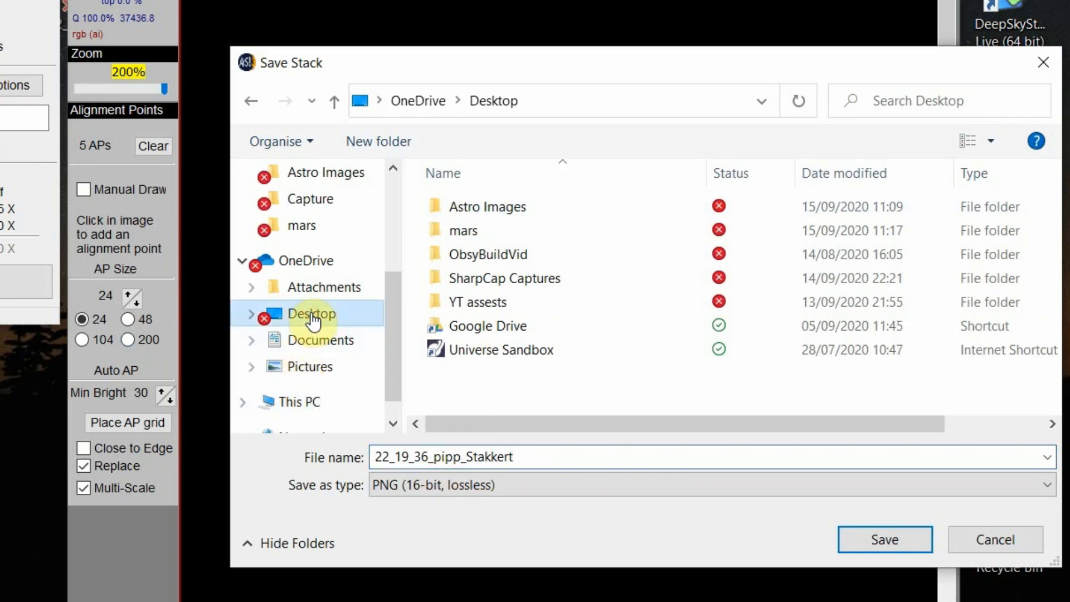
pyautogui.moveTo(466, 491)
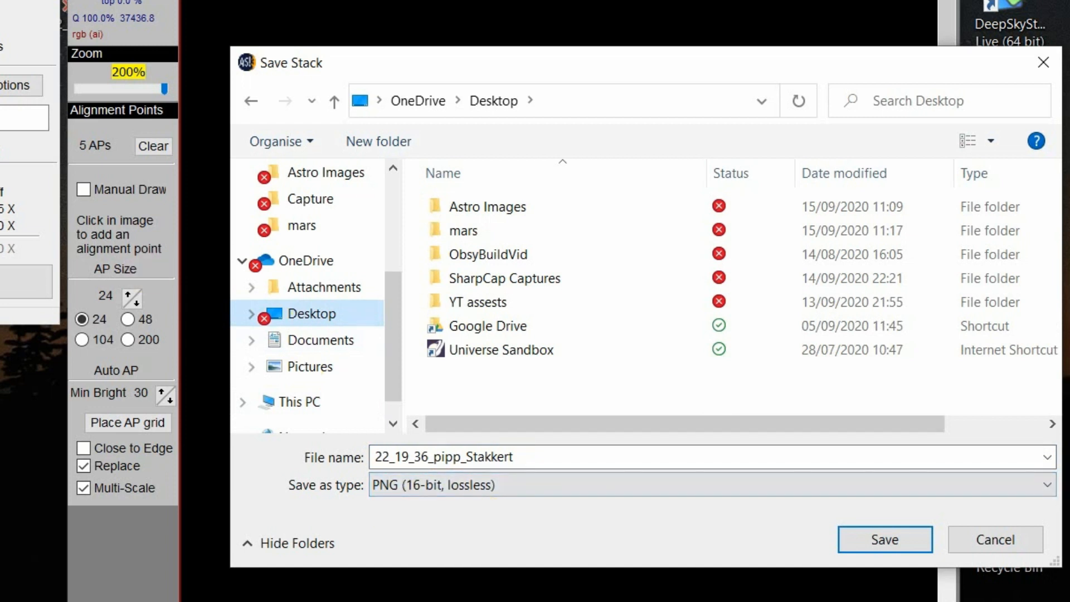
pyautogui.moveTo(734, 536)
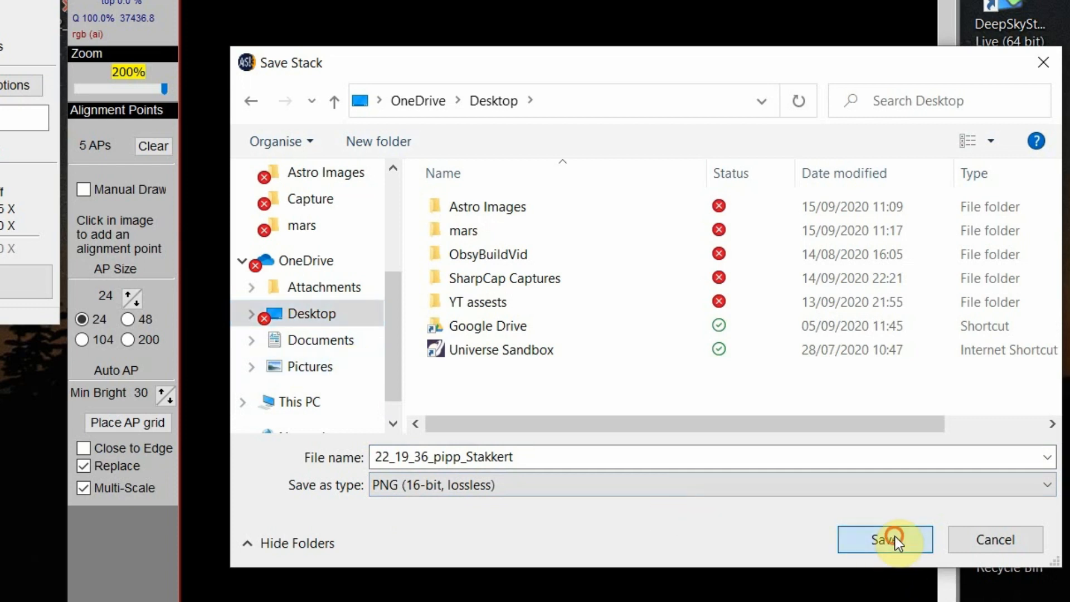
pyautogui.click(886, 539)
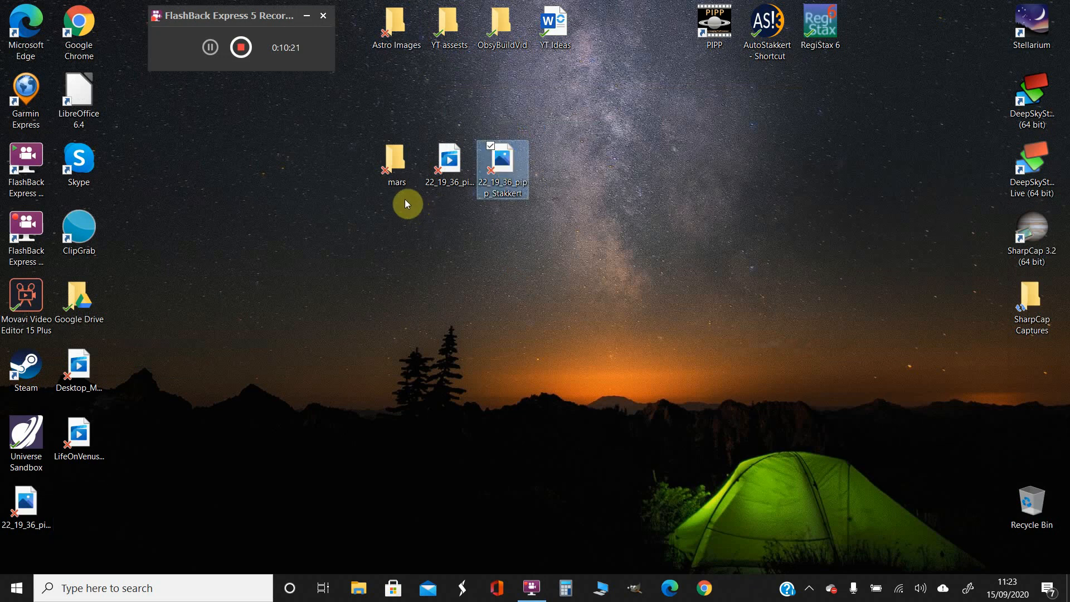
pyautogui.moveTo(395, 164)
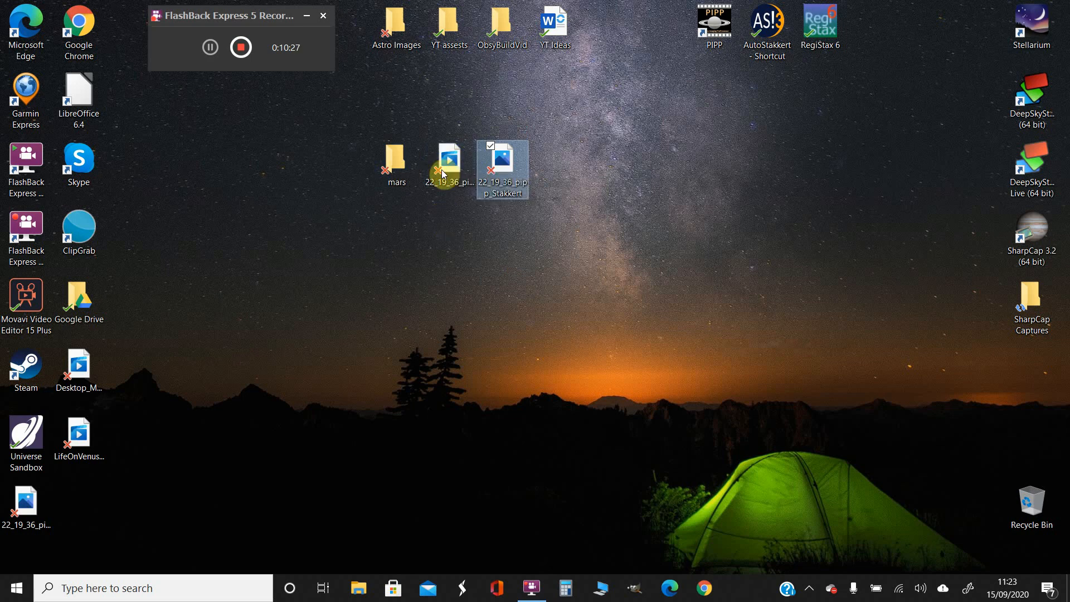
pyautogui.moveTo(448, 163)
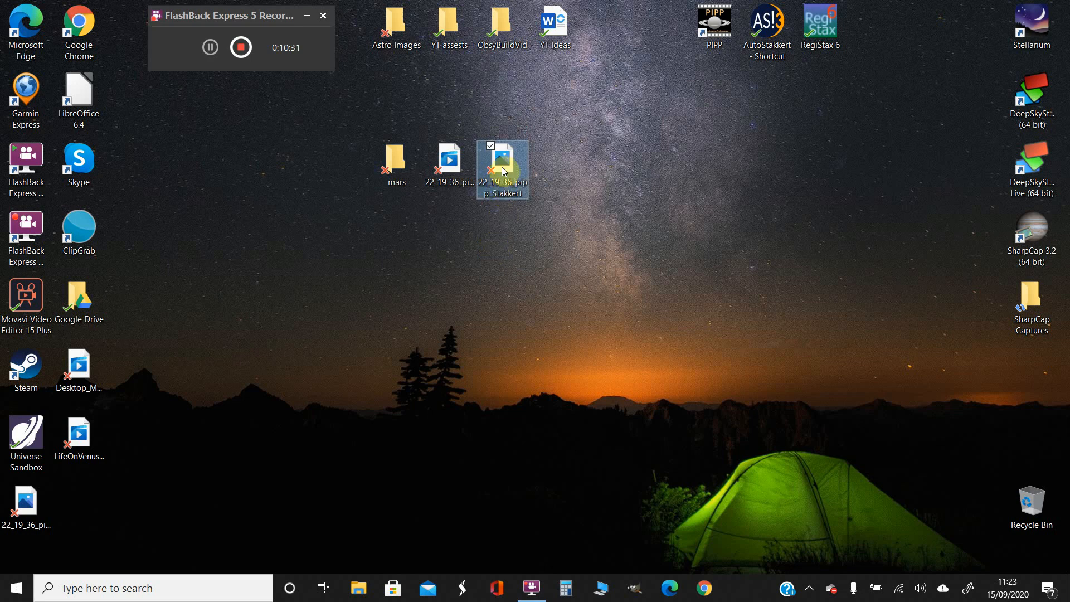
pyautogui.moveTo(502, 164)
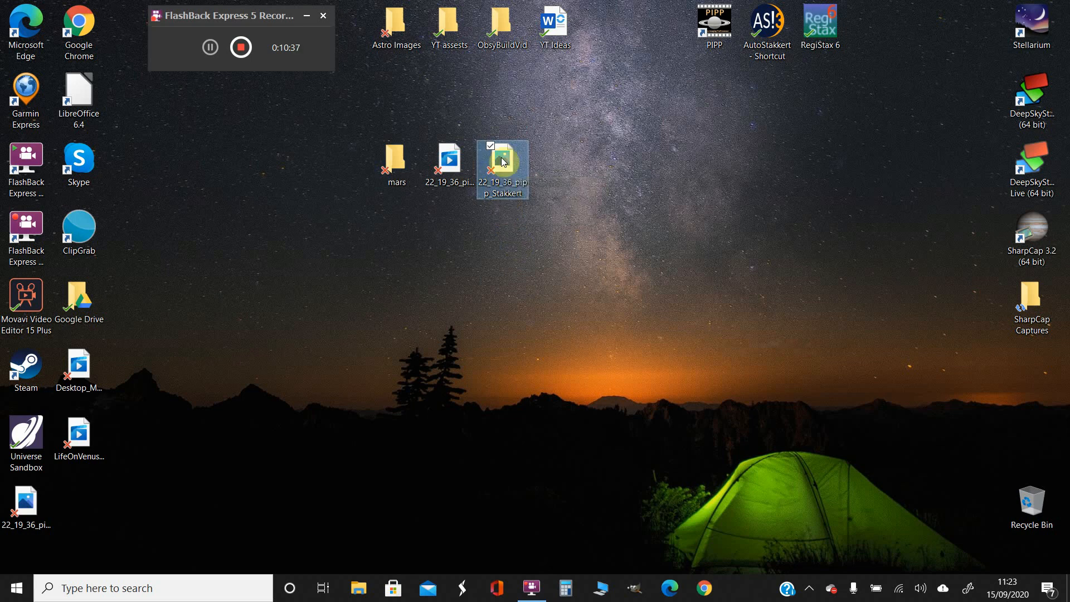
# - Double-click an item on the Windows desktop beside the stacked PNG
pyautogui.doubleClick(503, 162)
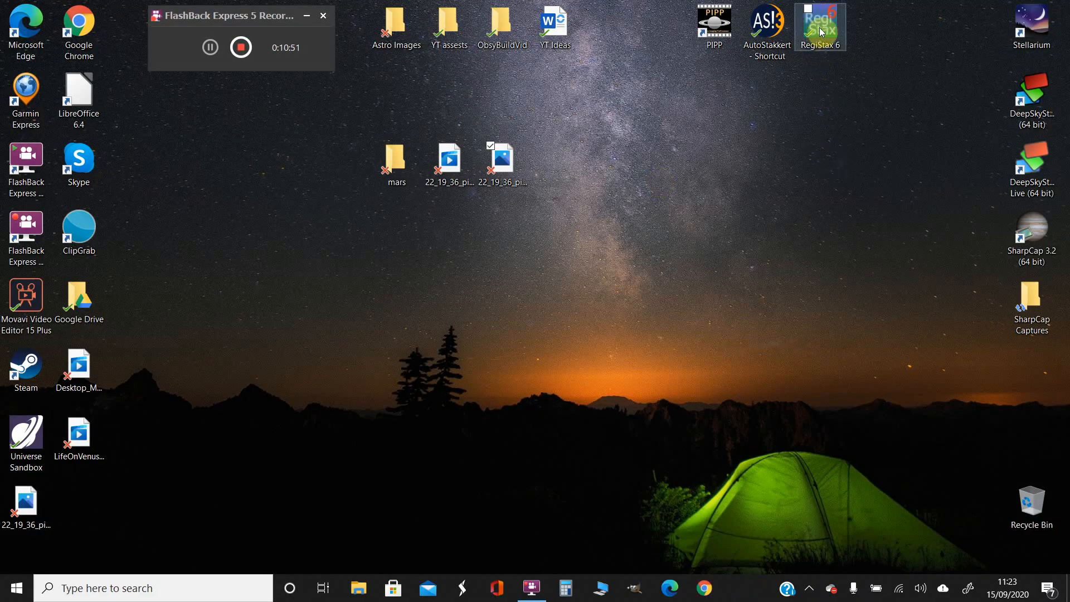
# - Launch RegiStax 6, maximise its window, and choose the image to process via Select
pyautogui.doubleClick(820, 26)
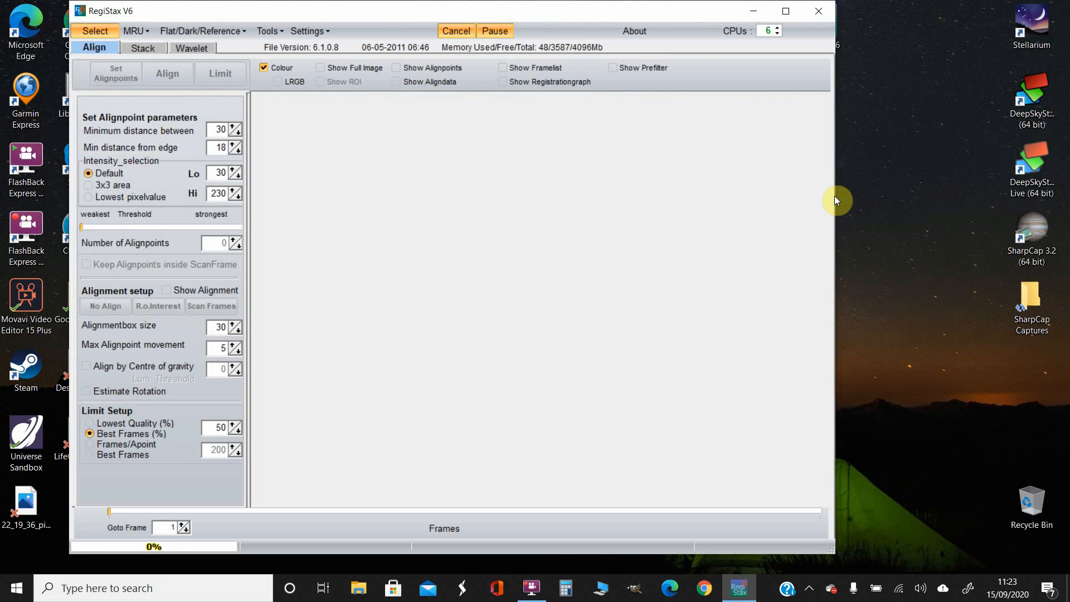
pyautogui.moveTo(529, 254)
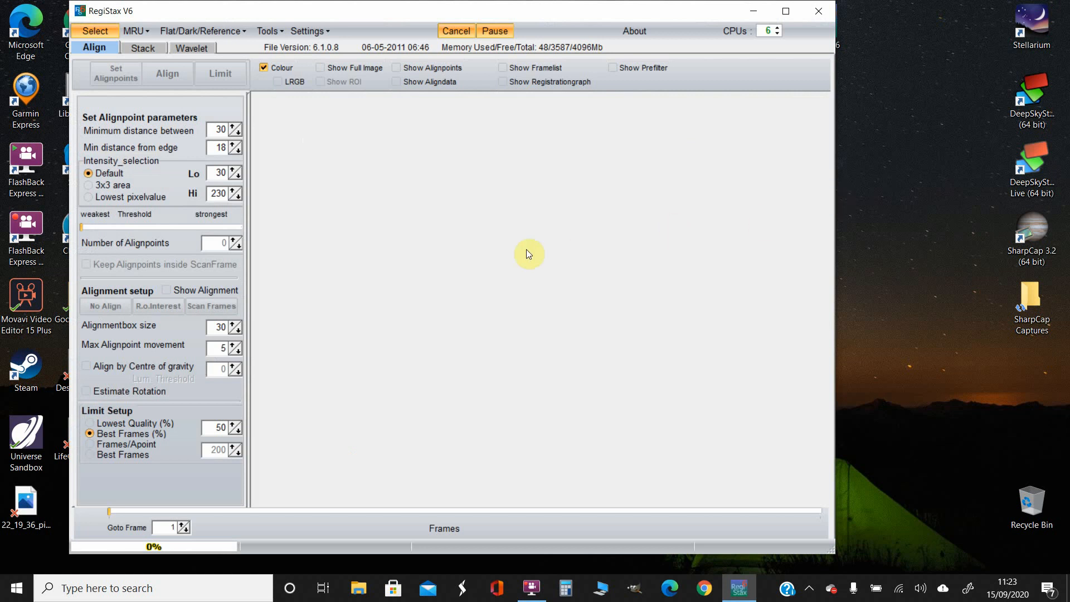
pyautogui.moveTo(785, 12)
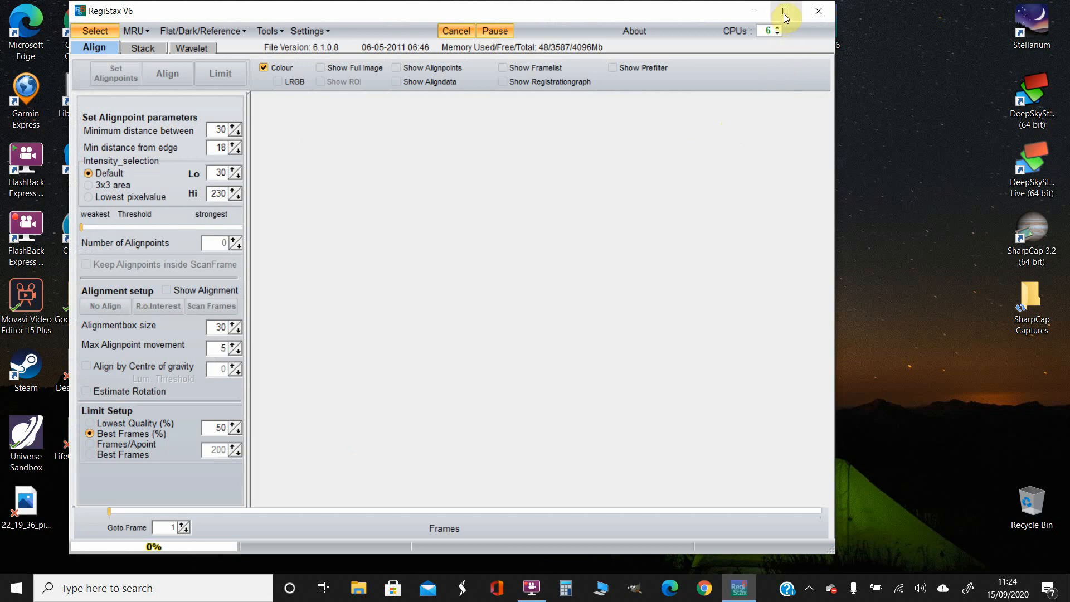
pyautogui.click(784, 12)
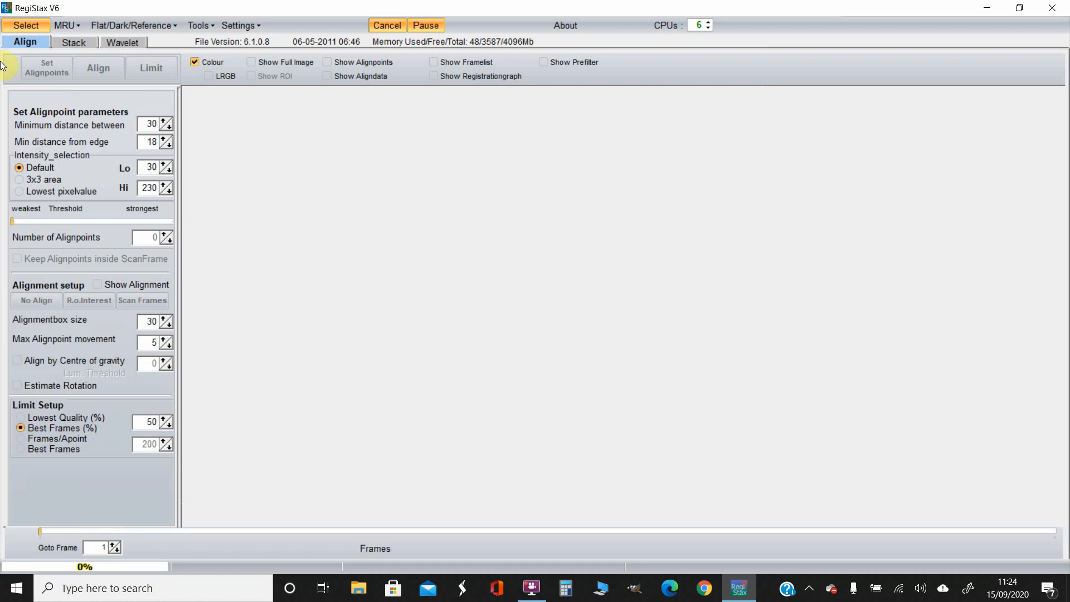
pyautogui.click(27, 25)
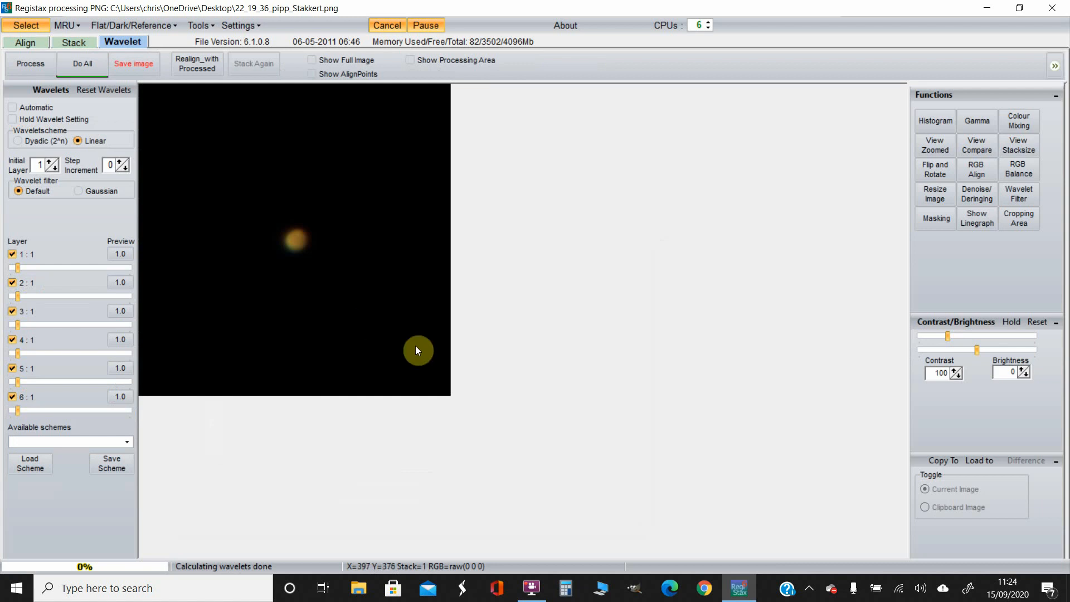
pyautogui.moveTo(406, 282)
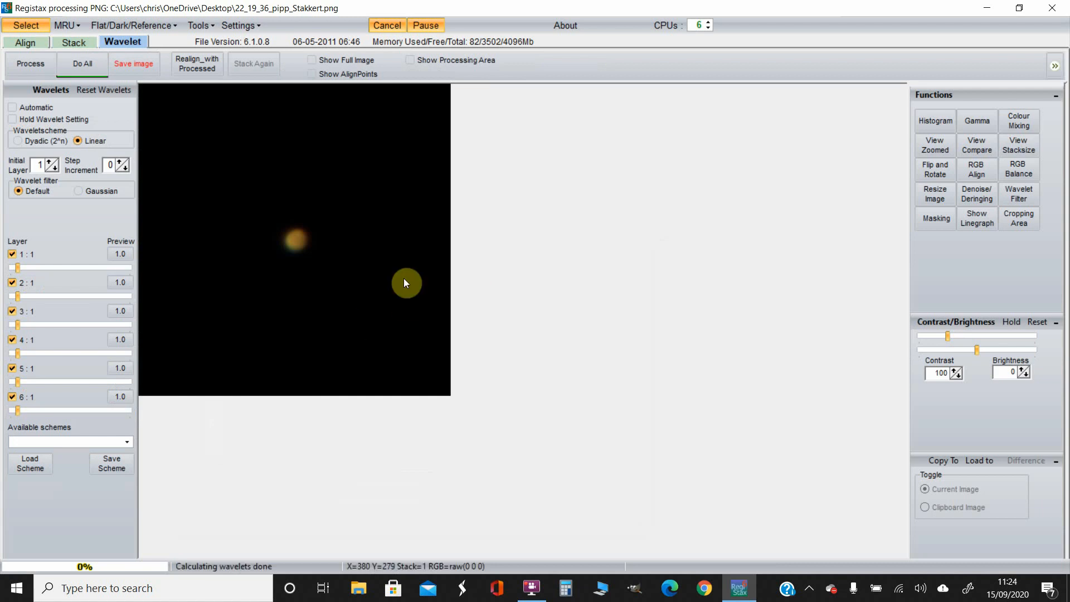
pyautogui.moveTo(300, 299)
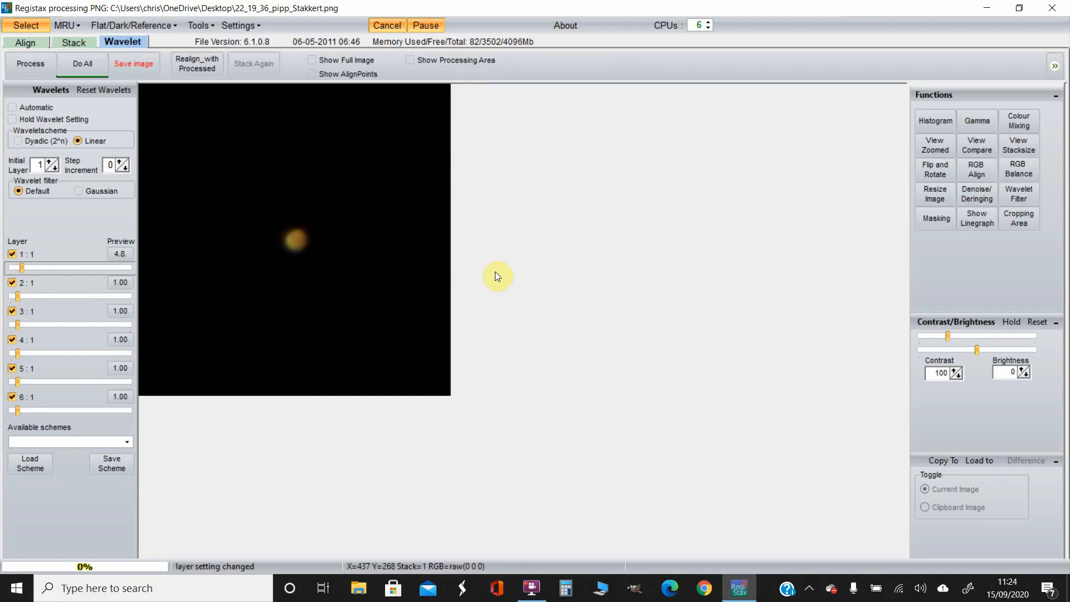
pyautogui.moveTo(908, 161)
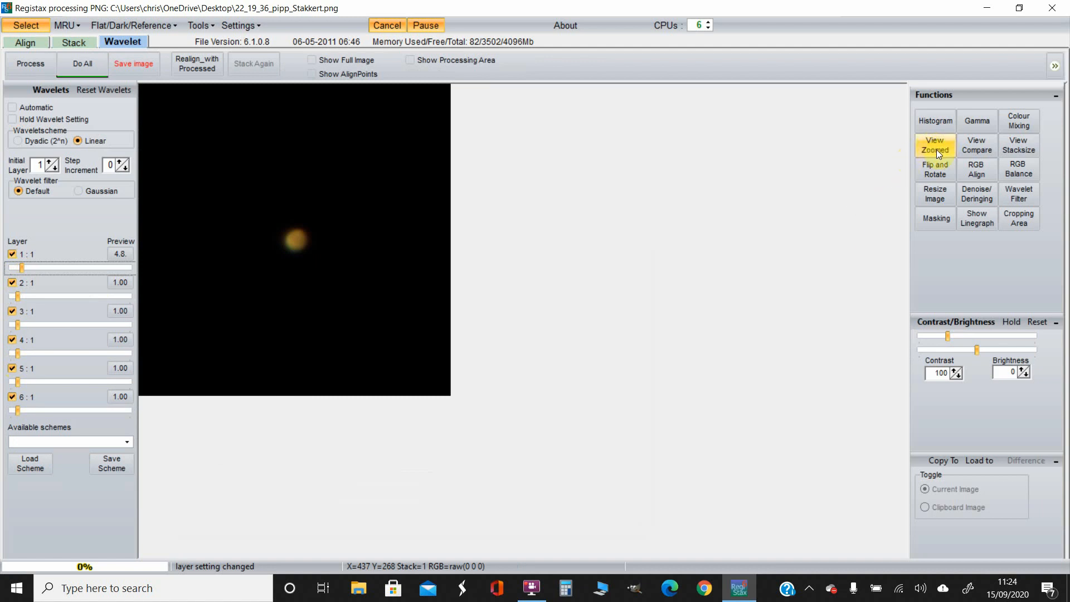
# - Open the zoomed view to show Mars enlarged twofold for sharpening
pyautogui.click(934, 145)
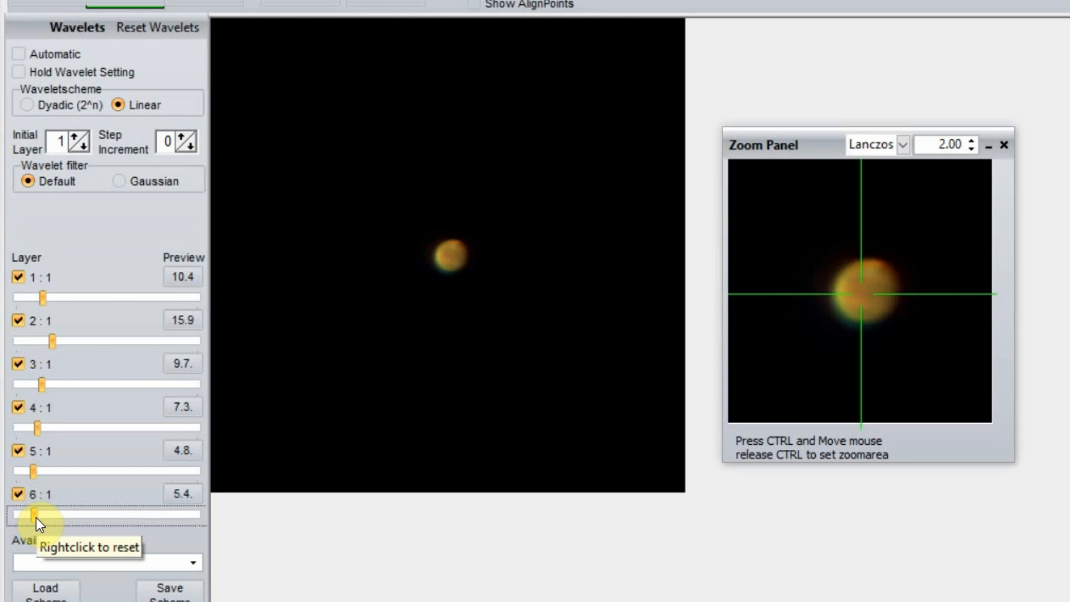
pyautogui.moveTo(41, 304)
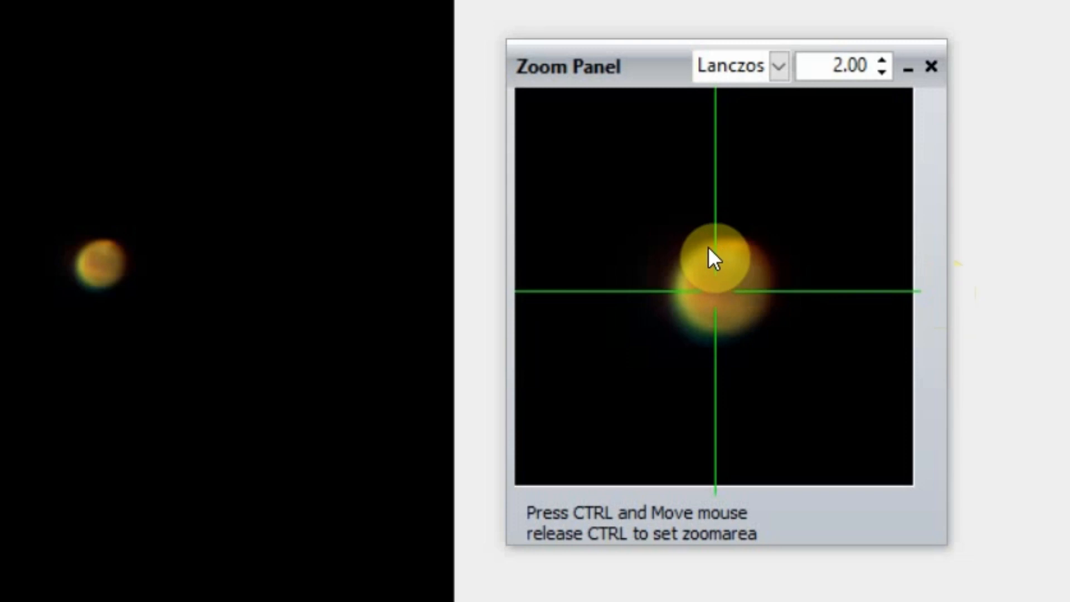
pyautogui.moveTo(772, 270)
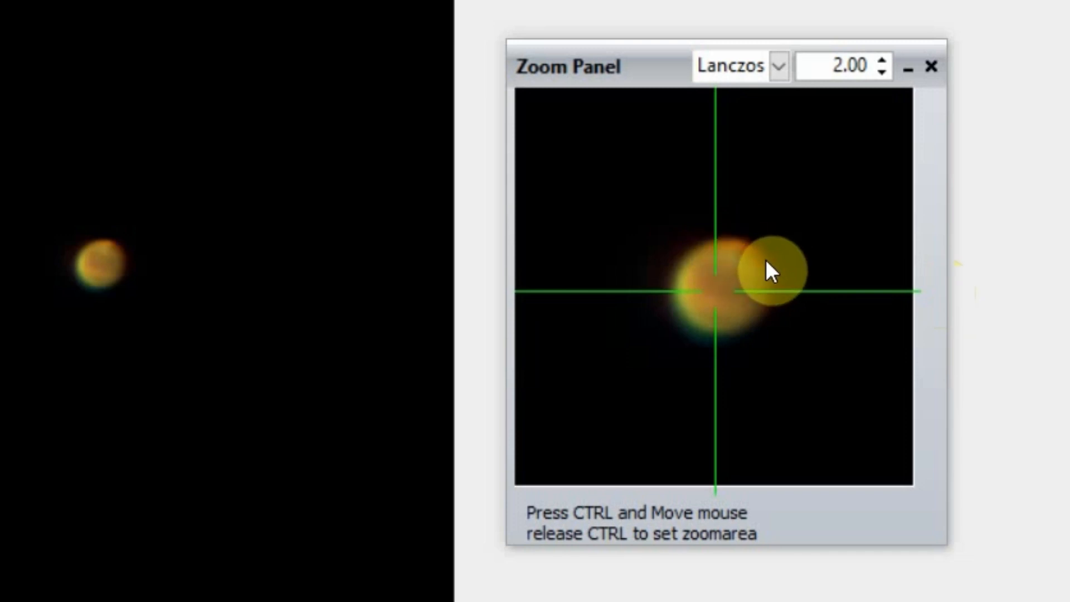
pyautogui.moveTo(819, 338)
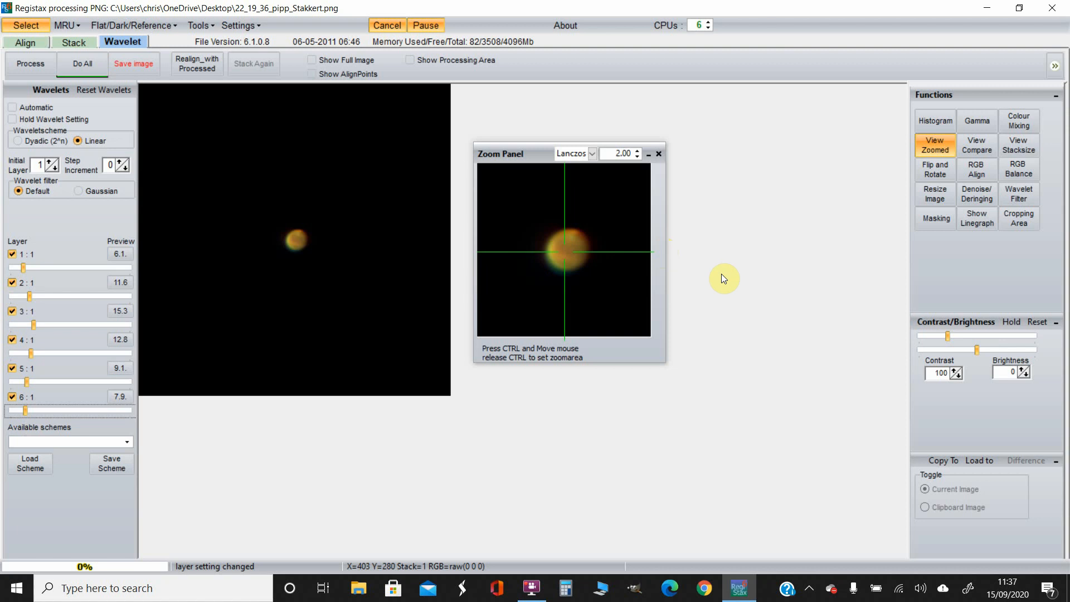
pyautogui.moveTo(638, 283)
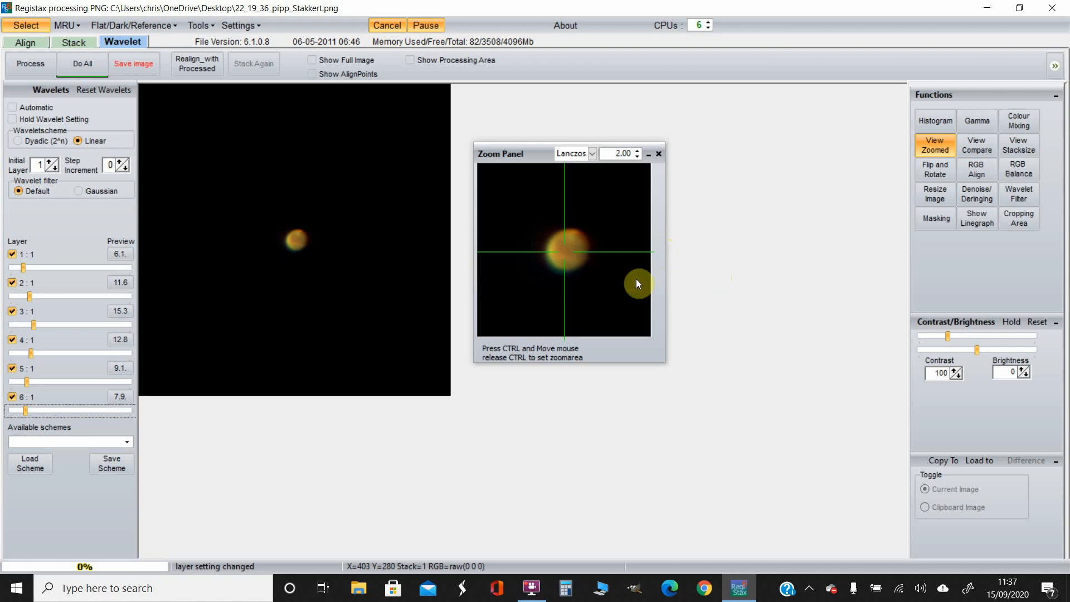
pyautogui.moveTo(580, 244)
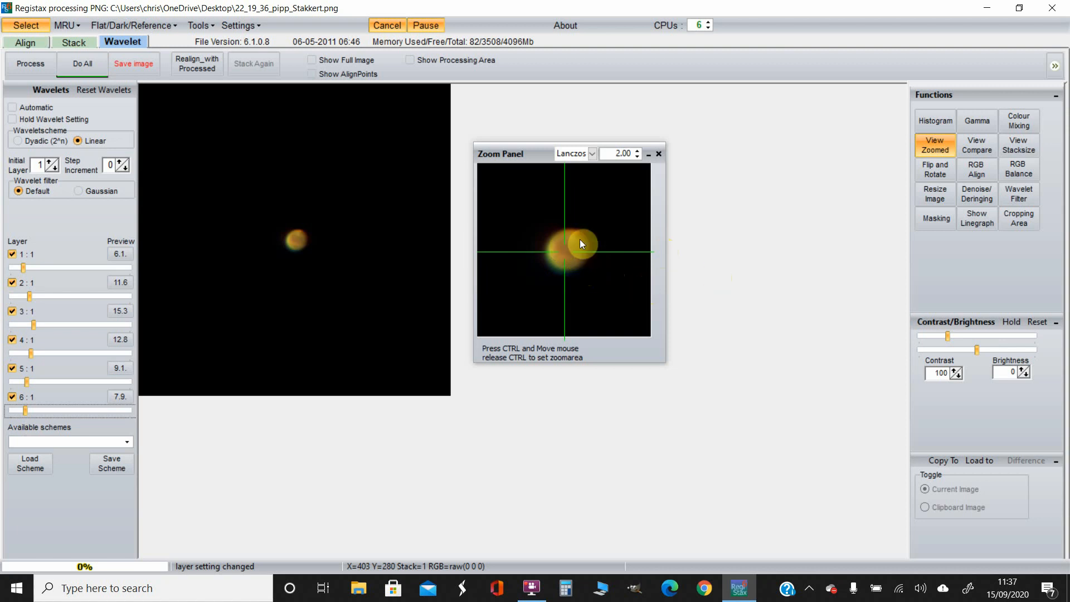
pyautogui.moveTo(875, 237)
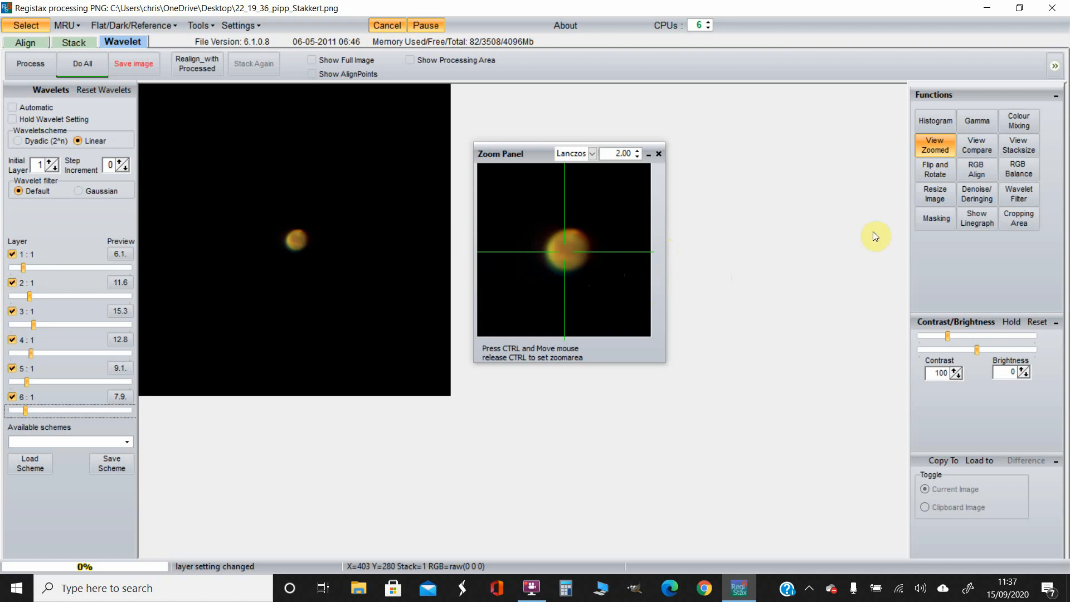
pyautogui.moveTo(977, 194)
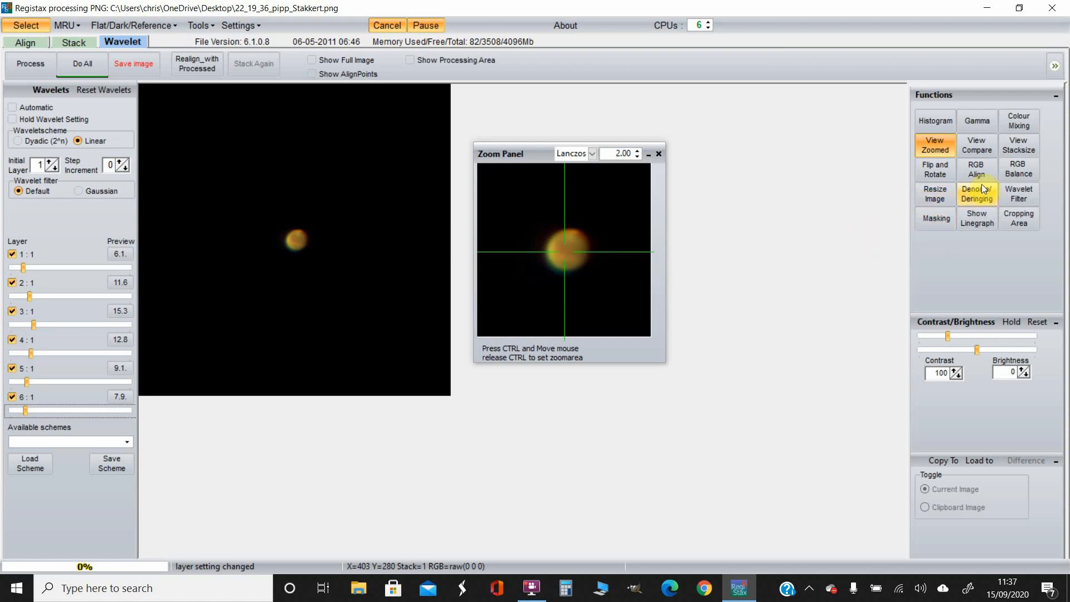
# - Shift the red channel in the RGB Alignment Tool to X -1, Y -2
pyautogui.click(977, 168)
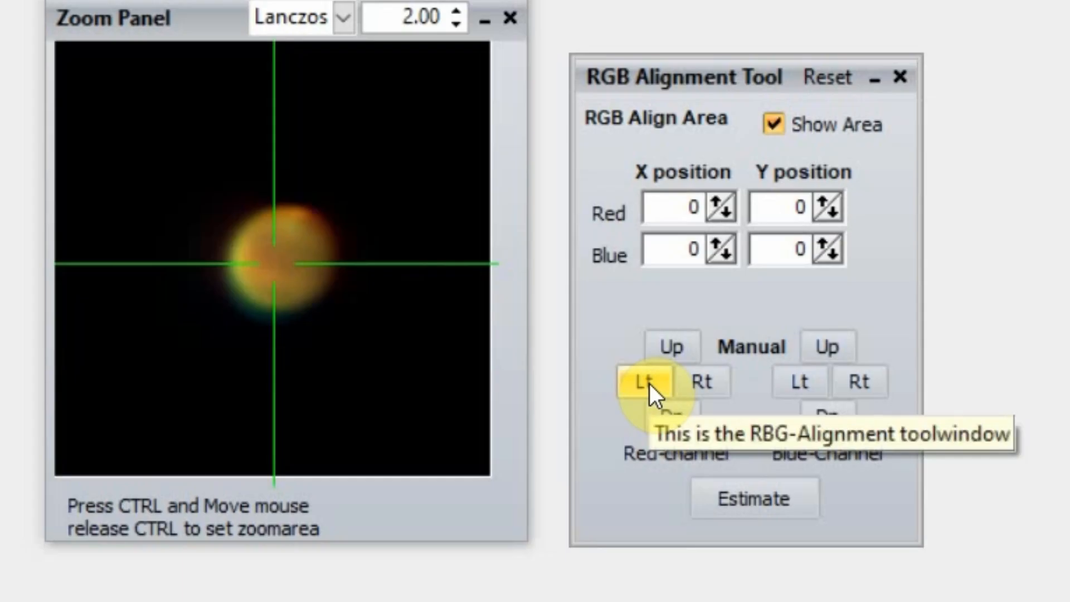
pyautogui.click(640, 380)
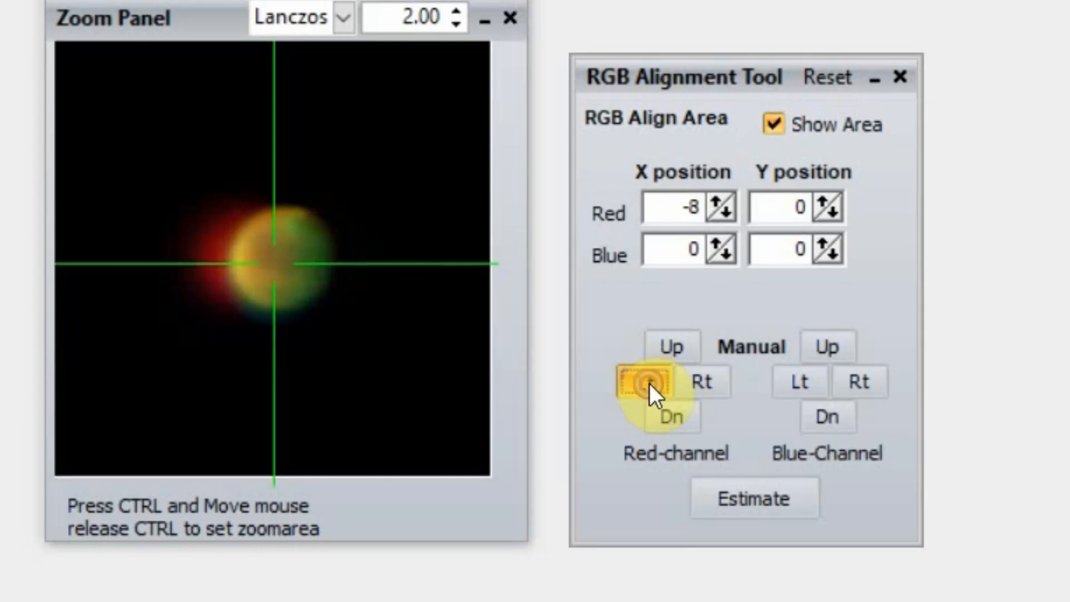
pyautogui.click(642, 381)
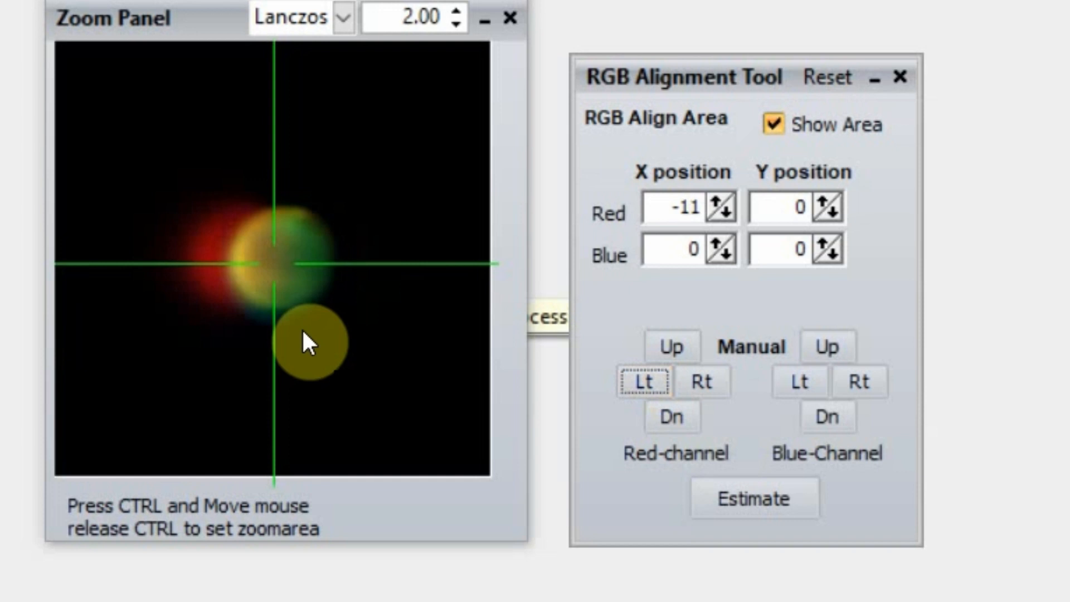
pyautogui.moveTo(348, 313)
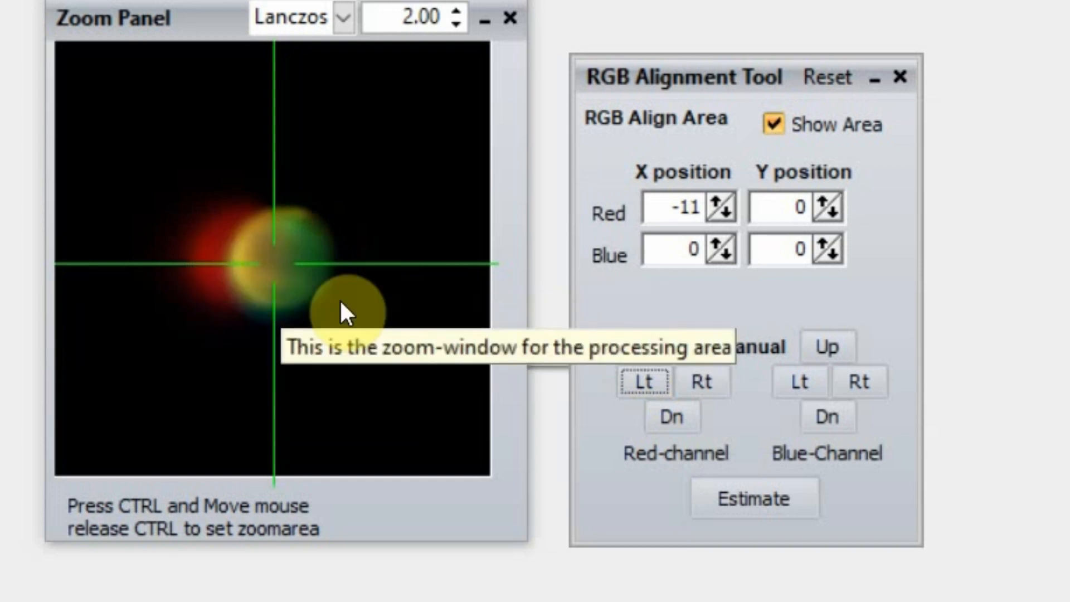
pyautogui.moveTo(311, 311)
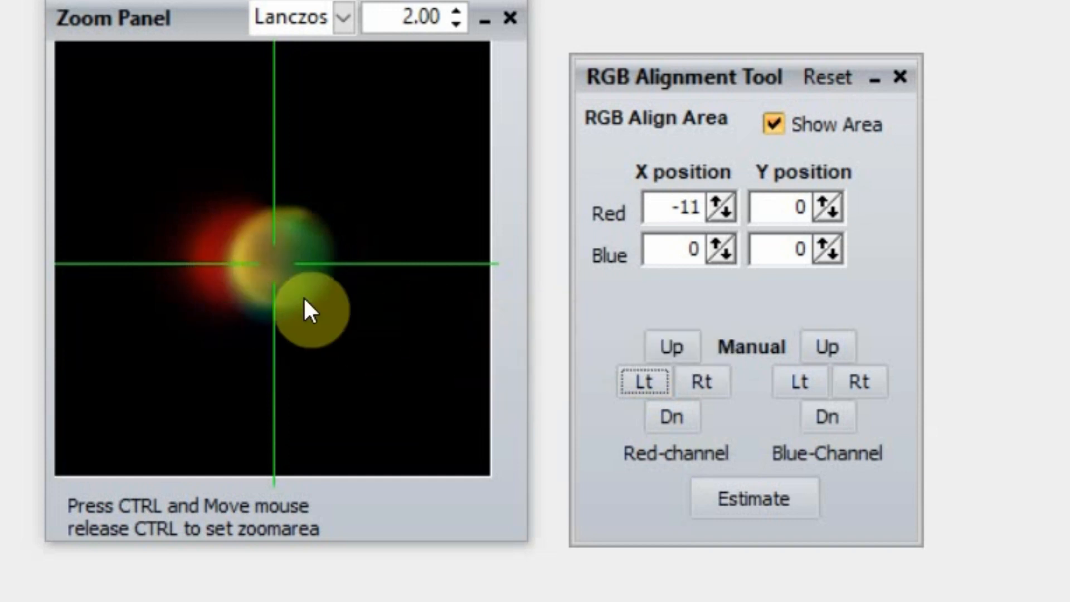
pyautogui.moveTo(702, 381)
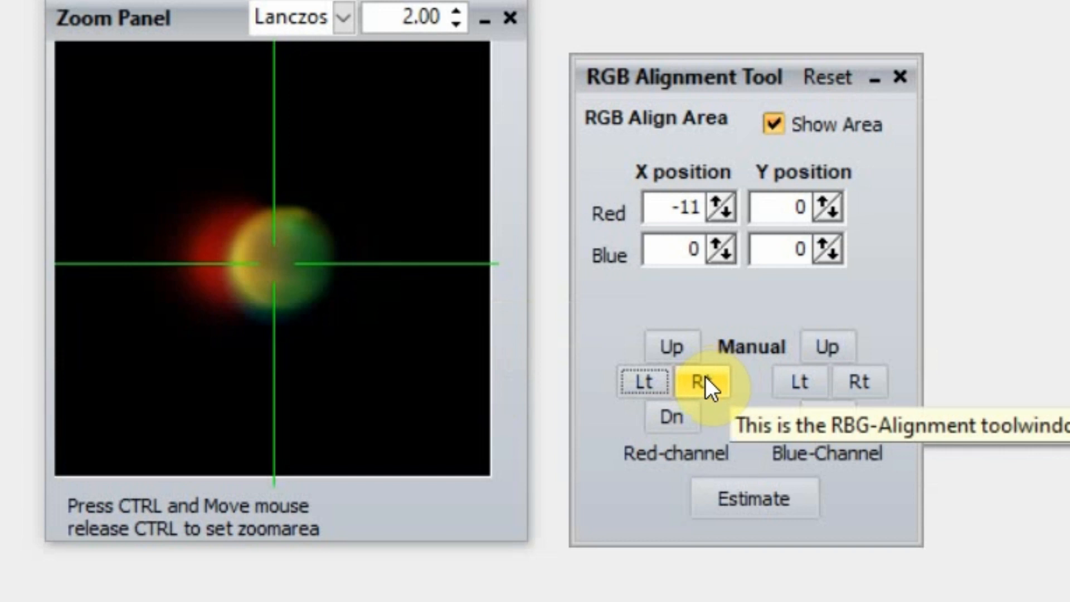
pyautogui.click(697, 381)
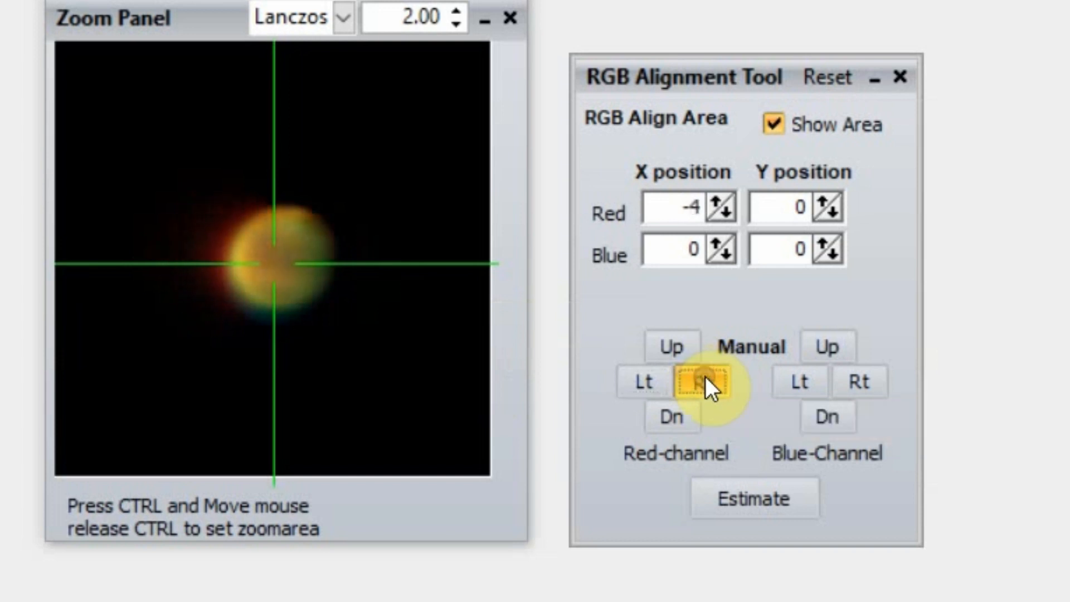
pyautogui.click(693, 382)
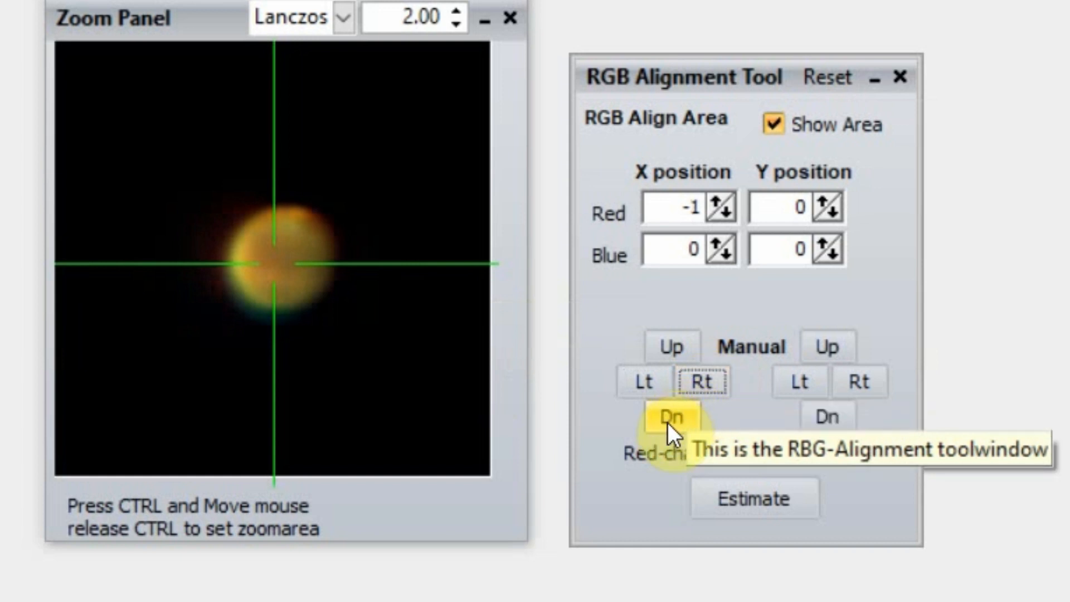
pyautogui.click(673, 417)
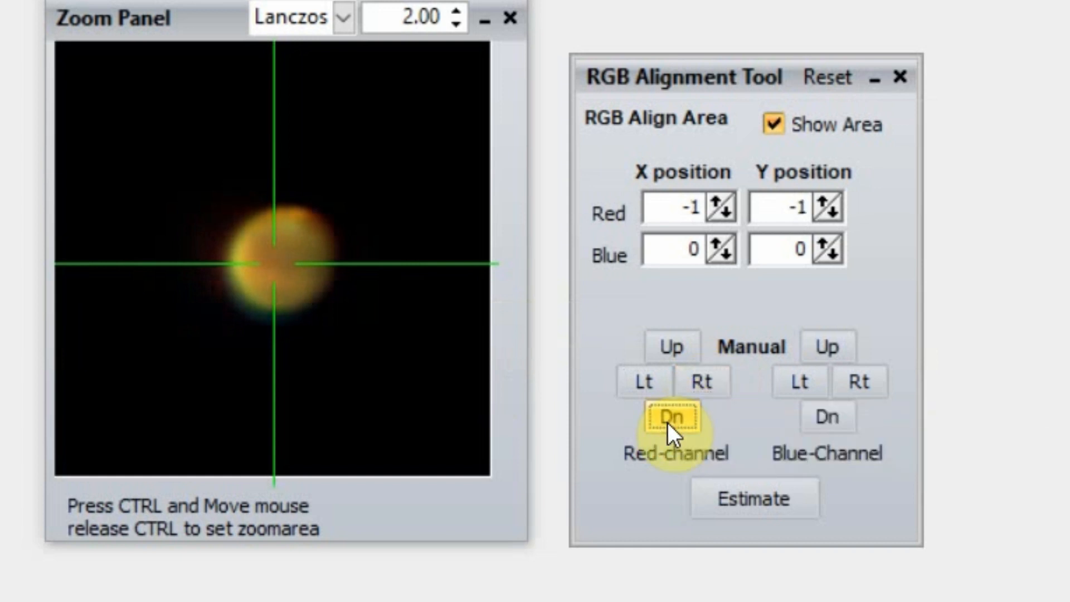
pyautogui.click(675, 417)
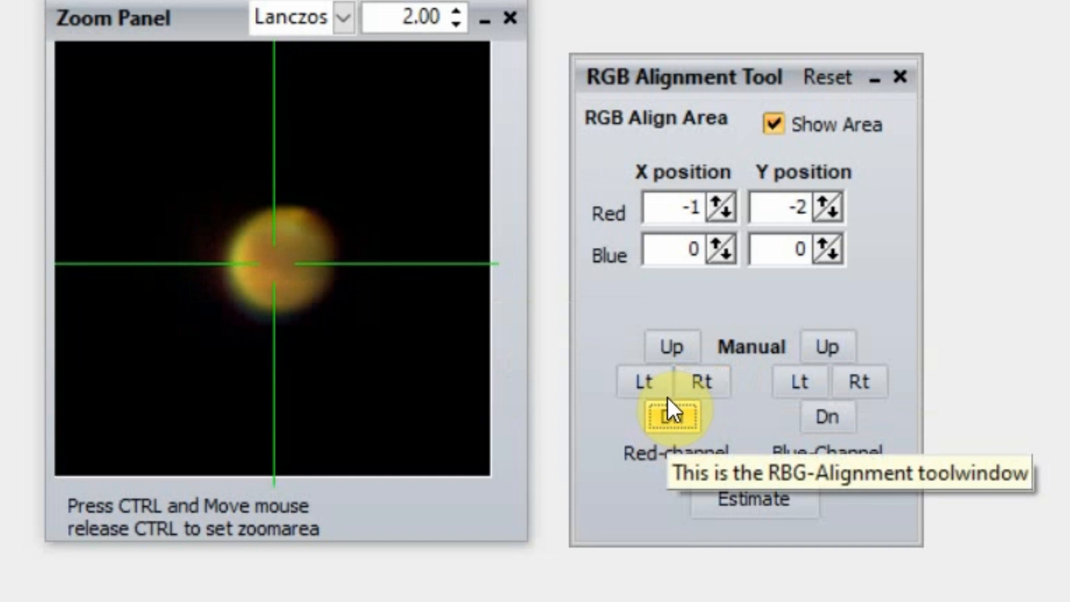
pyautogui.click(671, 346)
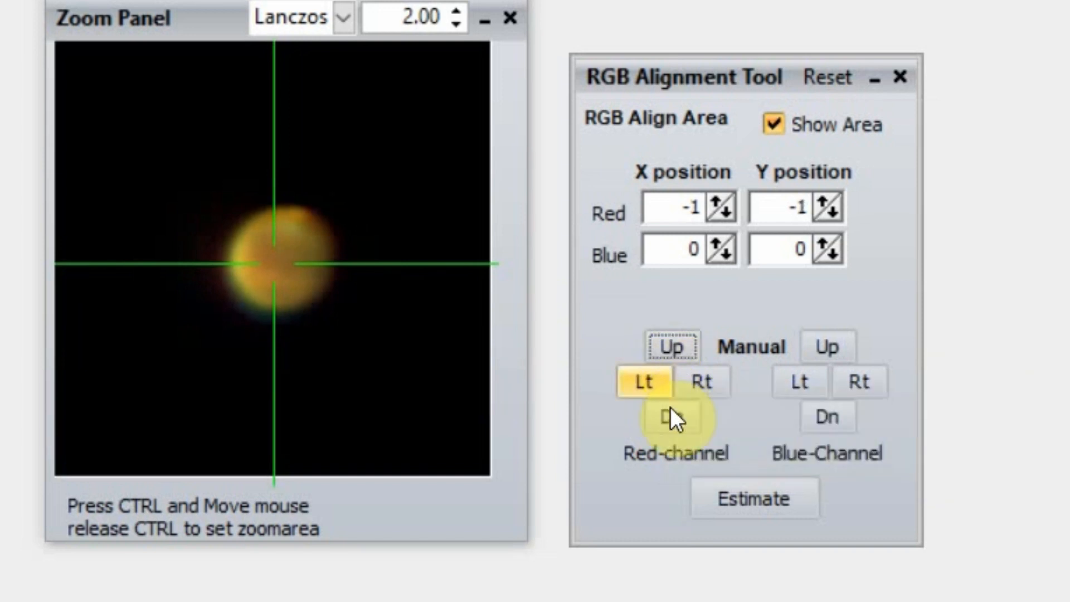
pyautogui.click(673, 419)
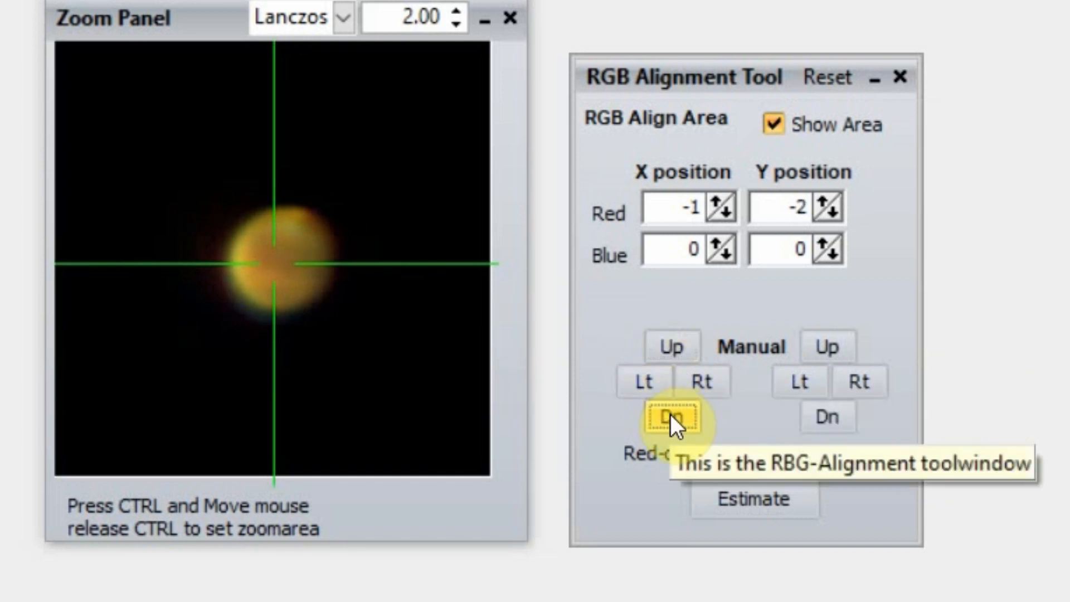
pyautogui.click(671, 417)
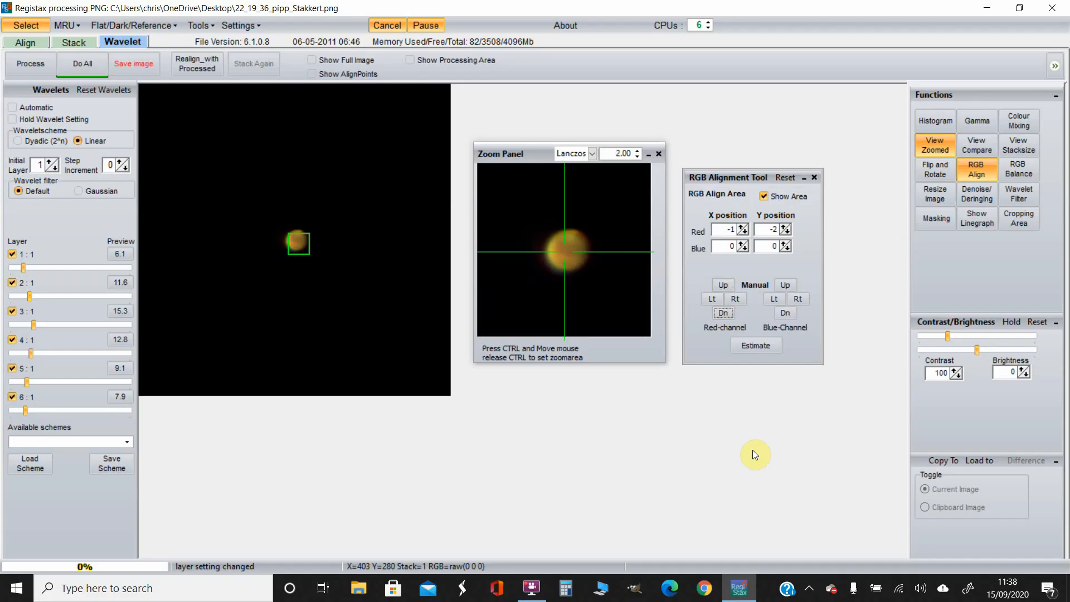
pyautogui.moveTo(750, 437)
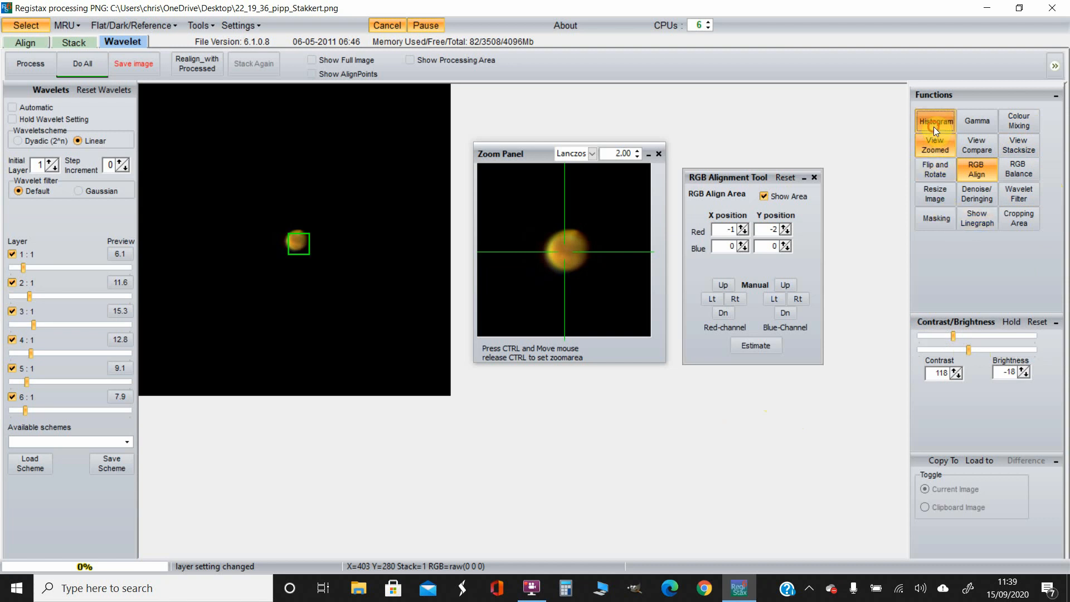
# - Show the RGB histogram of the image at contrast 118, brightness -18
pyautogui.click(934, 120)
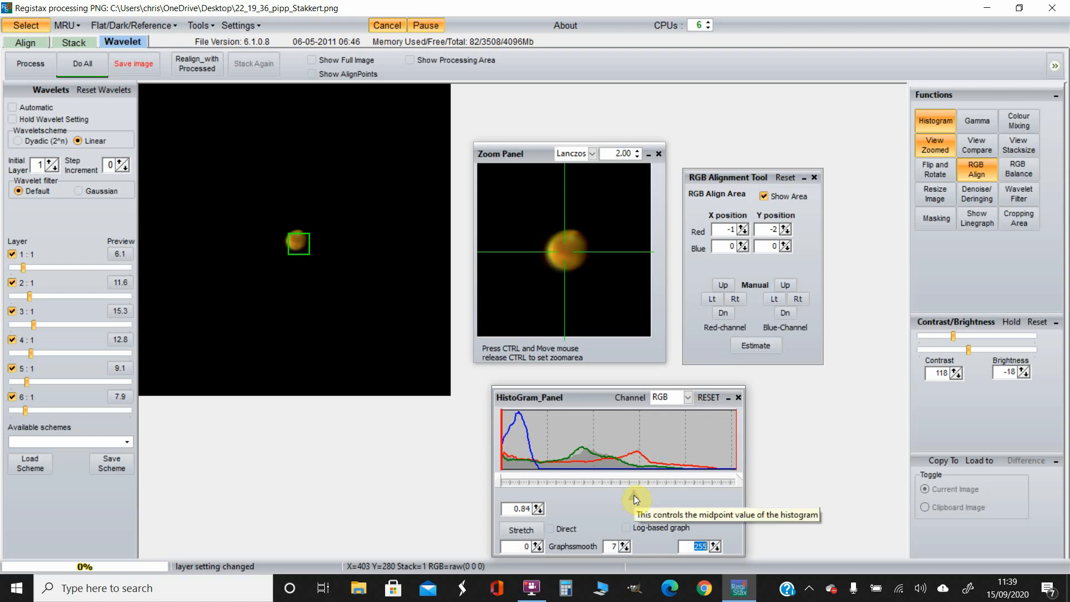
pyautogui.moveTo(778, 405)
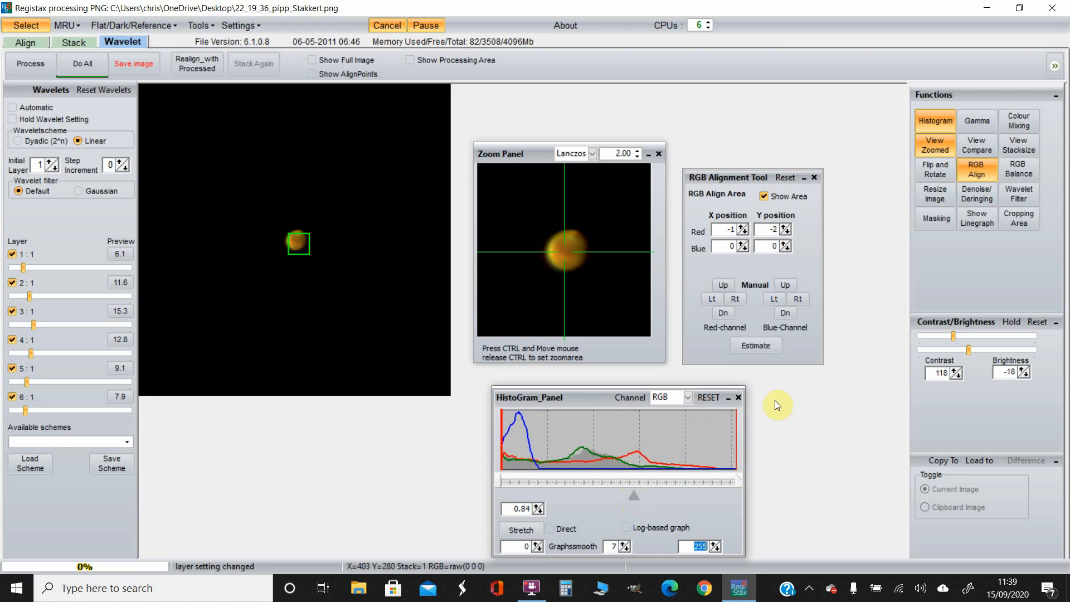
pyautogui.moveTo(82, 64)
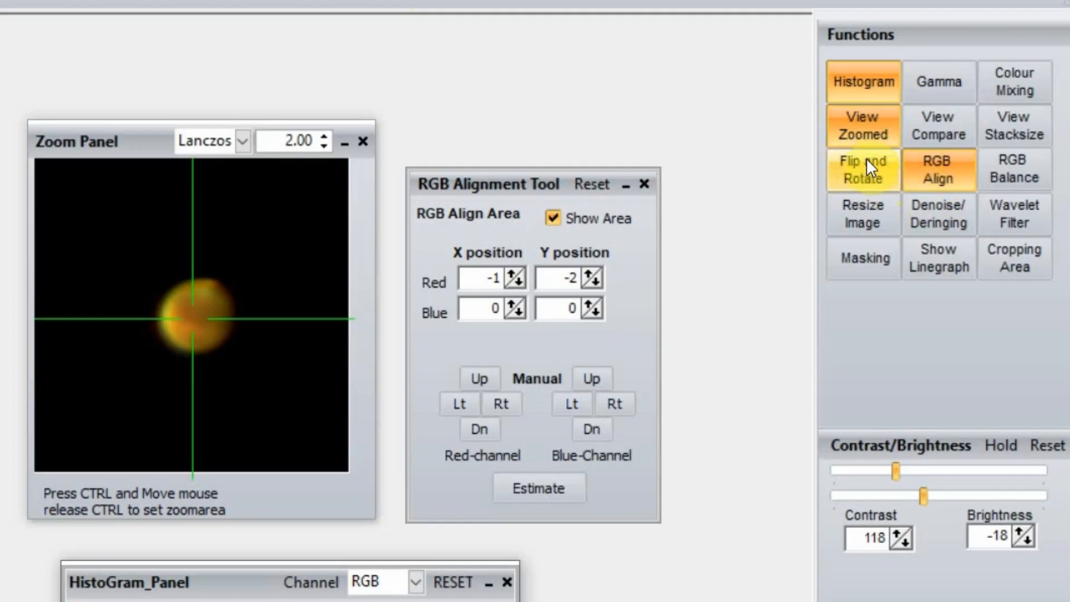
pyautogui.moveTo(1015, 168)
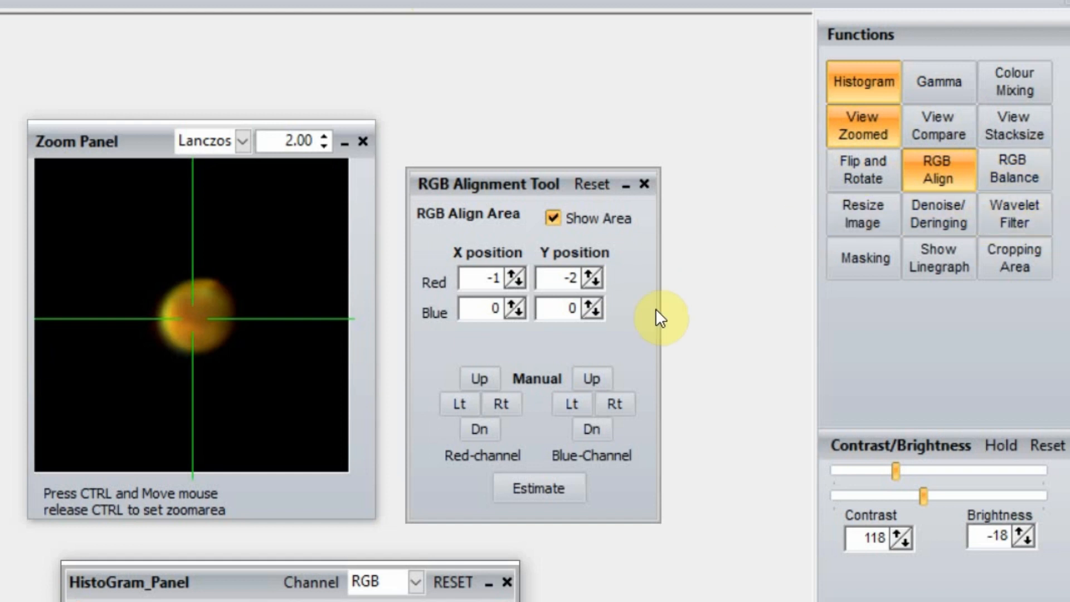
pyautogui.moveTo(749, 325)
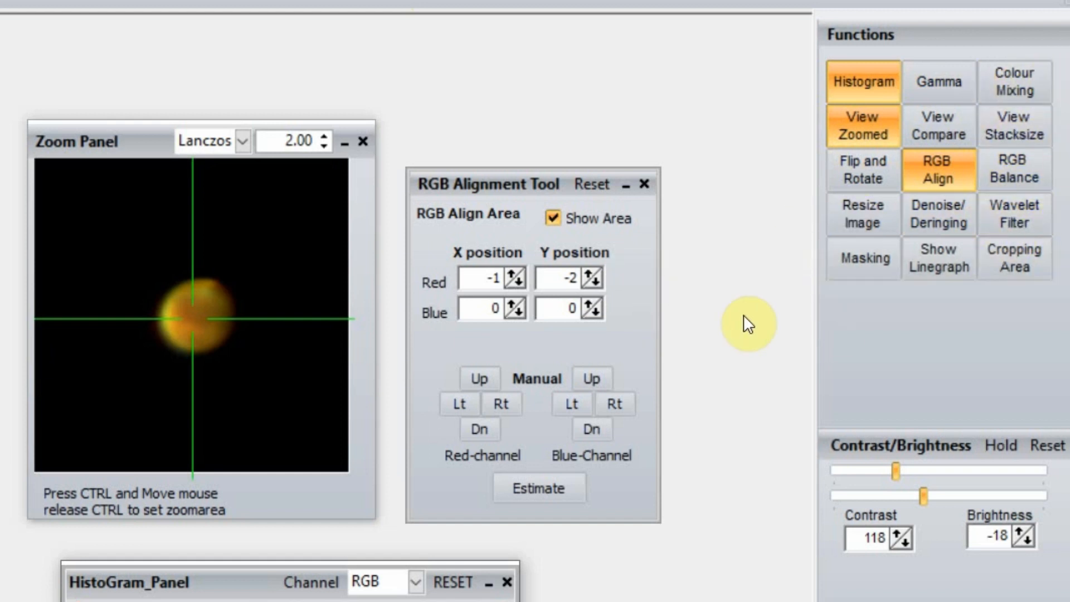
pyautogui.moveTo(747, 324)
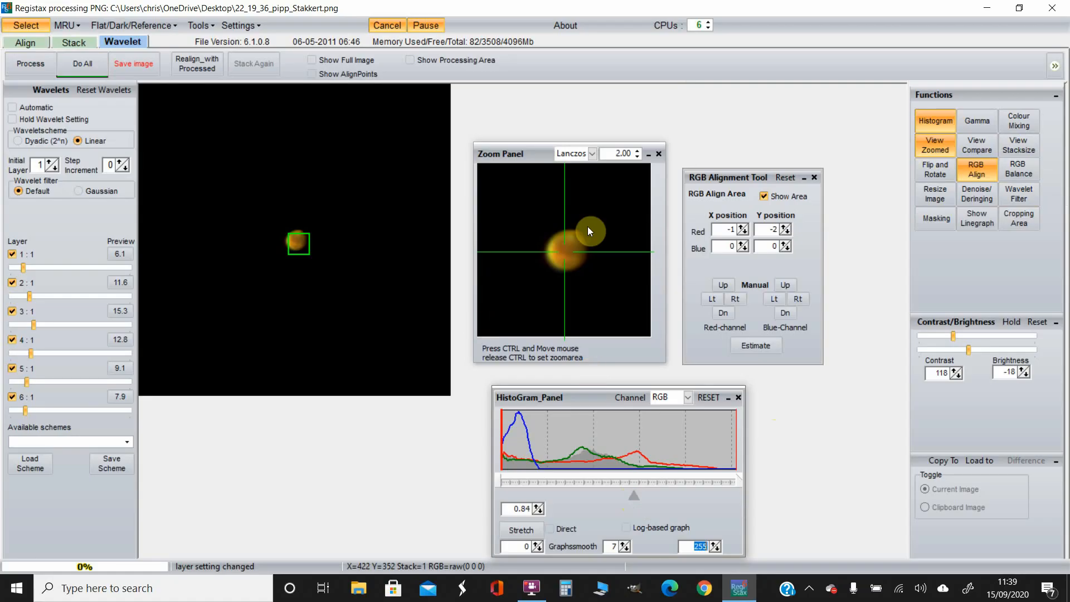
pyautogui.moveTo(480, 320)
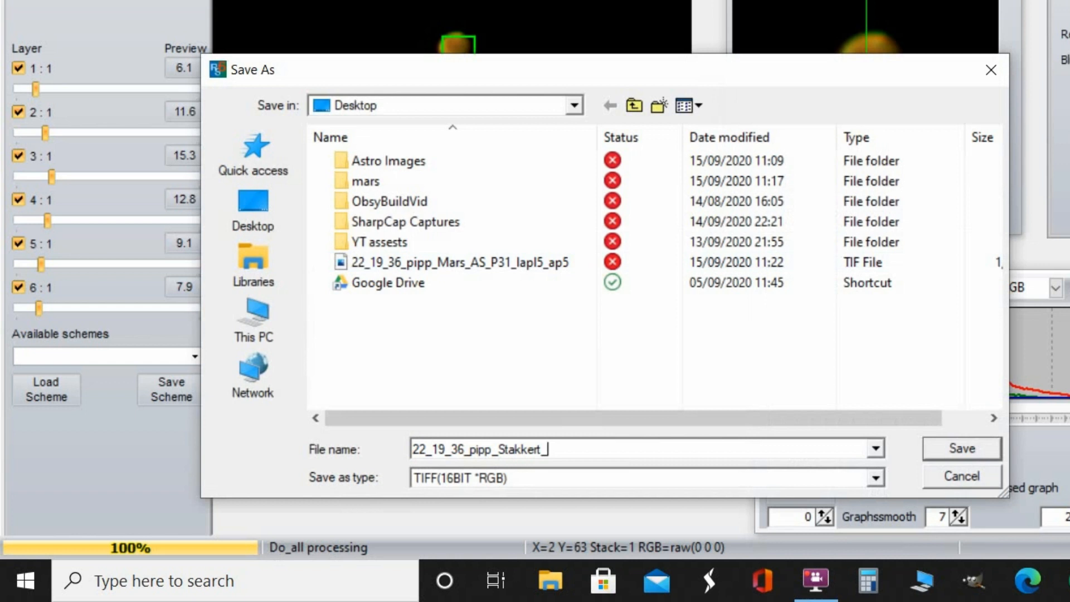
# - Save as 16-bit RGB TIFF 'Mars22_19_36_pipp_Stakkert_Reg' on the Desktop
pyautogui.write('_Reg')
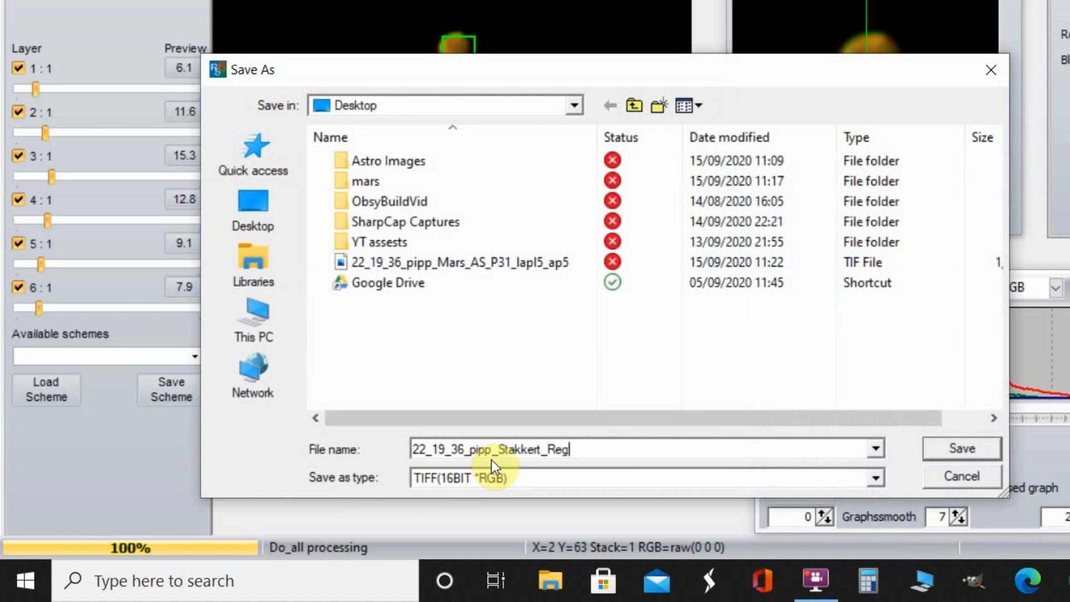
pyautogui.moveTo(519, 464)
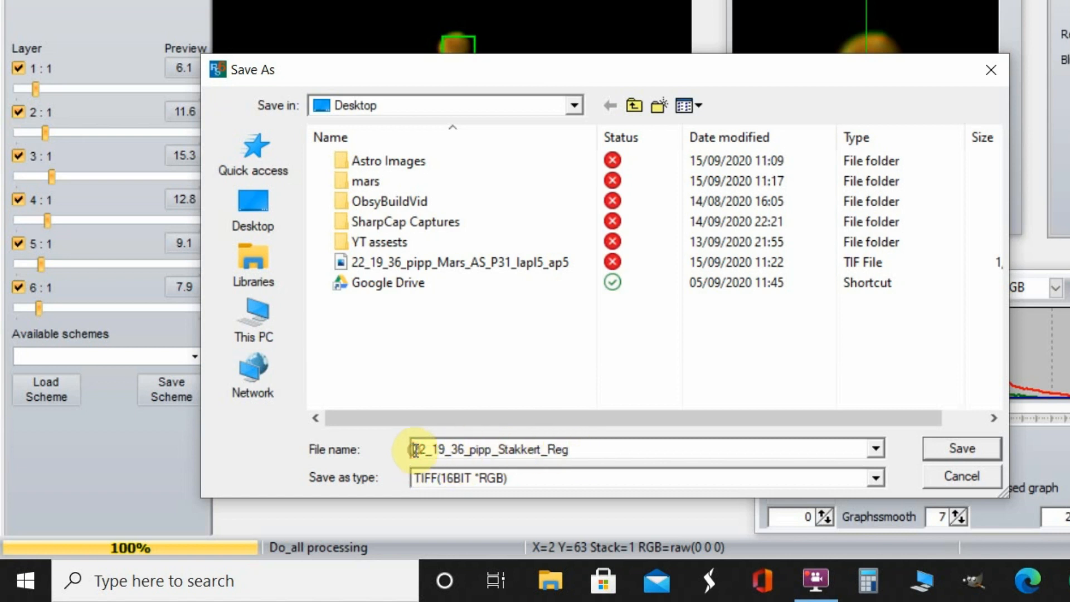
pyautogui.write('Mars')
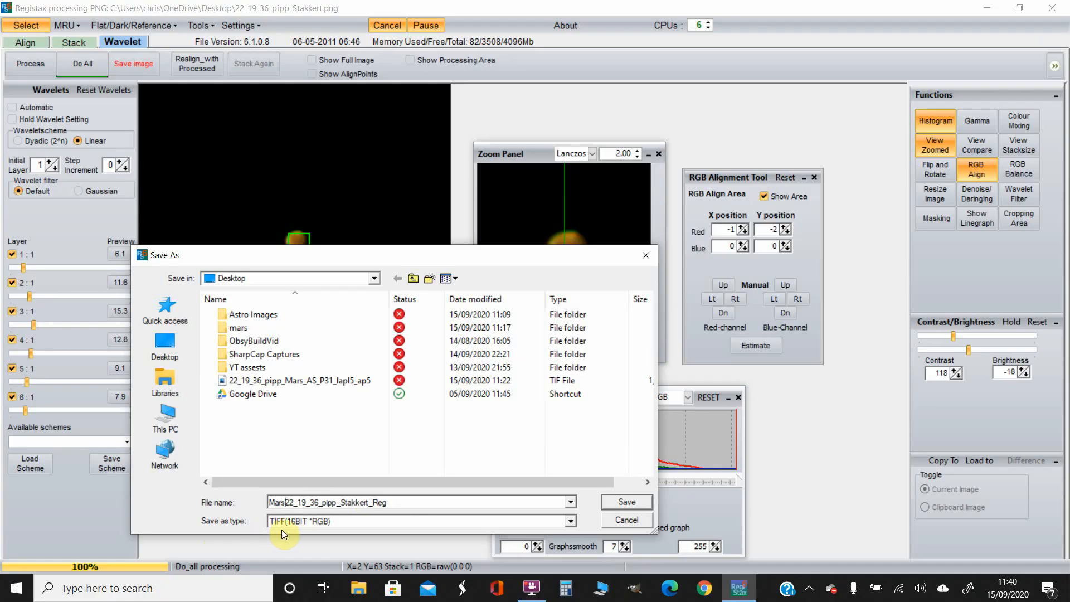
pyautogui.moveTo(603, 510)
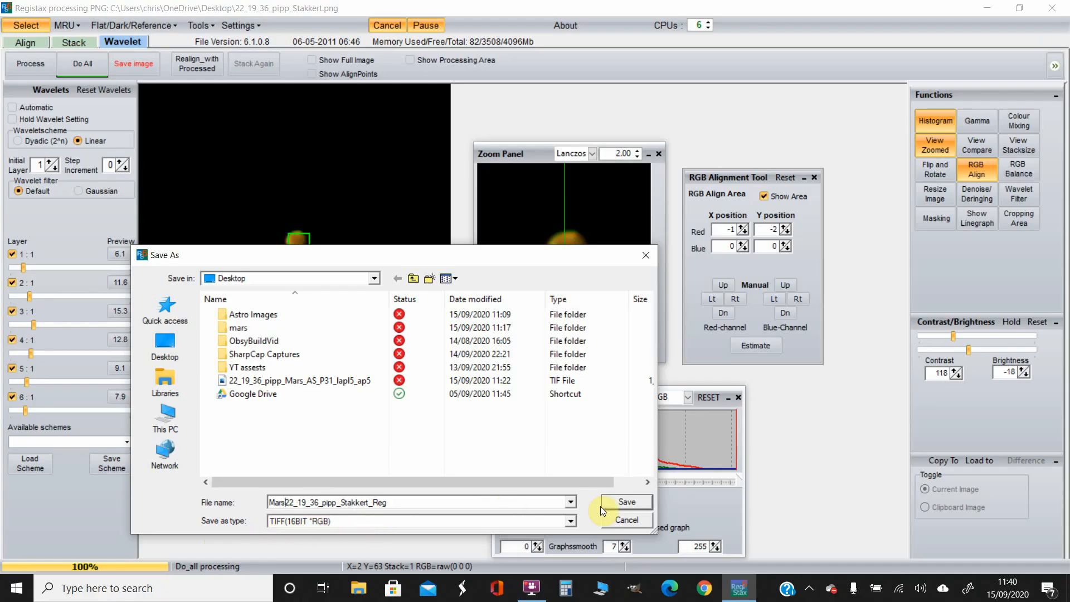
pyautogui.click(624, 502)
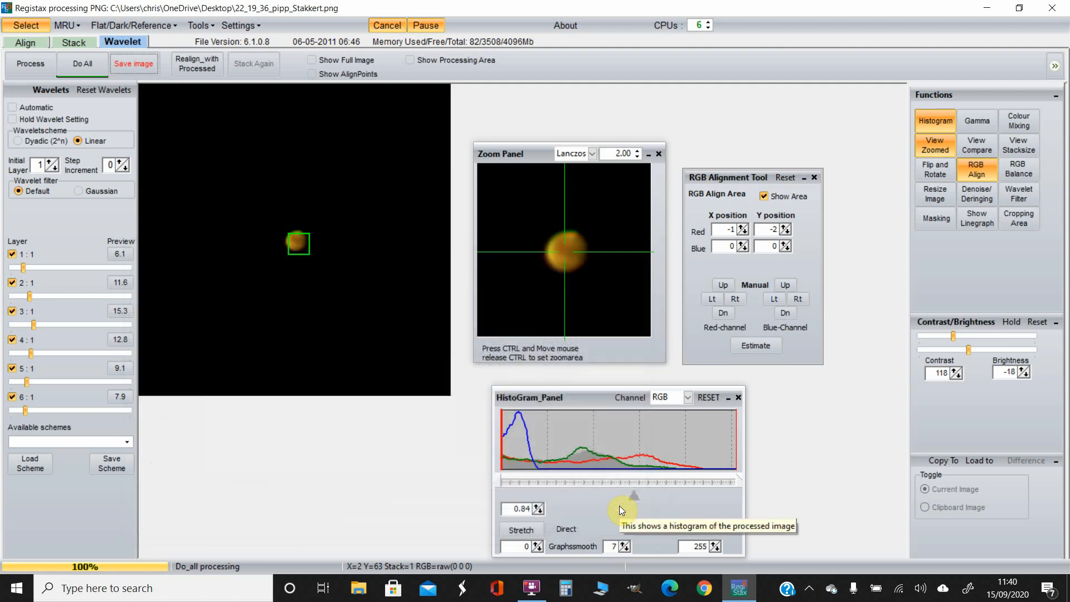
pyautogui.moveTo(840, 338)
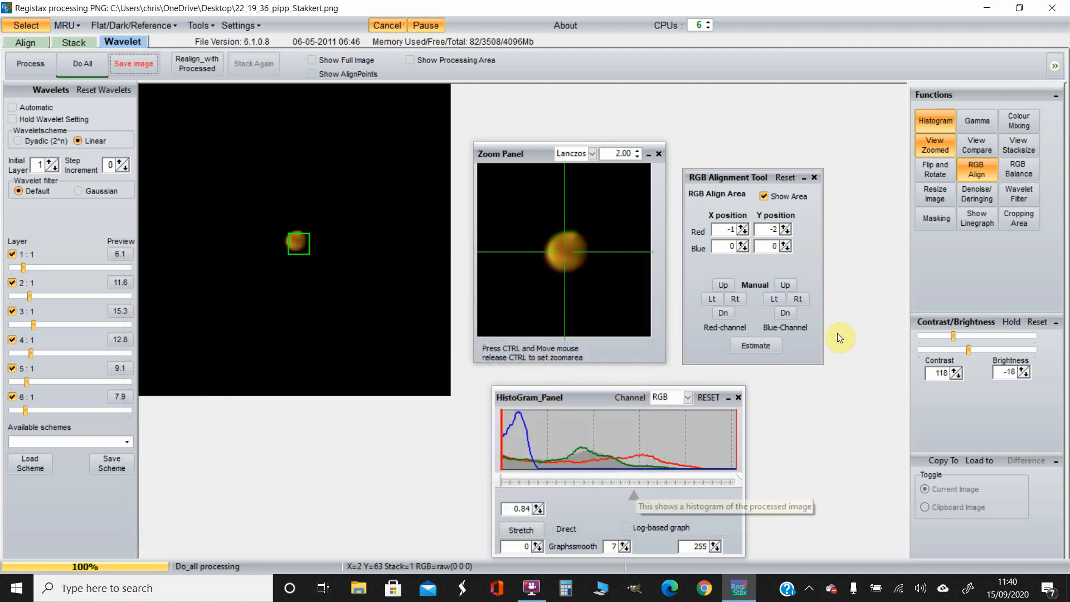
pyautogui.moveTo(986, 11)
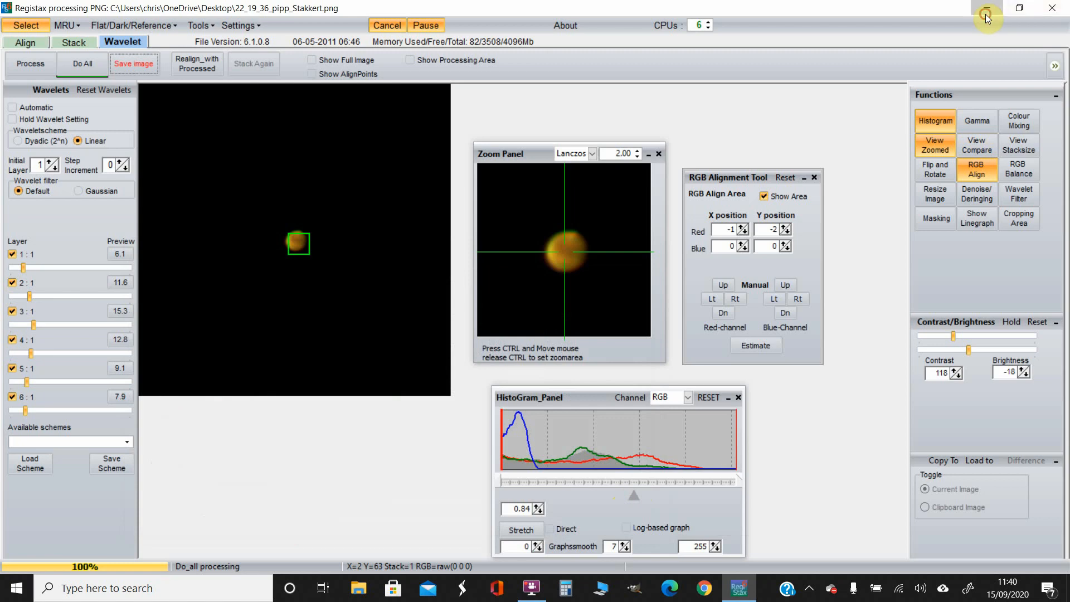
# - Minimise RegiStax and select the Mars22_19_36_pipp_Stakkert_Reg TIFF on the desktop
pyautogui.click(987, 8)
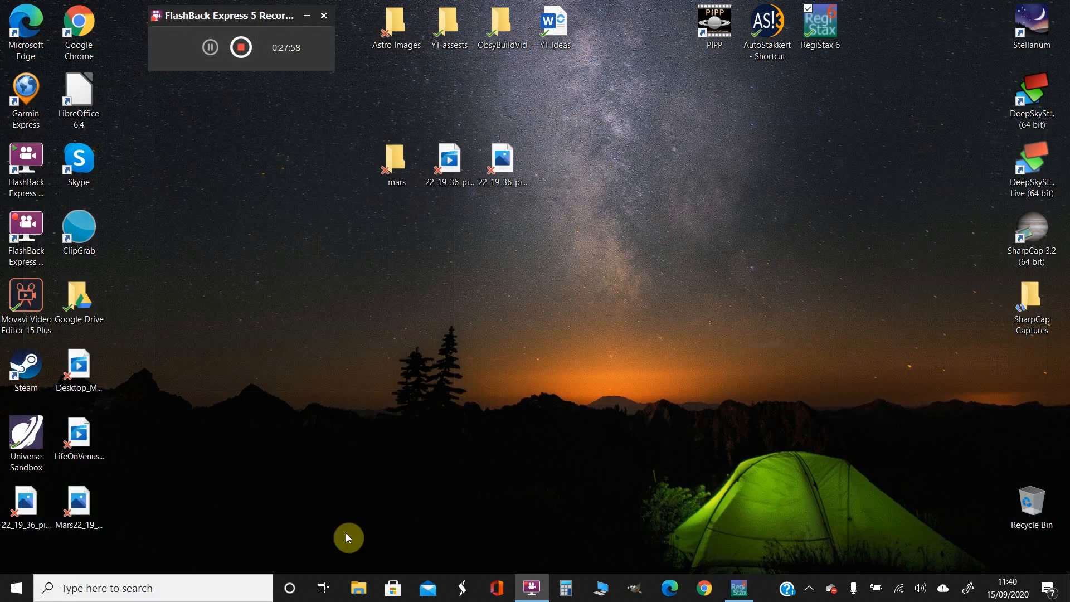
pyautogui.click(78, 506)
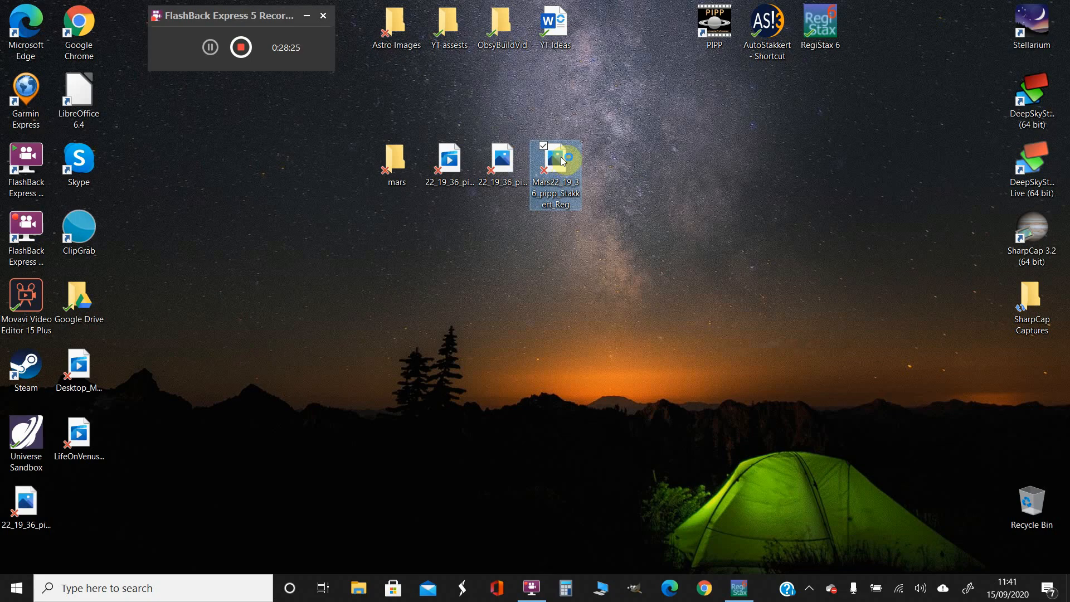
# - Open the Mars TIFF in Photos and zoom in on the planet
pyautogui.doubleClick(555, 164)
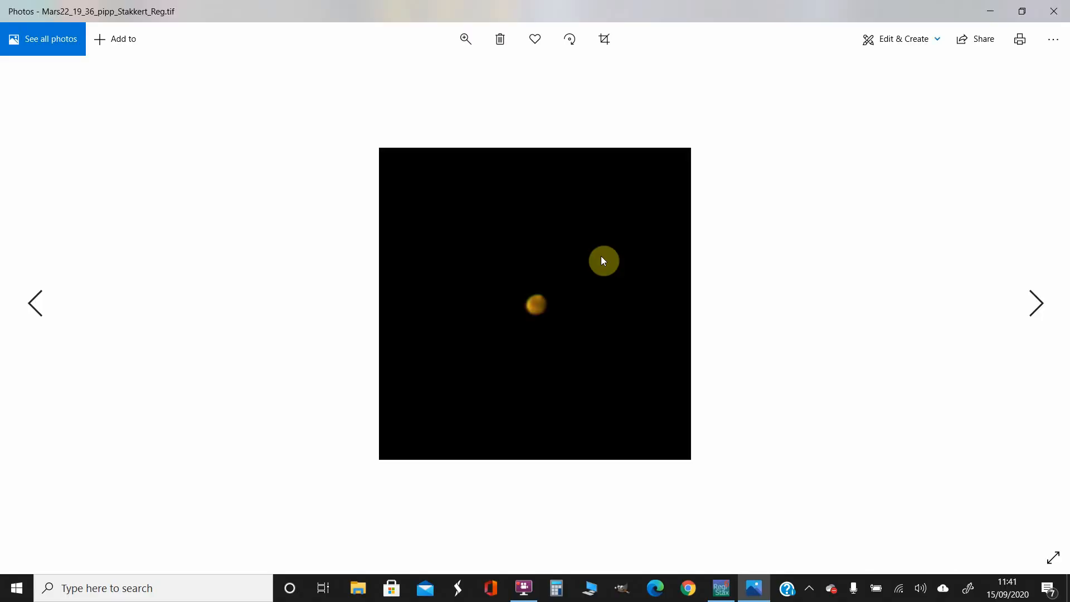
pyautogui.moveTo(782, 206)
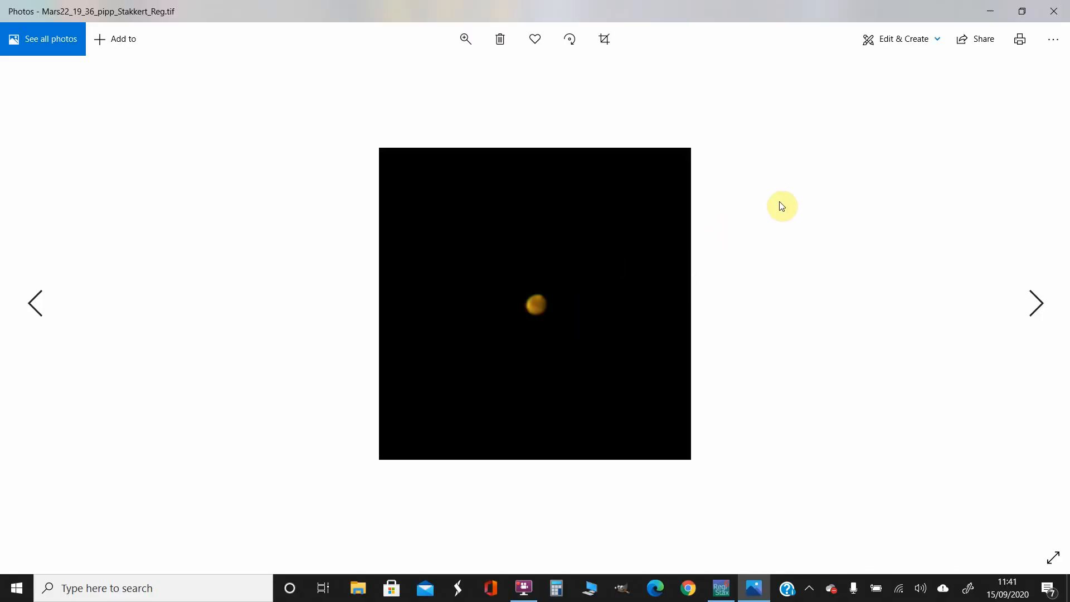
pyautogui.click(465, 39)
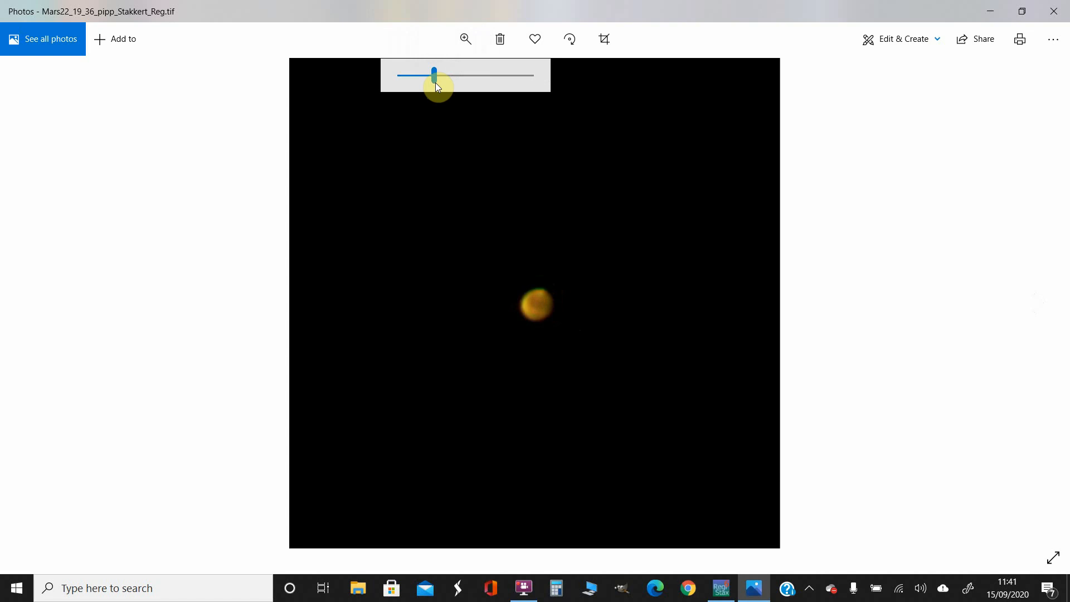
pyautogui.click(1054, 558)
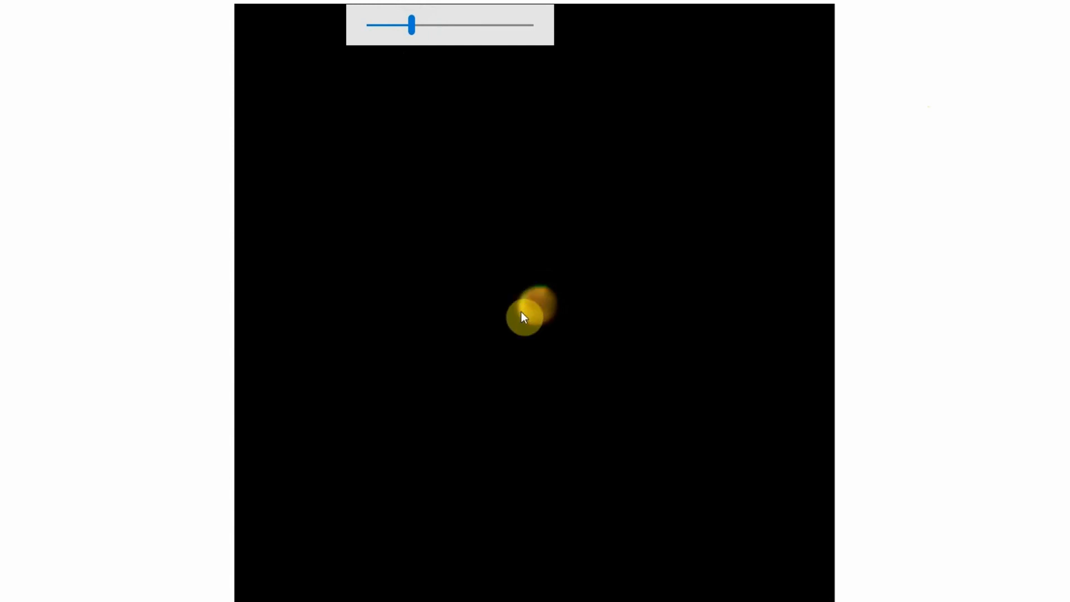
pyautogui.moveTo(951, 367)
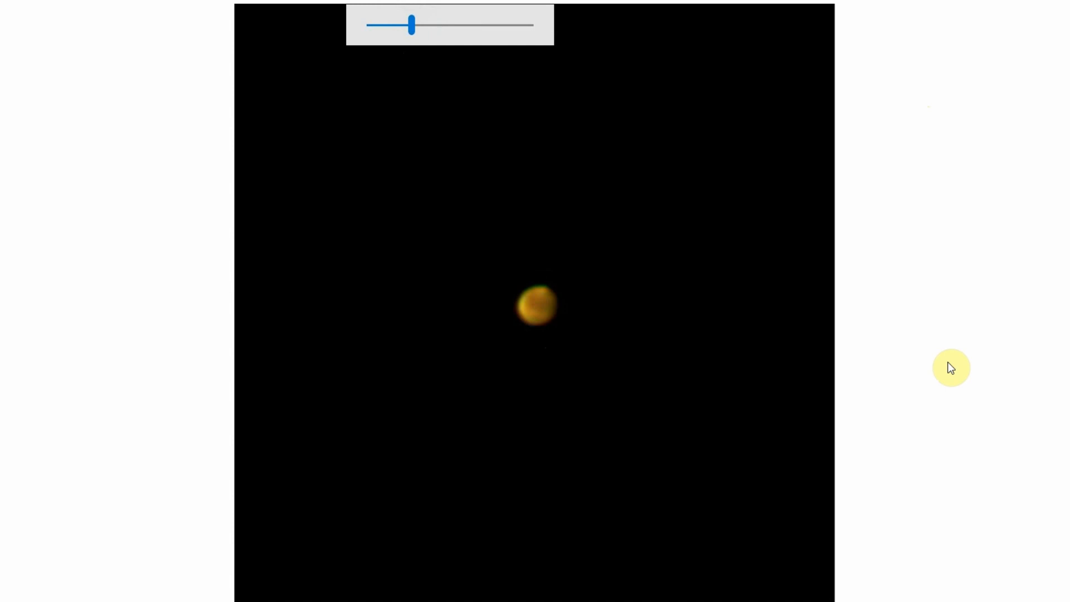
pyautogui.moveTo(961, 335)
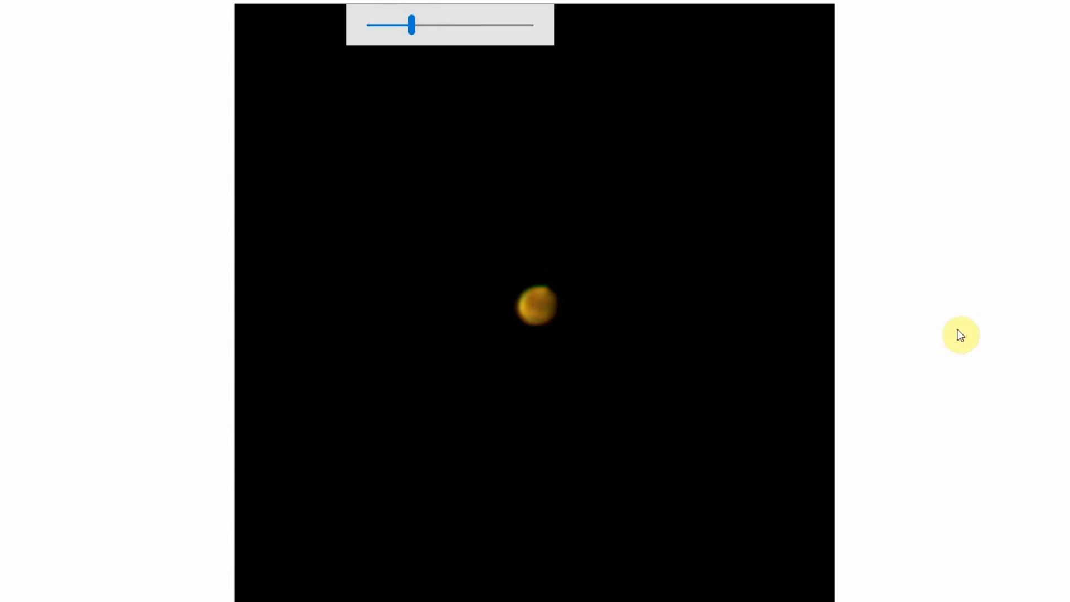